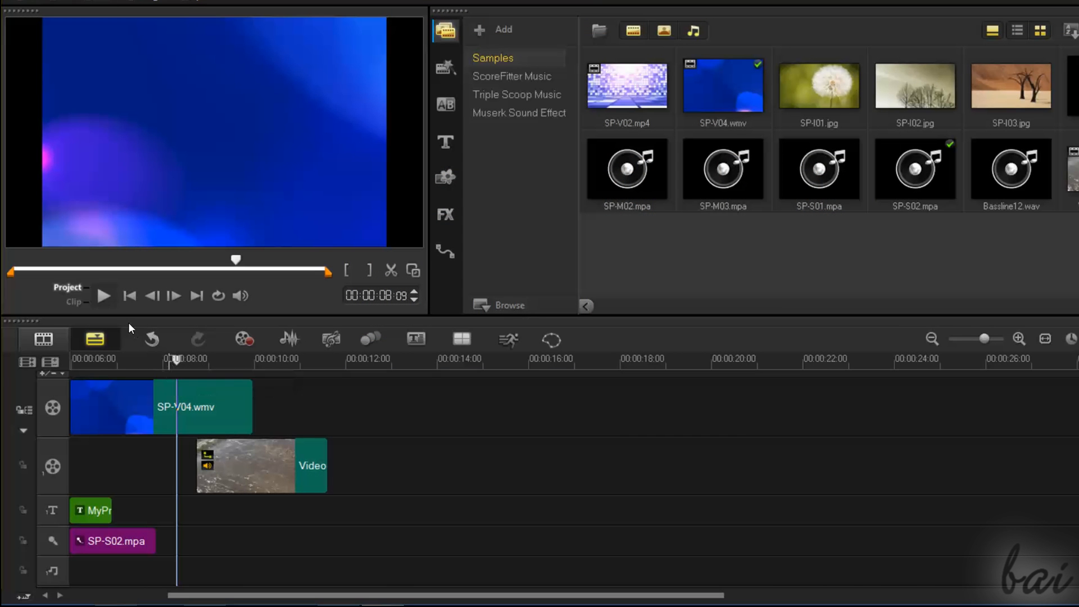
{"action": "mouse_move", "coordinate": [103, 296]}
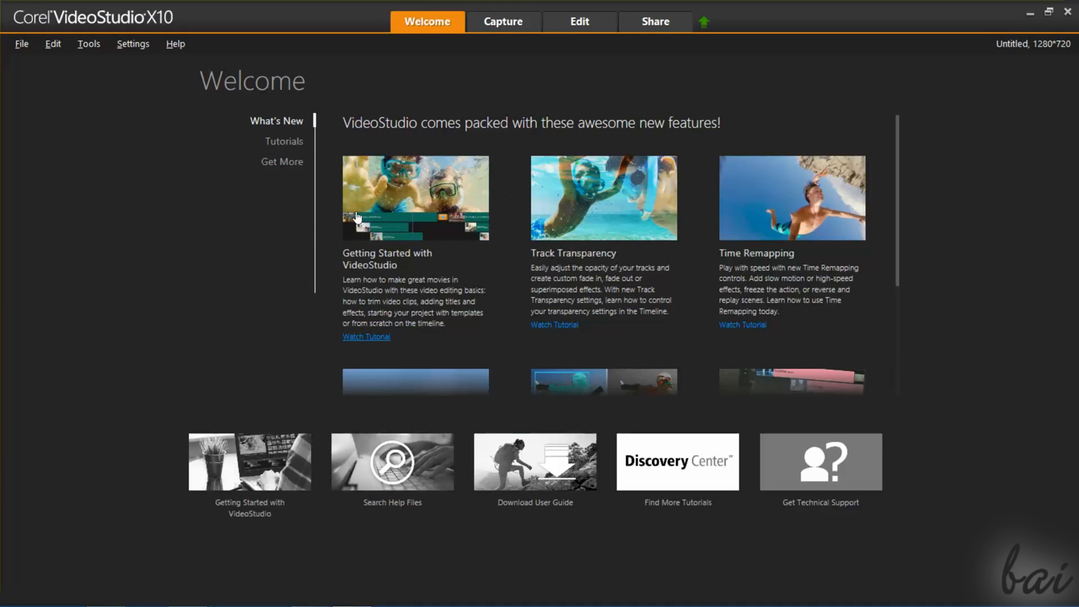
{"action": "mouse_move", "coordinate": [897, 140]}
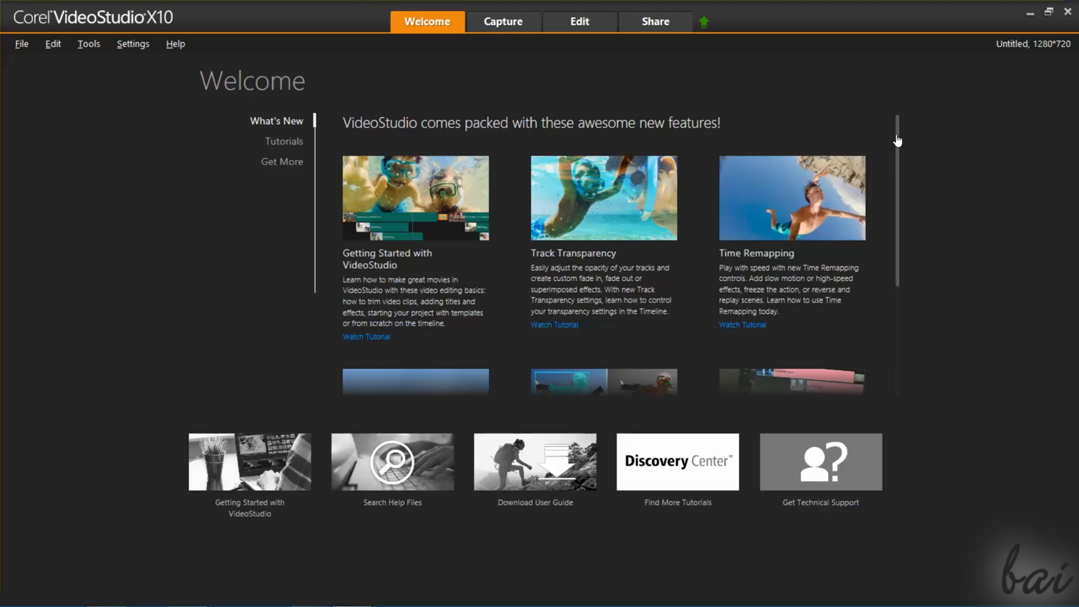
Scroll the Welcome list and open the Get More store of purchasable add-ons
{"action": "scroll", "scroll_direction": "down", "scroll_amount": 3}
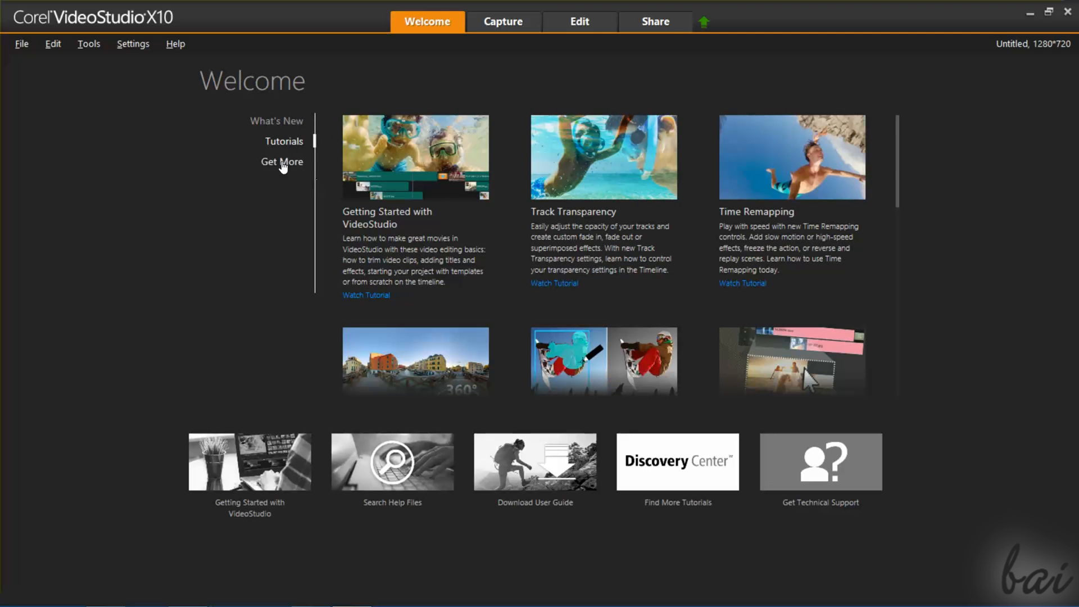
{"action": "left_click", "coordinate": [282, 162]}
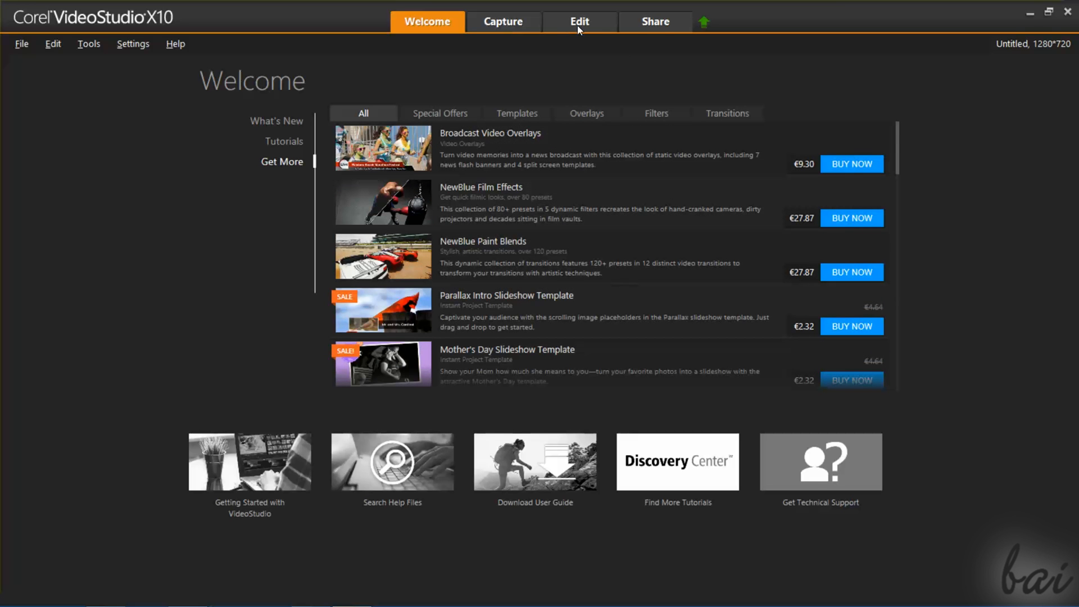
{"action": "mouse_move", "coordinate": [488, 24]}
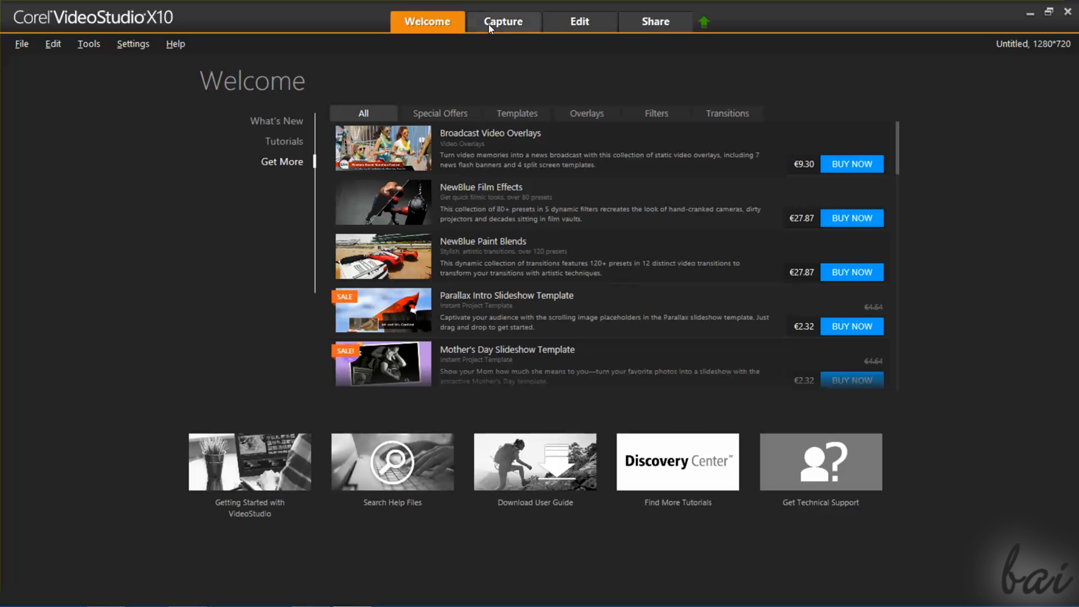
Visit the Capture, Edit and Share workspaces, browsing the Transition library, then return to Edit
{"action": "left_click", "coordinate": [503, 21]}
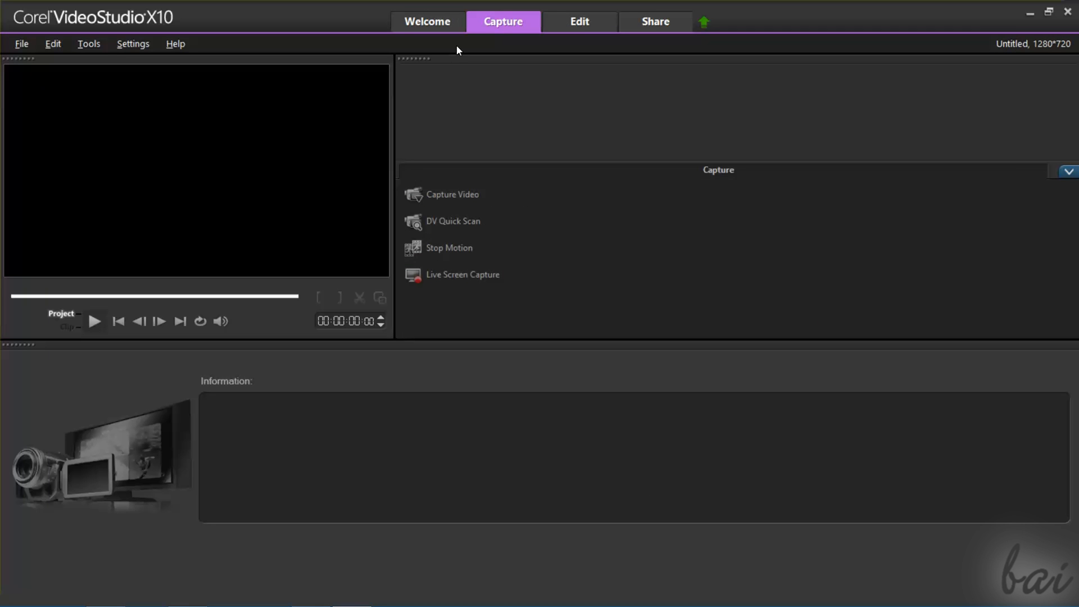
{"action": "mouse_move", "coordinate": [452, 282]}
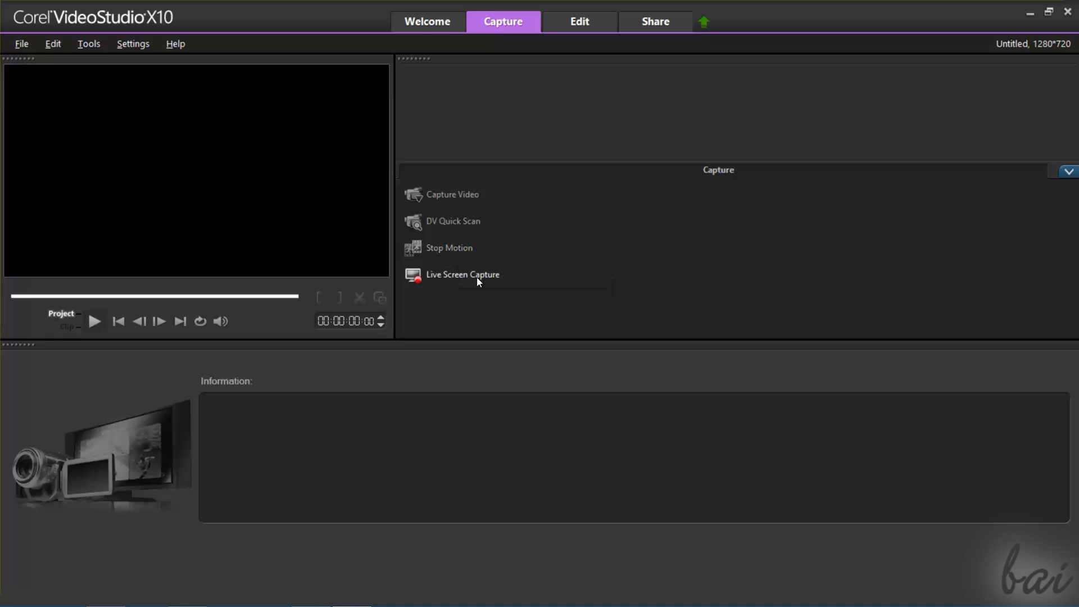
{"action": "left_click", "coordinate": [580, 22]}
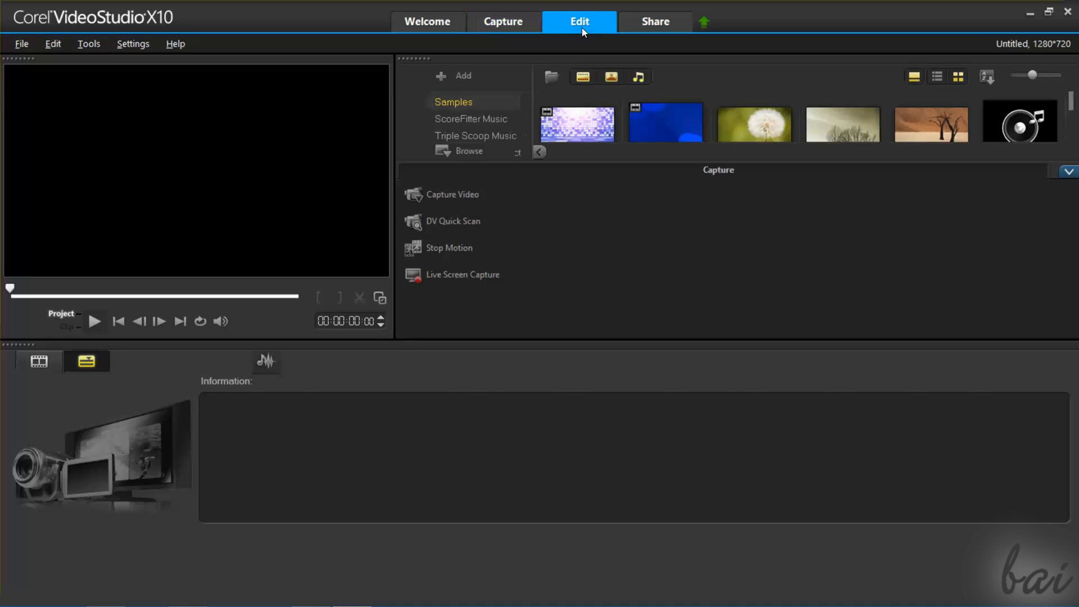
{"action": "left_click", "coordinate": [579, 22]}
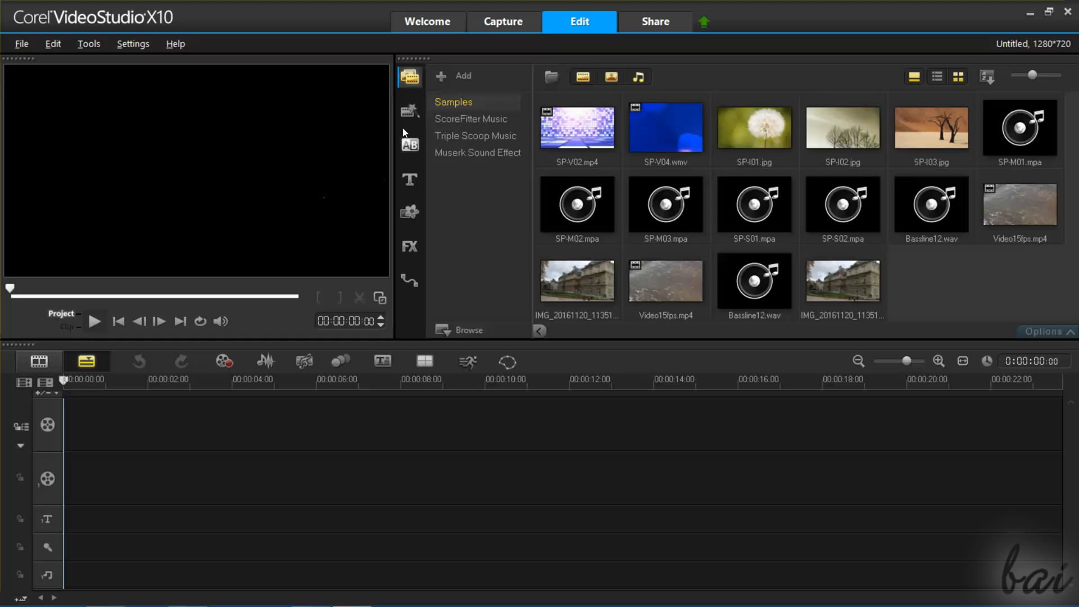
{"action": "left_click", "coordinate": [410, 145]}
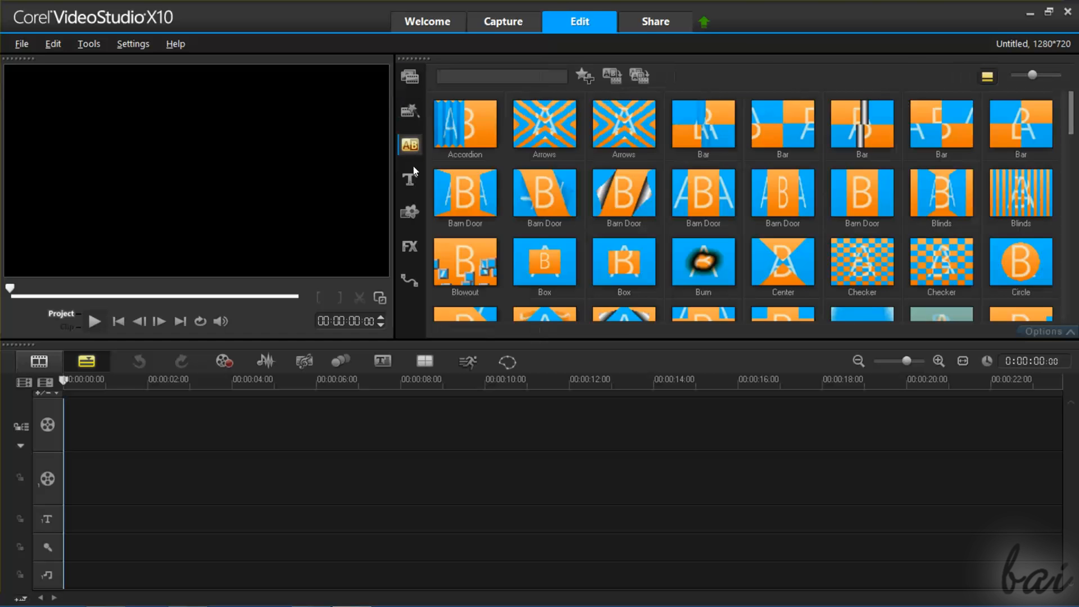
{"action": "left_click", "coordinate": [409, 76]}
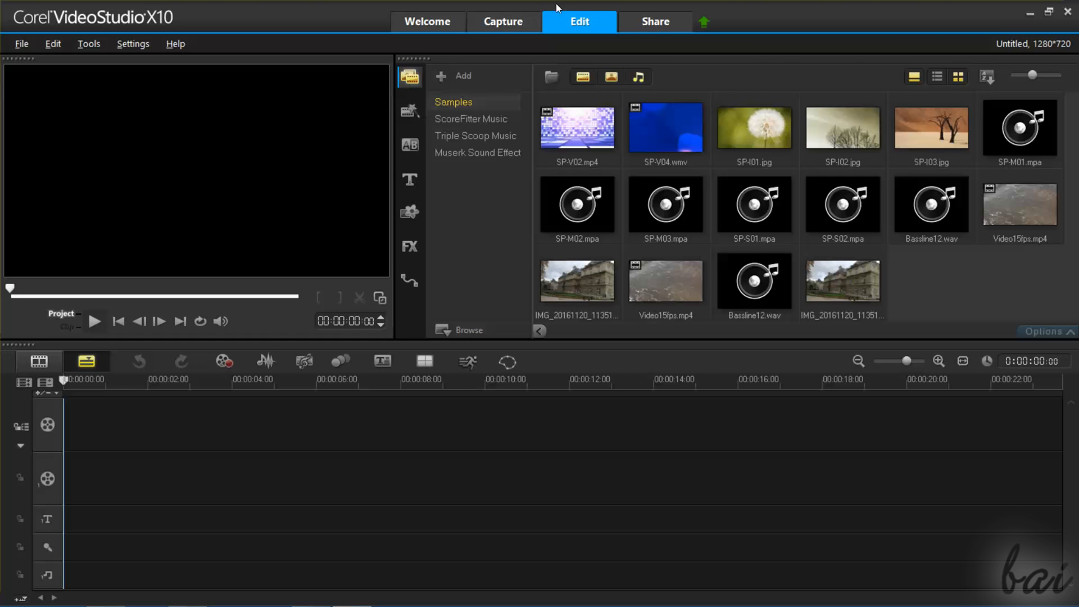
{"action": "left_click", "coordinate": [655, 22]}
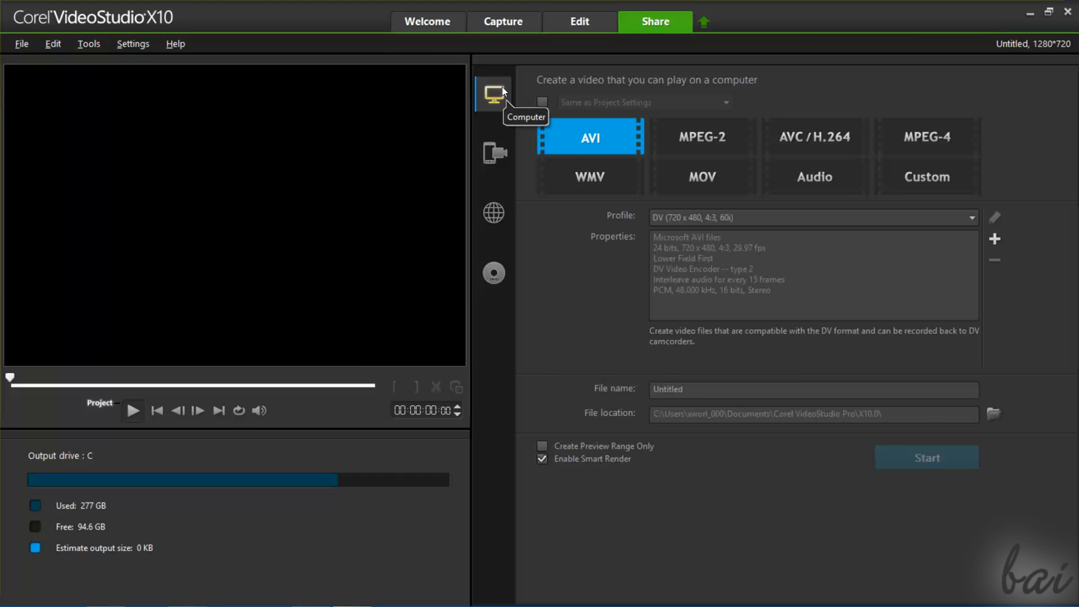
{"action": "mouse_move", "coordinate": [767, 83]}
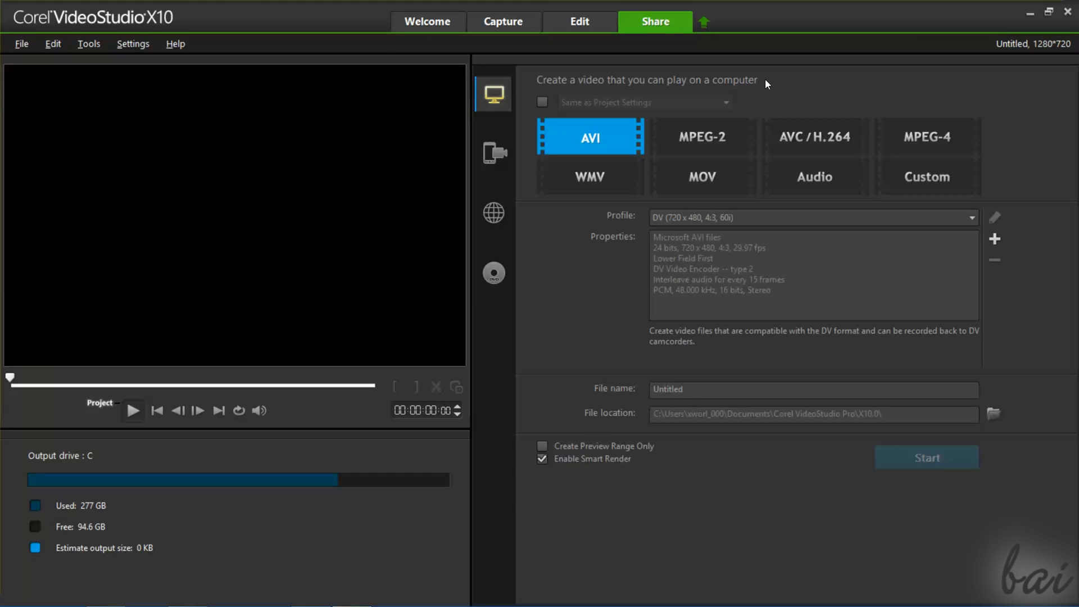
{"action": "mouse_move", "coordinate": [742, 58]}
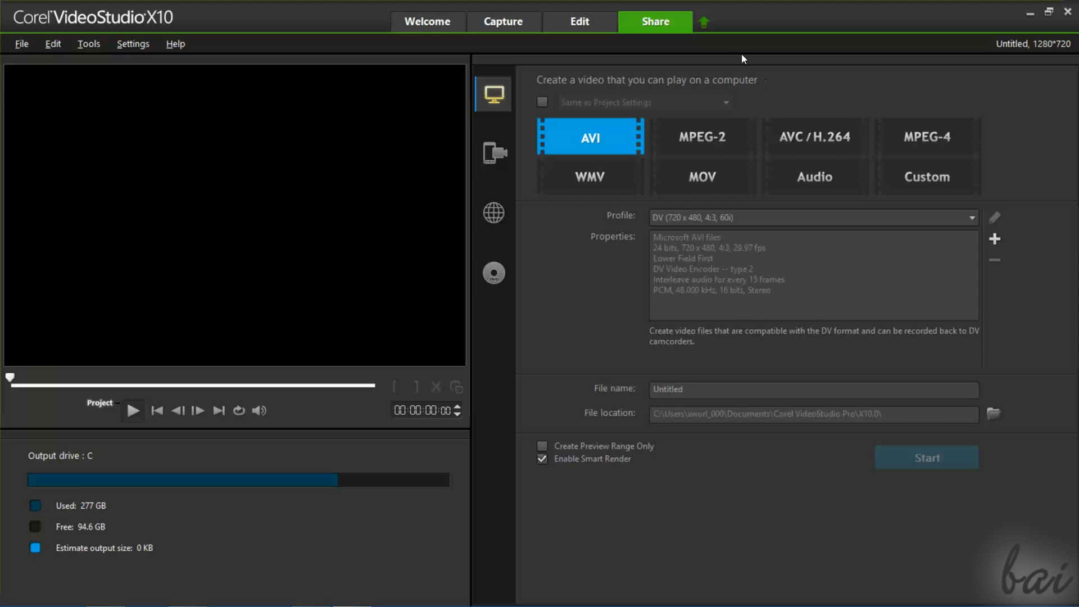
{"action": "left_click", "coordinate": [578, 22]}
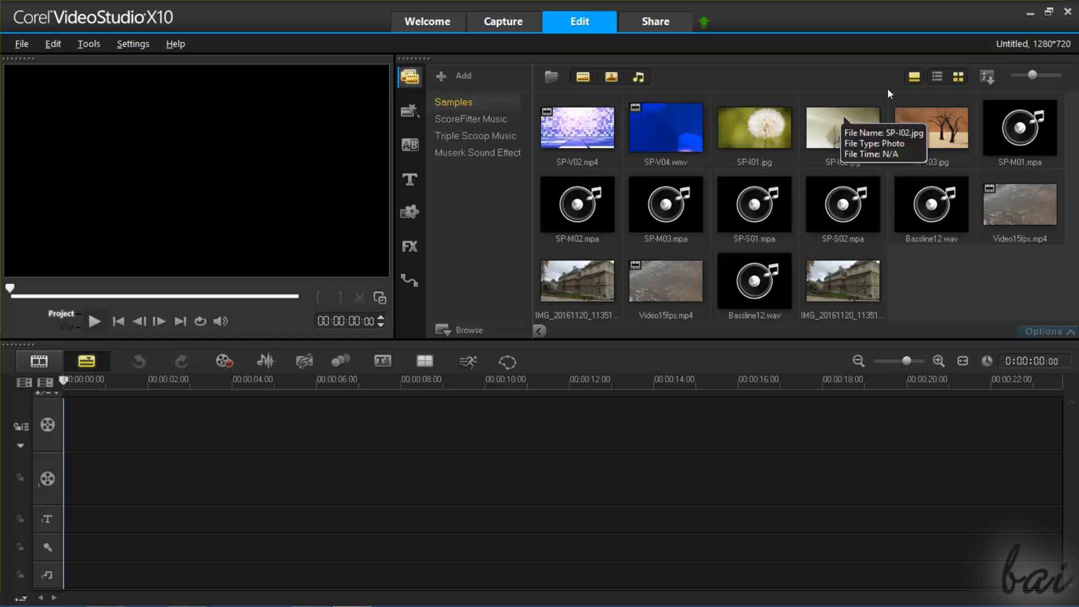
{"action": "mouse_move", "coordinate": [1010, 27]}
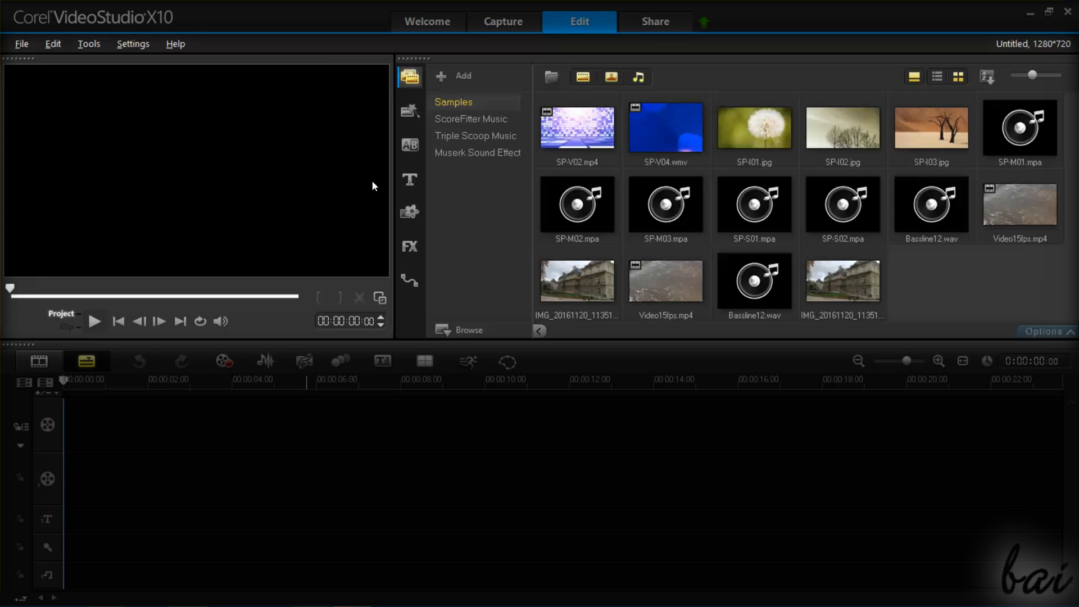
{"action": "mouse_move", "coordinate": [901, 230]}
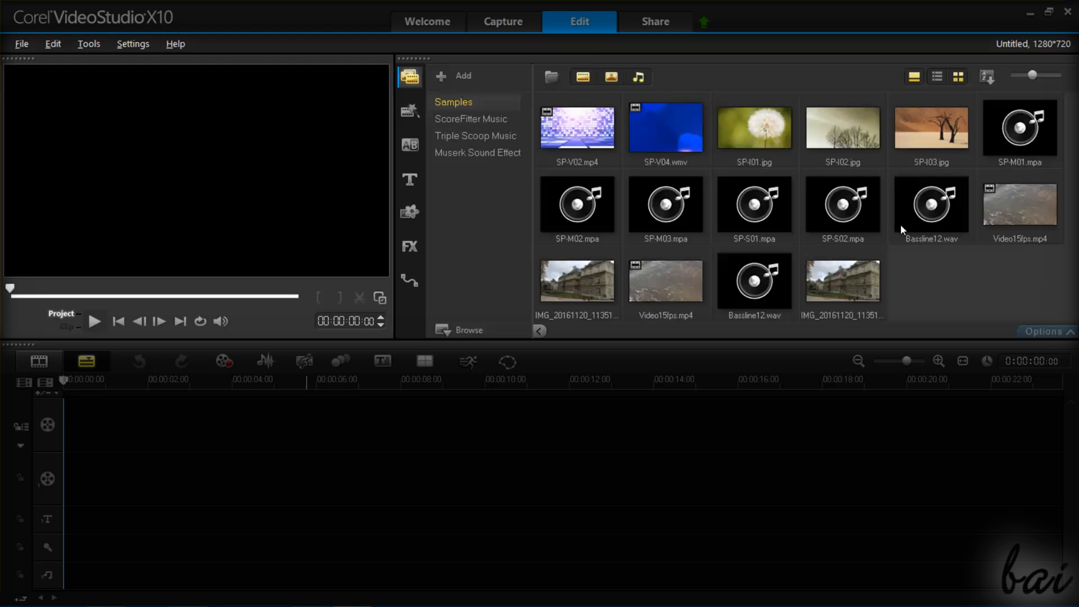
Browse the Transition and colour backdrop libraries, then return to the sample media library
{"action": "left_click", "coordinate": [409, 145]}
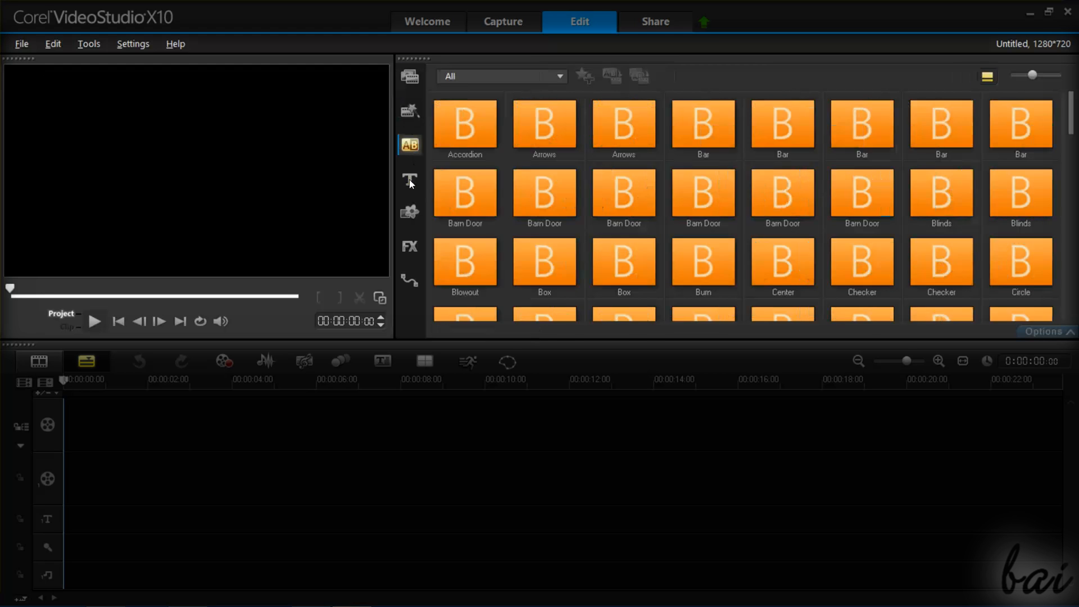
{"action": "left_click", "coordinate": [410, 77]}
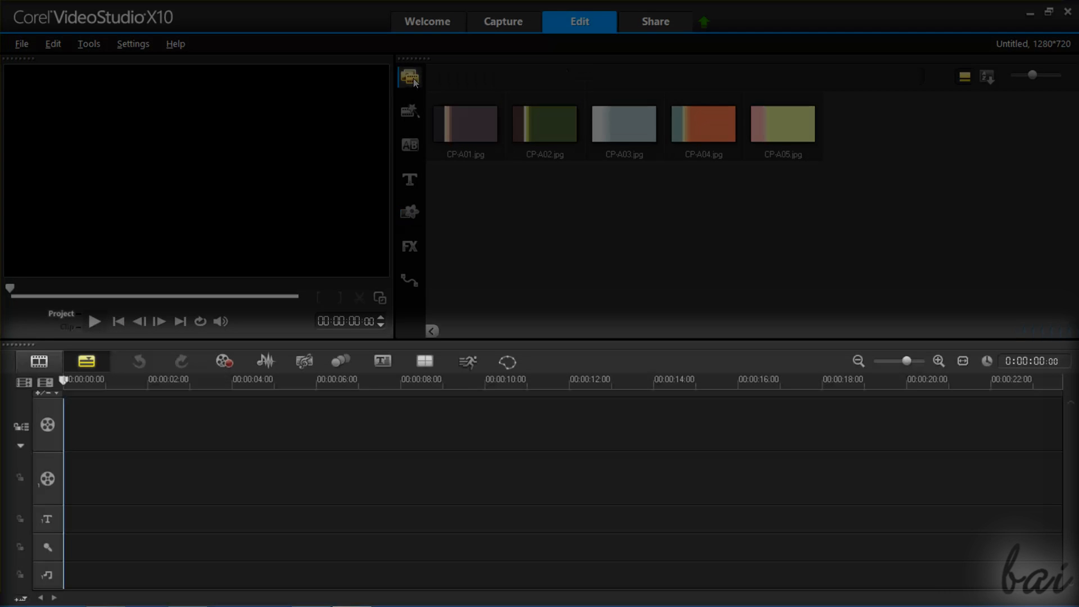
{"action": "left_click", "coordinate": [410, 77]}
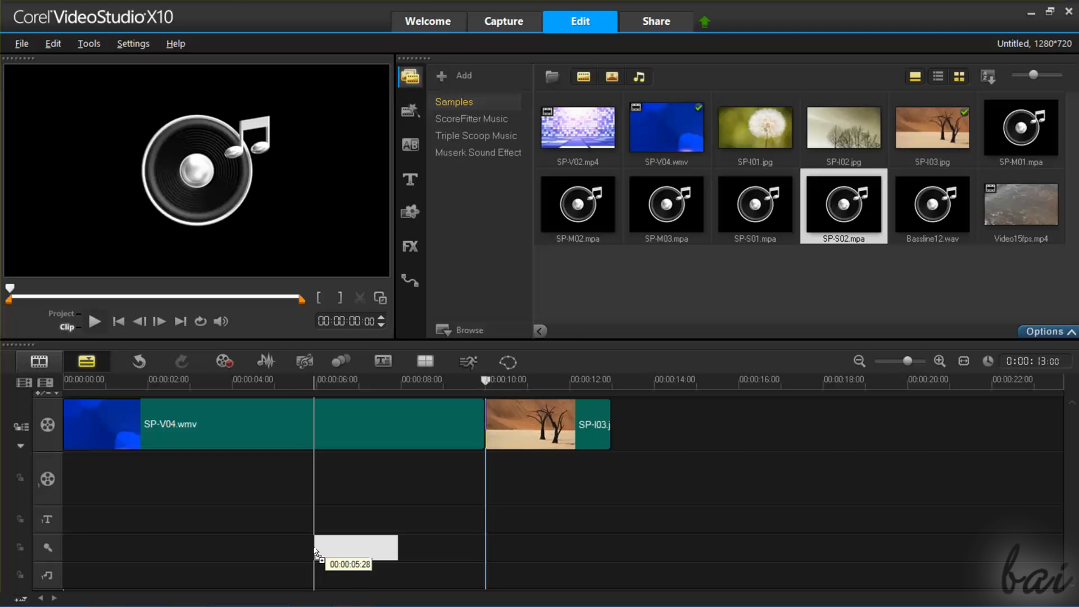
Drag a library item onto the timeline, then browse to the desktop Actual samples folder
{"action": "left_click_drag", "start_coordinate": [843, 205], "coordinate": [354, 547]}
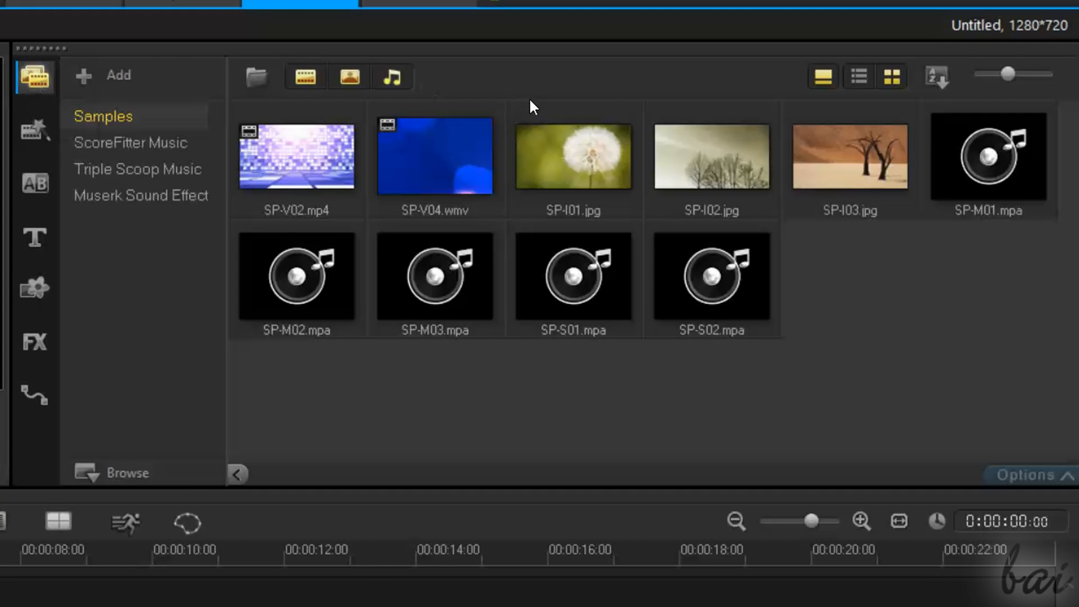
{"action": "left_click", "coordinate": [589, 152]}
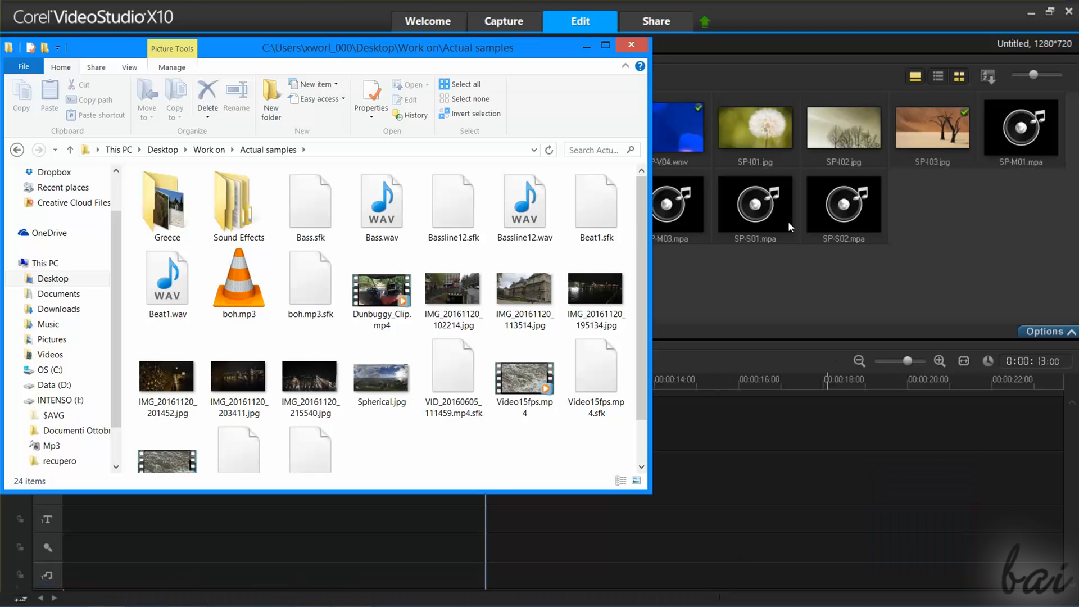
Import Bassline12.wav and Video15fps.mp4 from the folder into the library
{"action": "left_click", "coordinate": [524, 202]}
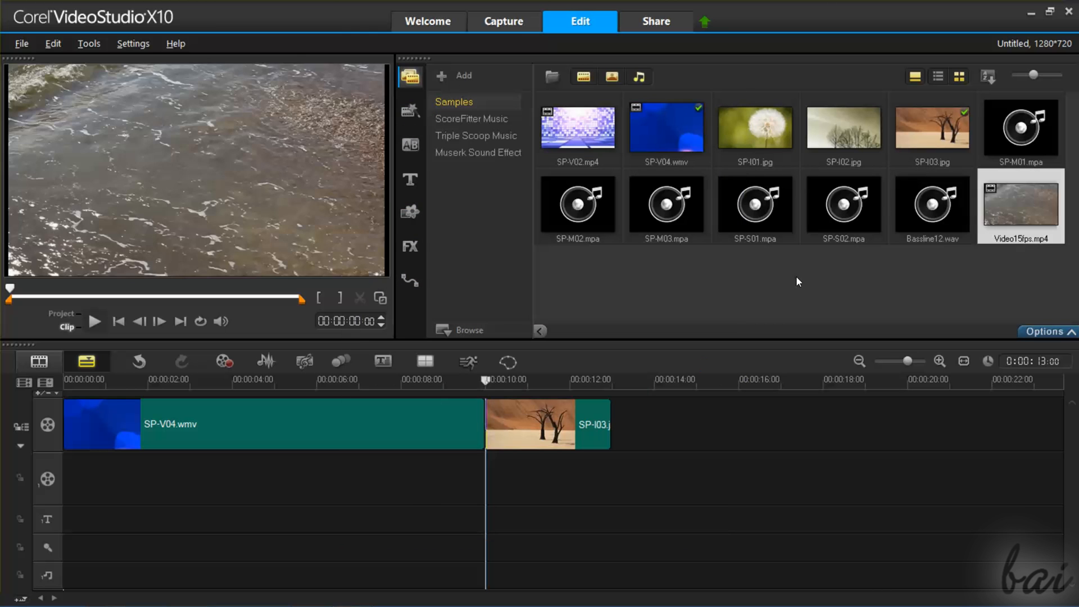
Preview Bassline12.wav, then place the SP-S02.mpa sound on the timeline
{"action": "left_click", "coordinate": [932, 205]}
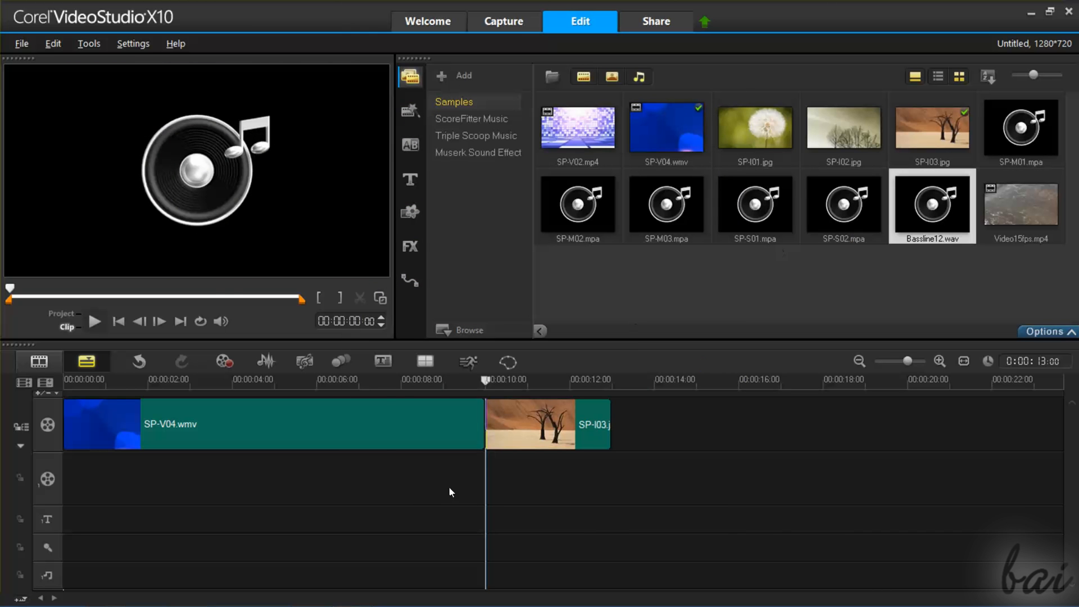
{"action": "left_click", "coordinate": [843, 207]}
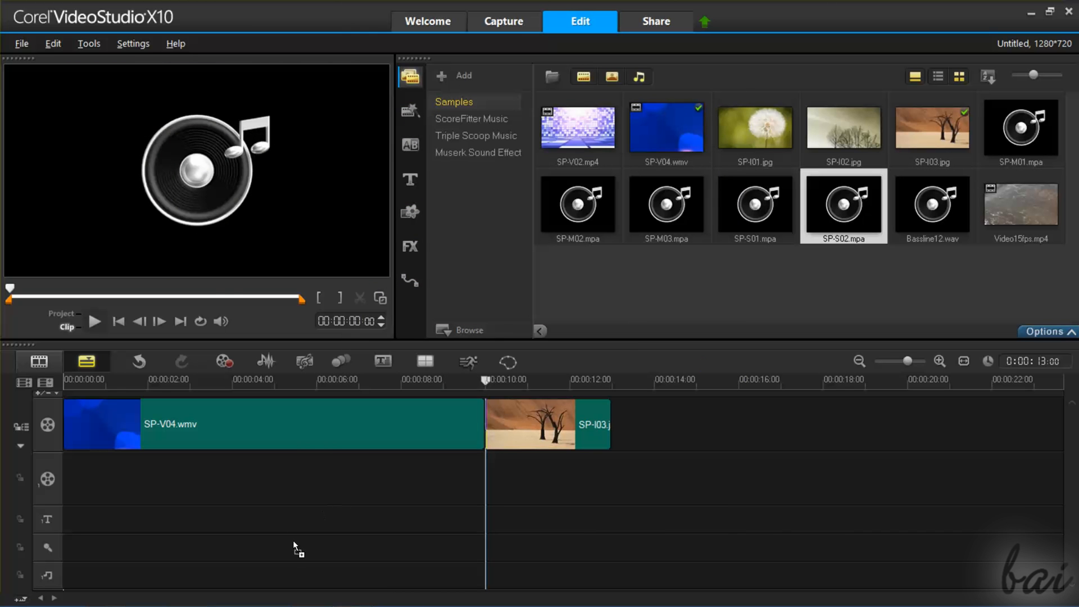
{"action": "left_click_drag", "start_coordinate": [844, 206], "coordinate": [355, 547]}
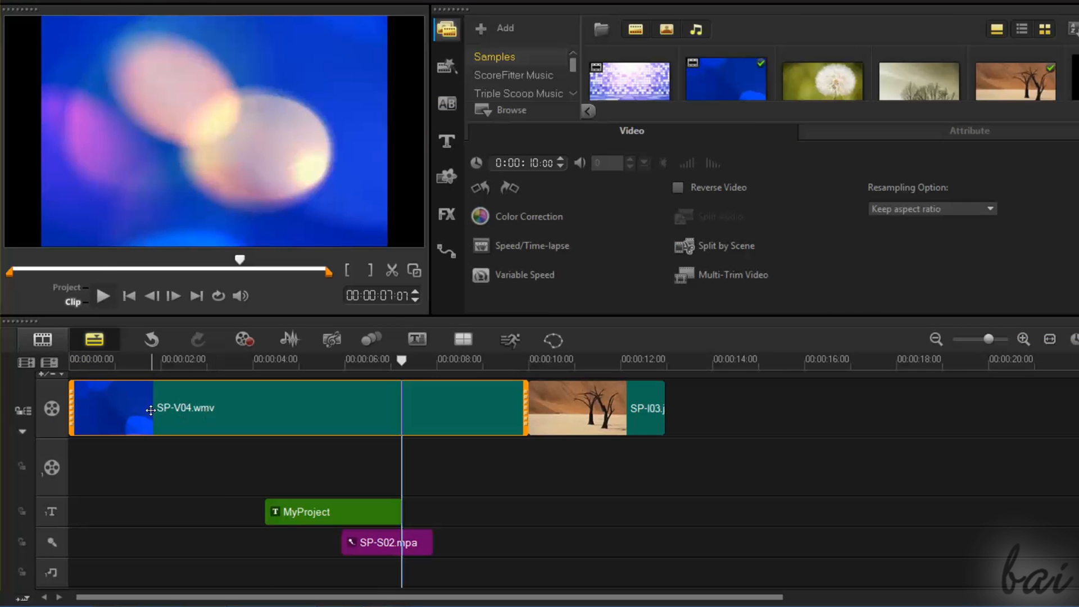
Lengthen the desert photo clip, then select the MyProject title and SP-S02.mpa clips
{"action": "left_click", "coordinate": [592, 408]}
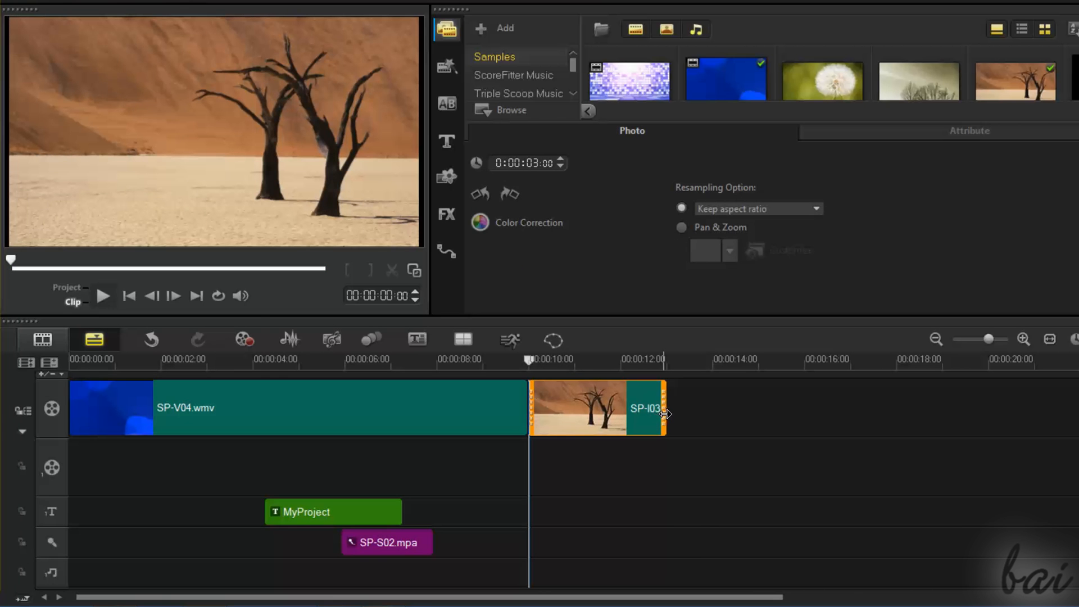
{"action": "left_click_drag", "start_coordinate": [664, 407], "coordinate": [701, 407]}
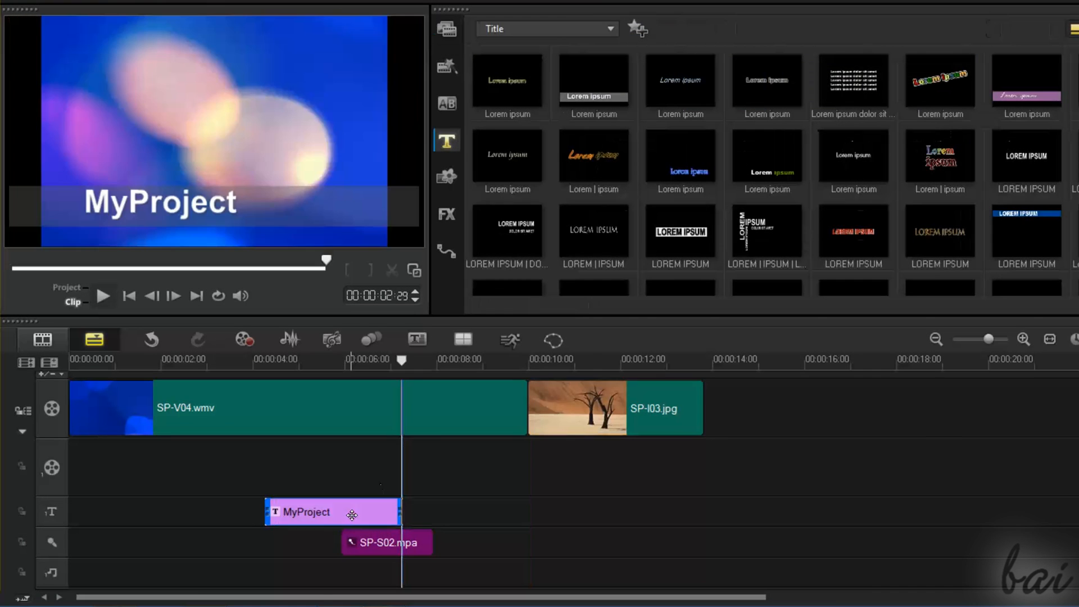
{"action": "left_click", "coordinate": [447, 28]}
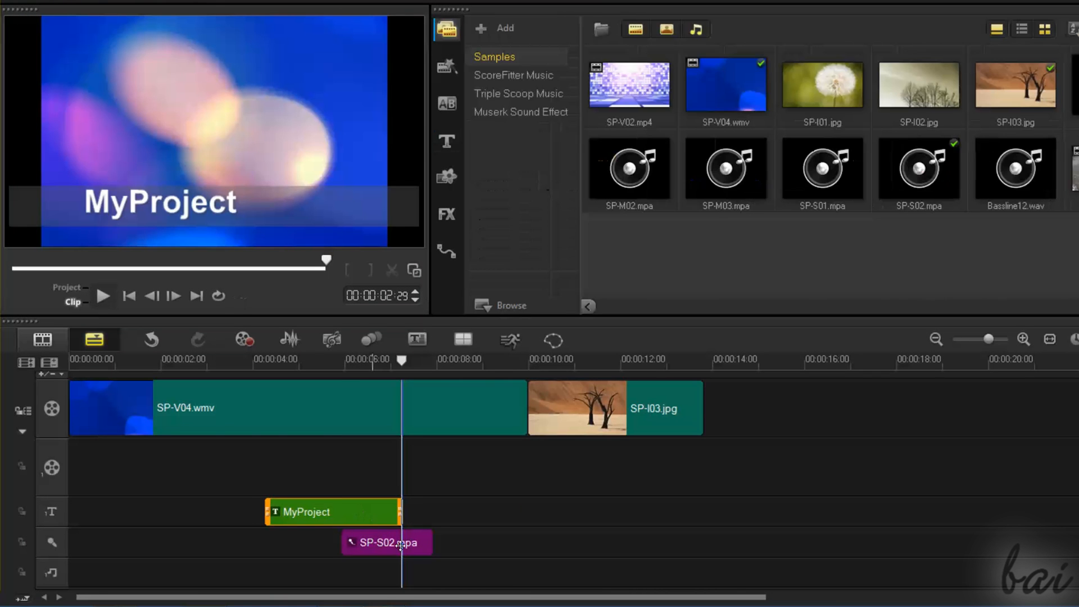
{"action": "left_click", "coordinate": [387, 542]}
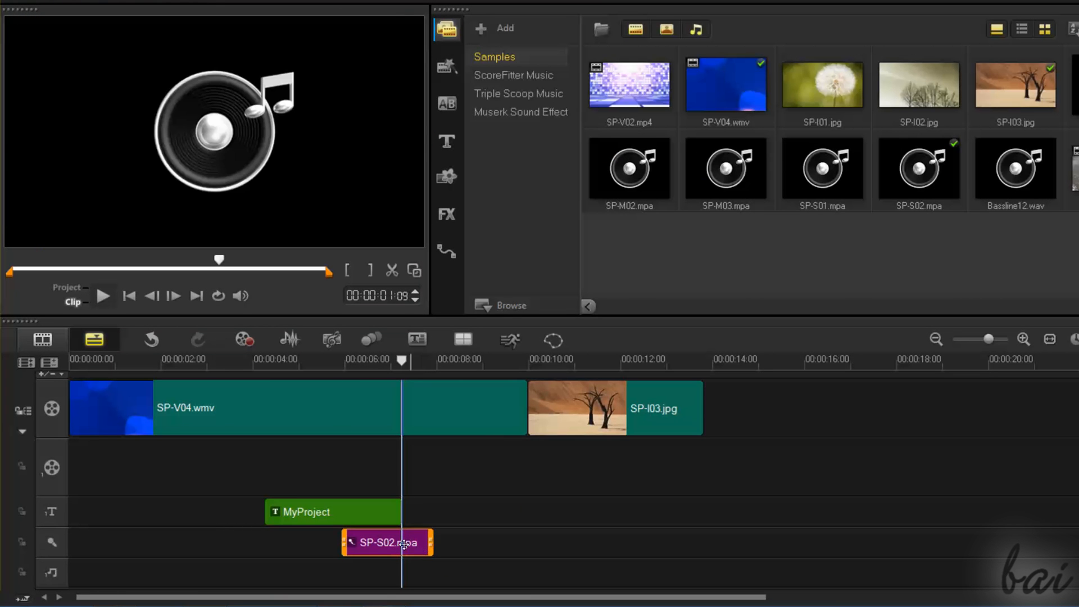
{"action": "left_click_drag", "start_coordinate": [386, 543], "coordinate": [417, 572]}
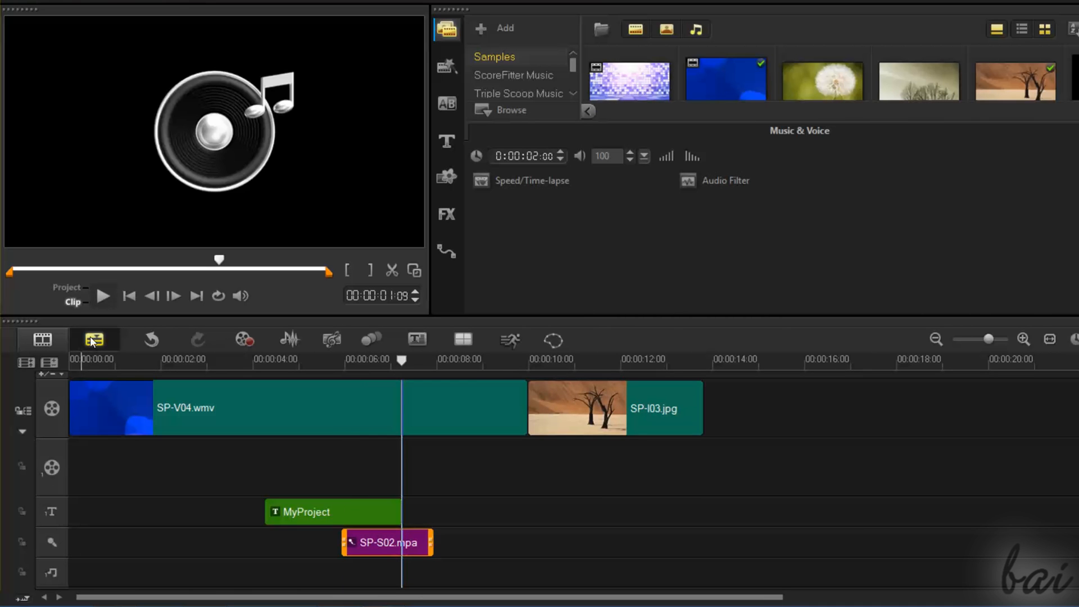
{"action": "mouse_move", "coordinate": [43, 339]}
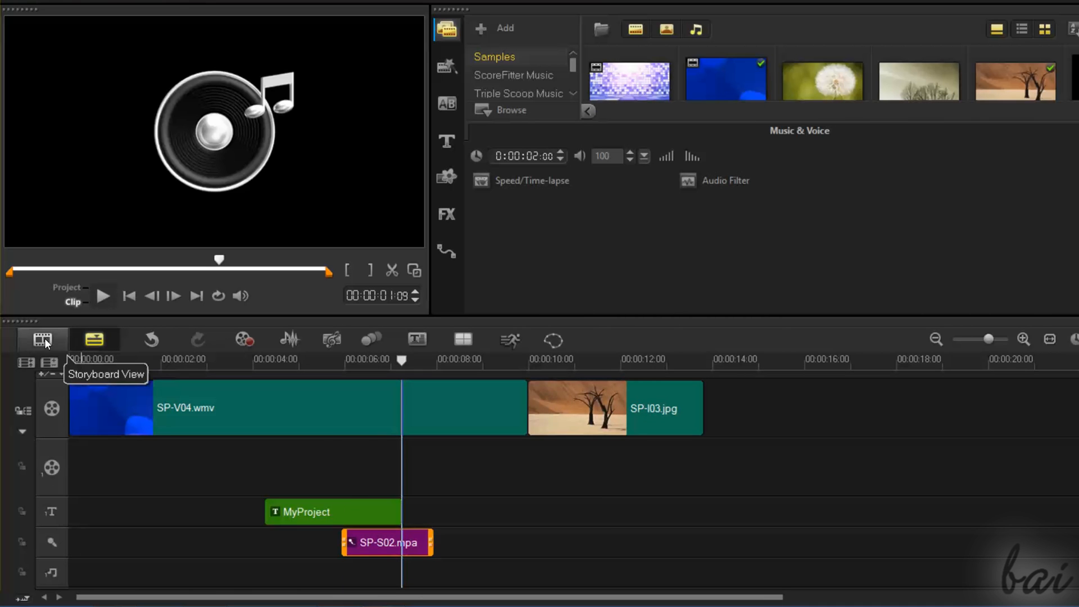
Switch to Storyboard View and back to Timeline View, then jump the preview to two seconds
{"action": "left_click", "coordinate": [43, 339]}
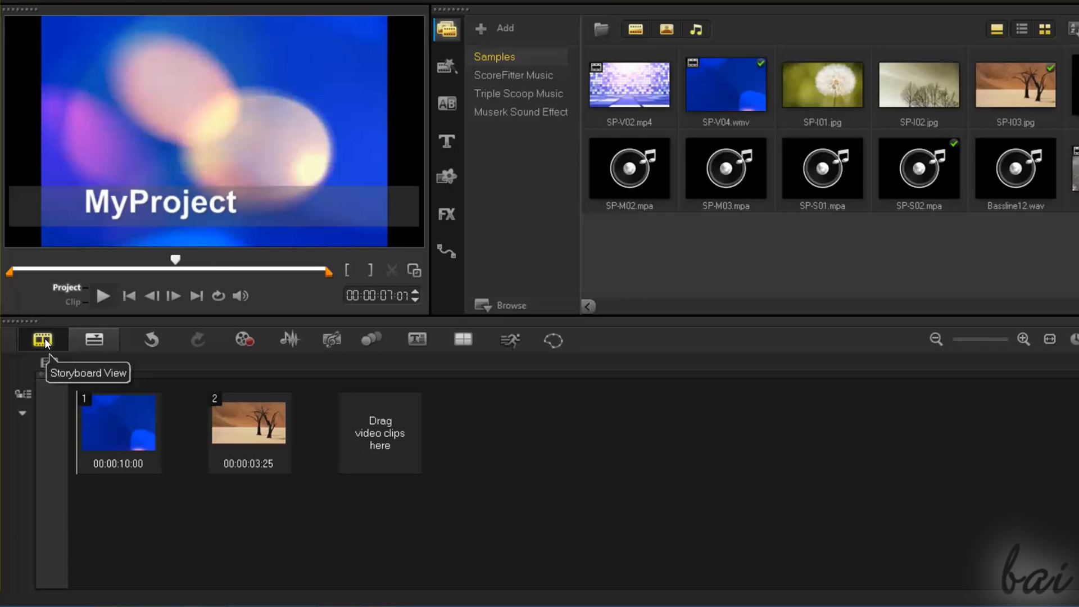
{"action": "left_click", "coordinate": [95, 340]}
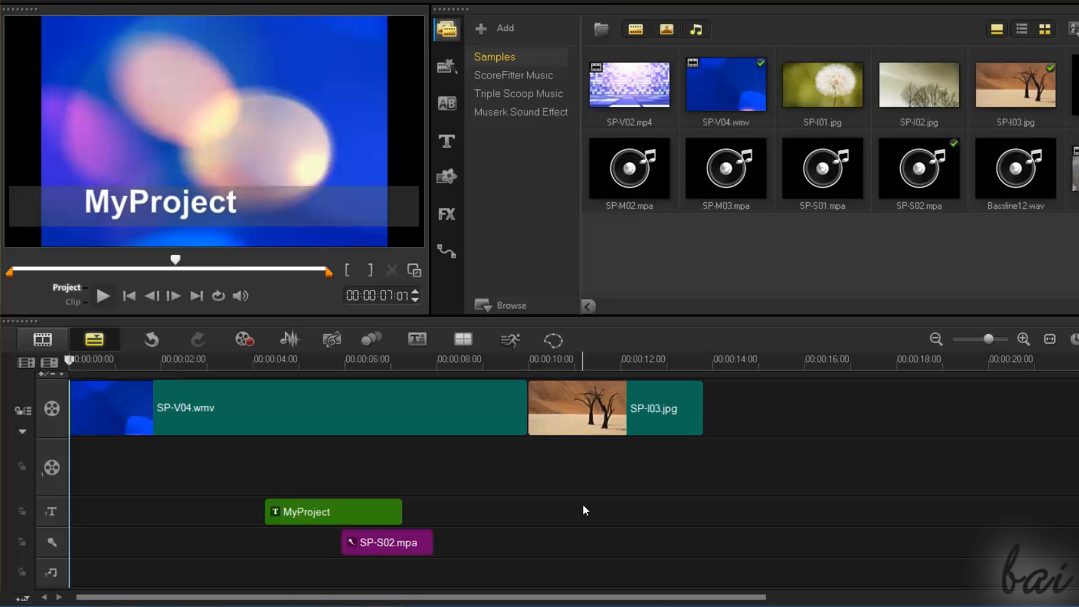
{"action": "left_click", "coordinate": [201, 360]}
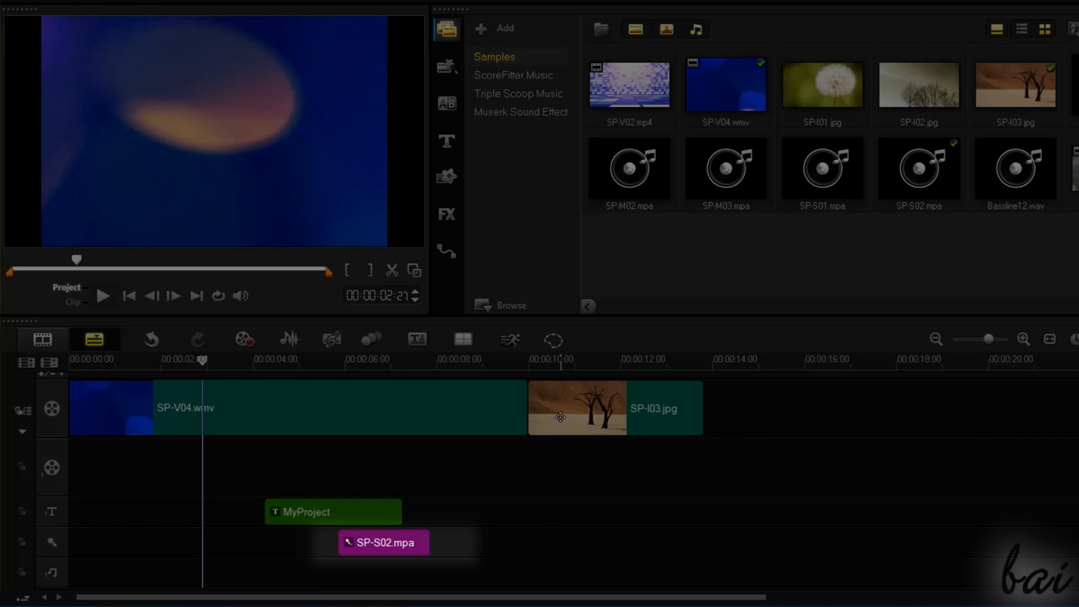
{"action": "mouse_move", "coordinate": [548, 421]}
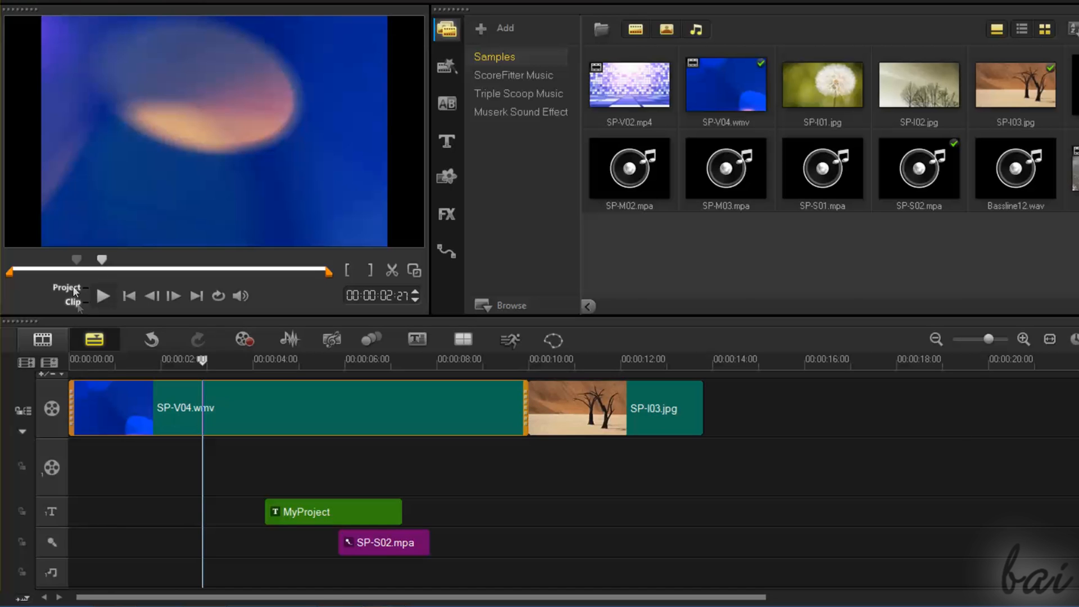
{"action": "mouse_move", "coordinate": [73, 291]}
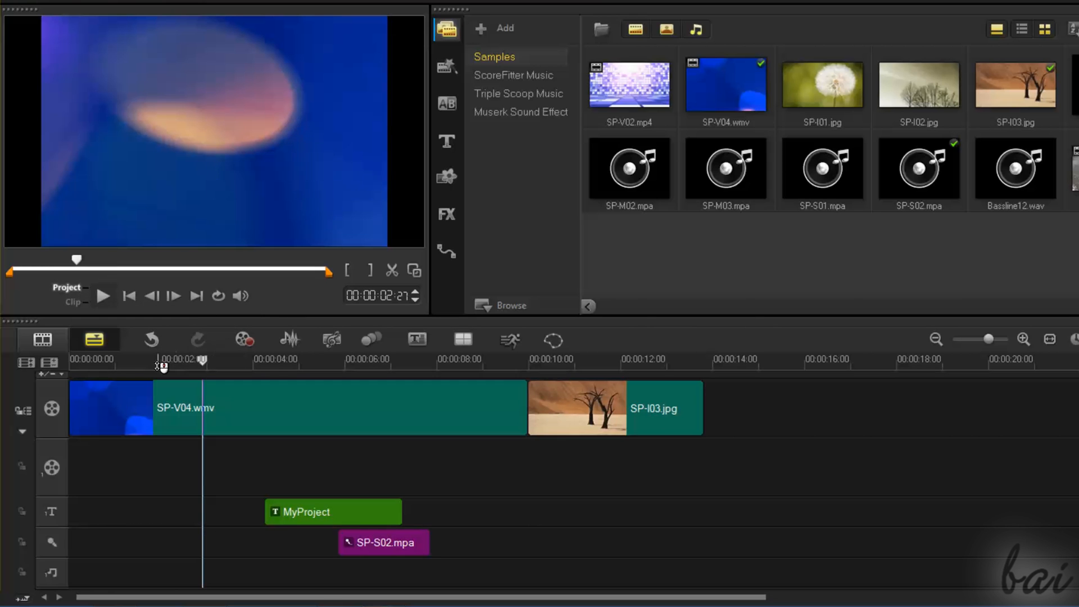
Scrub through and play the project preview, then stop playback
{"action": "left_click_drag", "start_coordinate": [202, 362], "coordinate": [145, 372]}
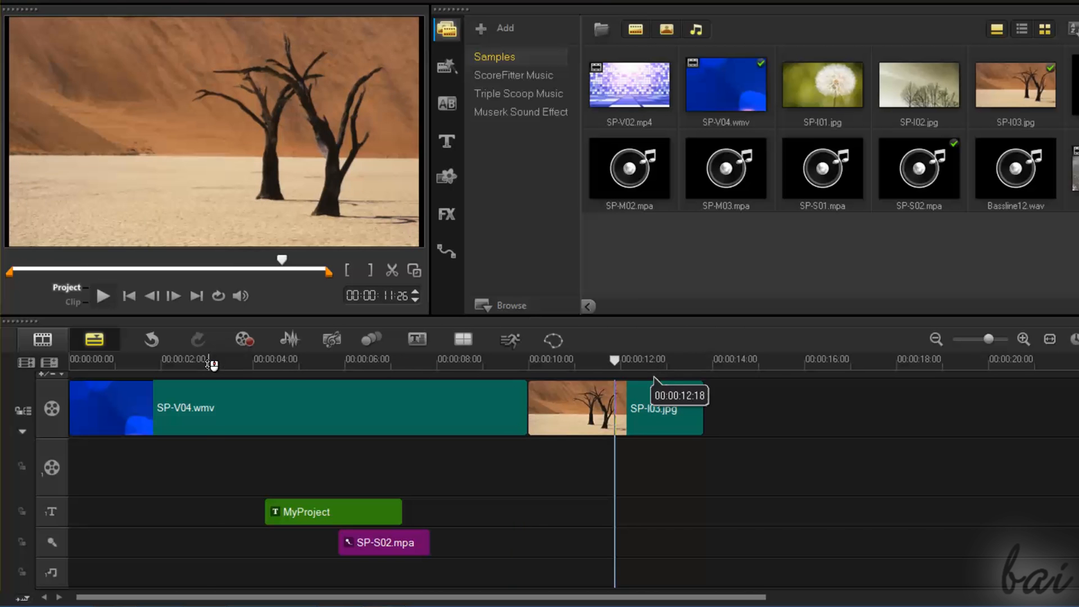
{"action": "left_click", "coordinate": [204, 359]}
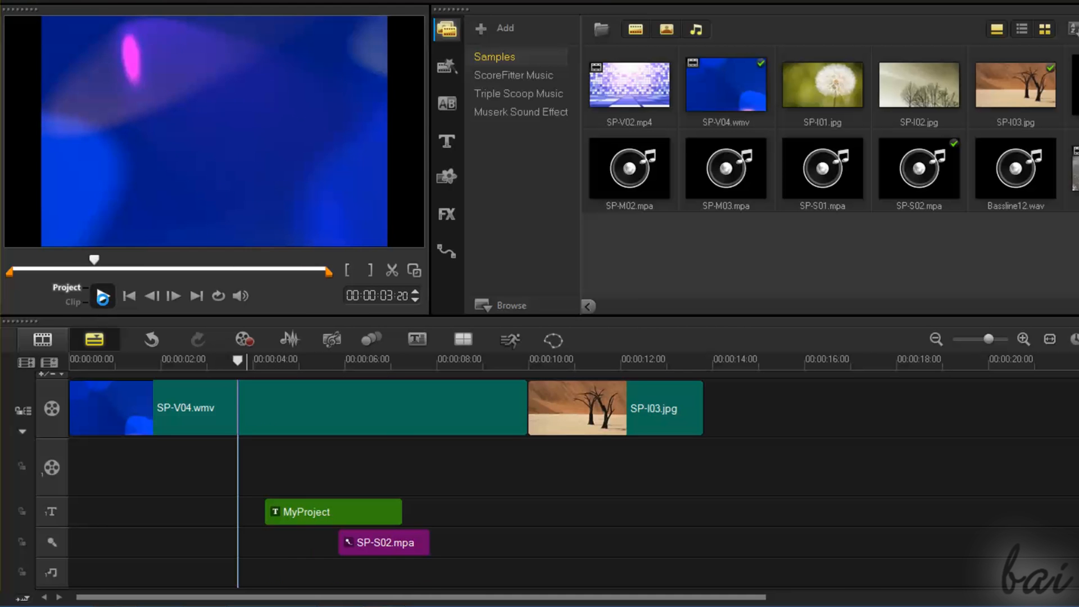
{"action": "left_click", "coordinate": [103, 296]}
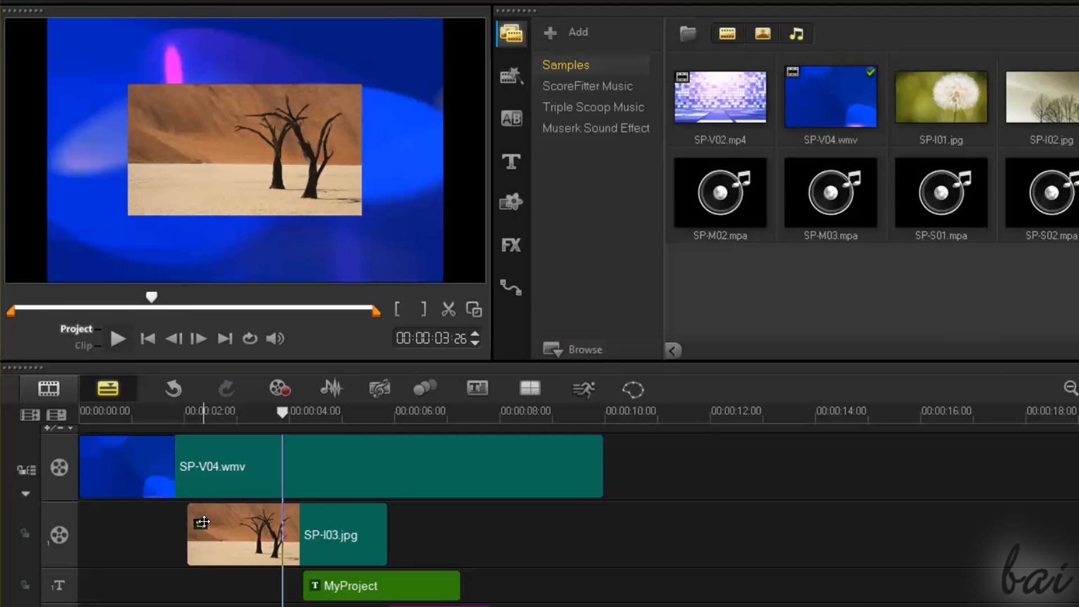
Select the desert overlay and drag its handles to squash, widen, distort and restore the inset
{"action": "left_click", "coordinate": [235, 535]}
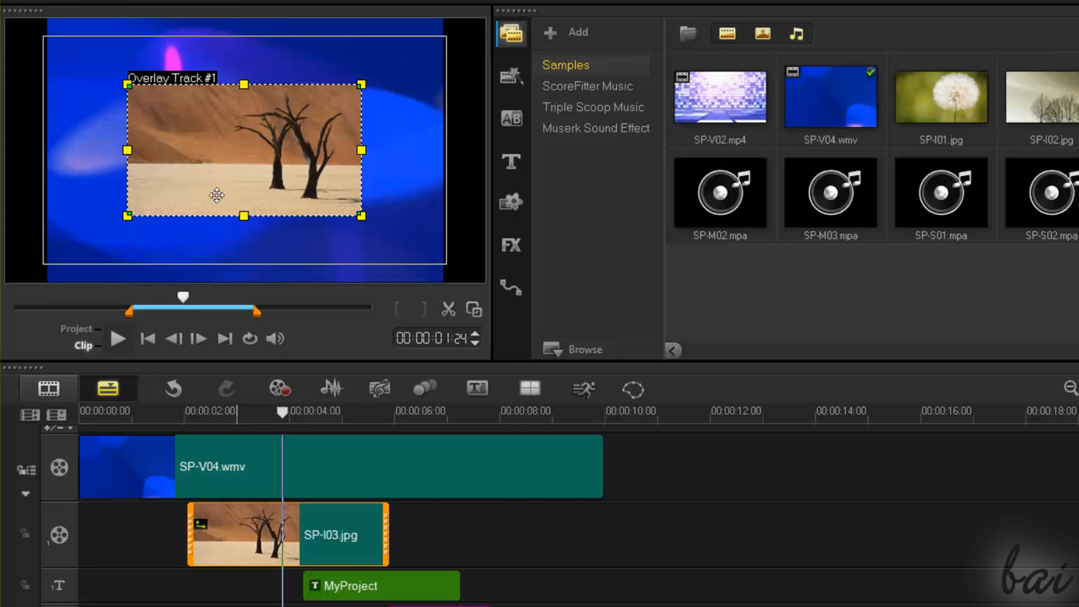
{"action": "left_click", "coordinate": [118, 339]}
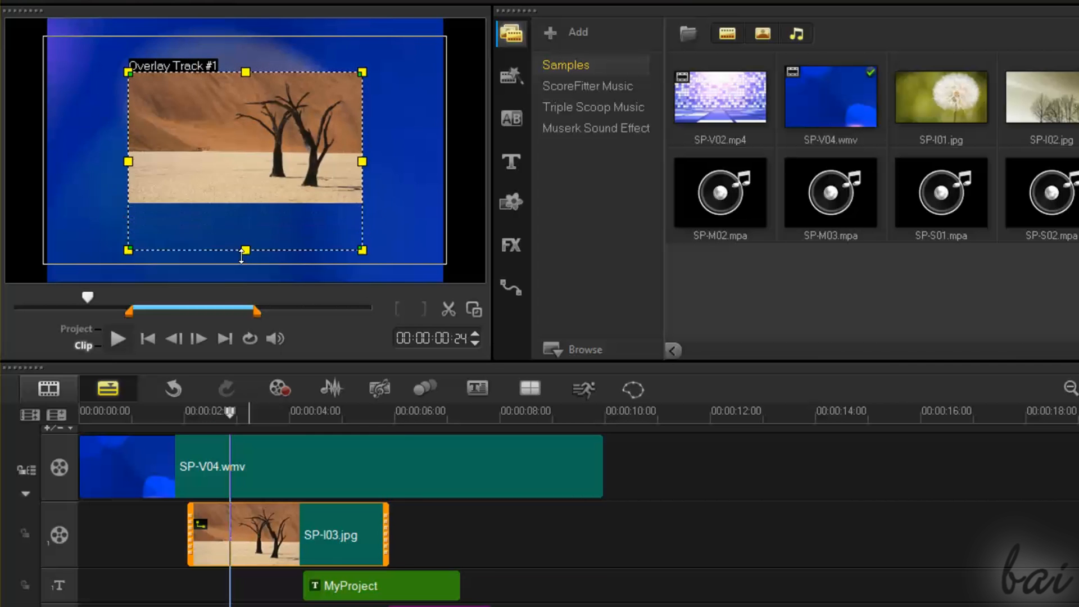
{"action": "left_click_drag", "start_coordinate": [244, 251], "coordinate": [245, 130]}
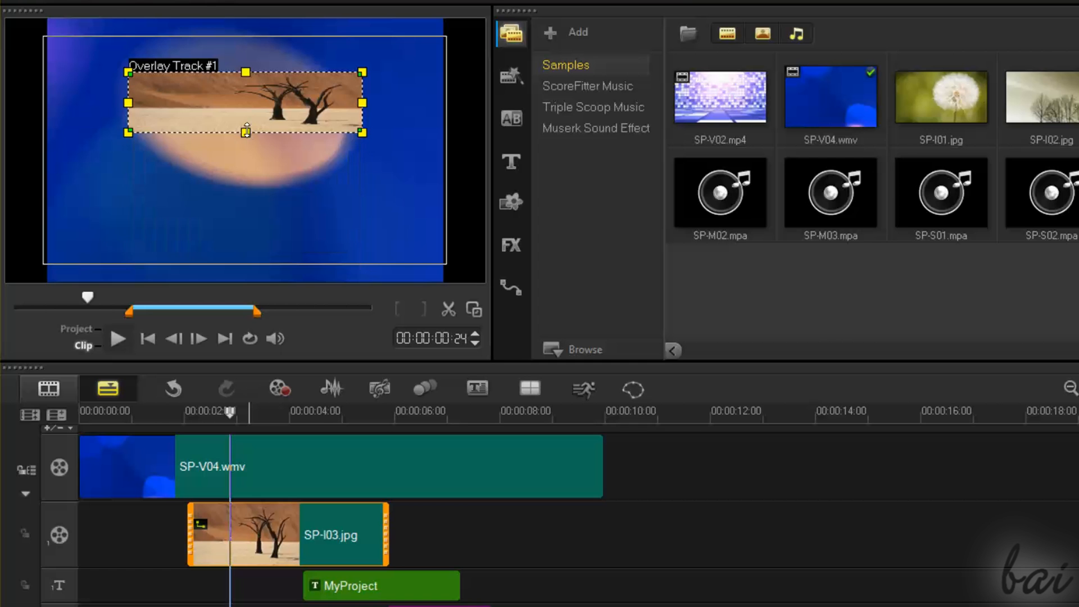
{"action": "left_click_drag", "start_coordinate": [362, 133], "coordinate": [322, 181]}
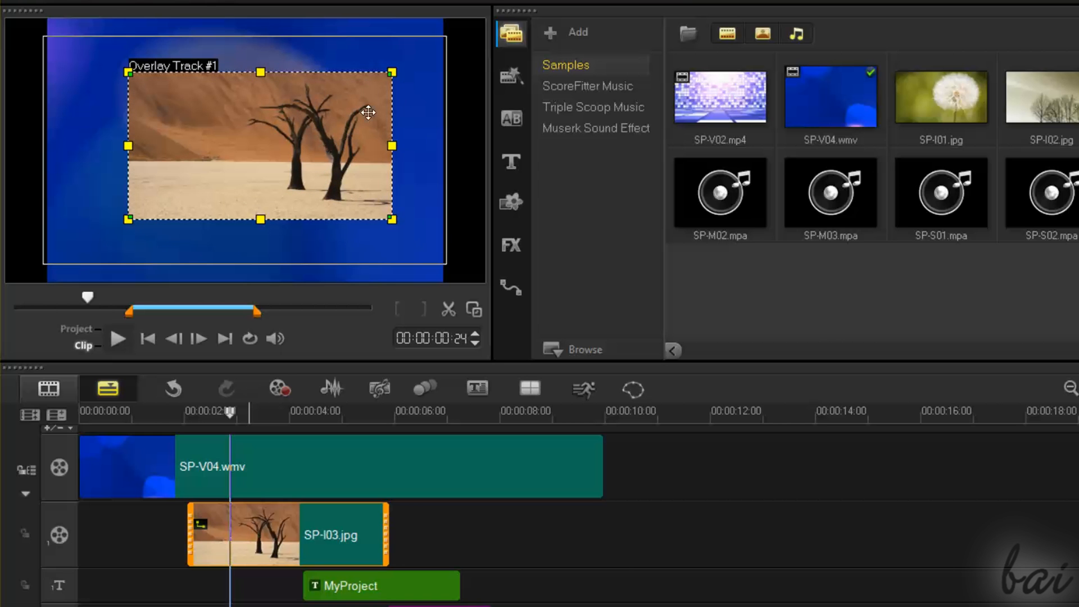
{"action": "left_click_drag", "start_coordinate": [392, 71], "coordinate": [294, 110]}
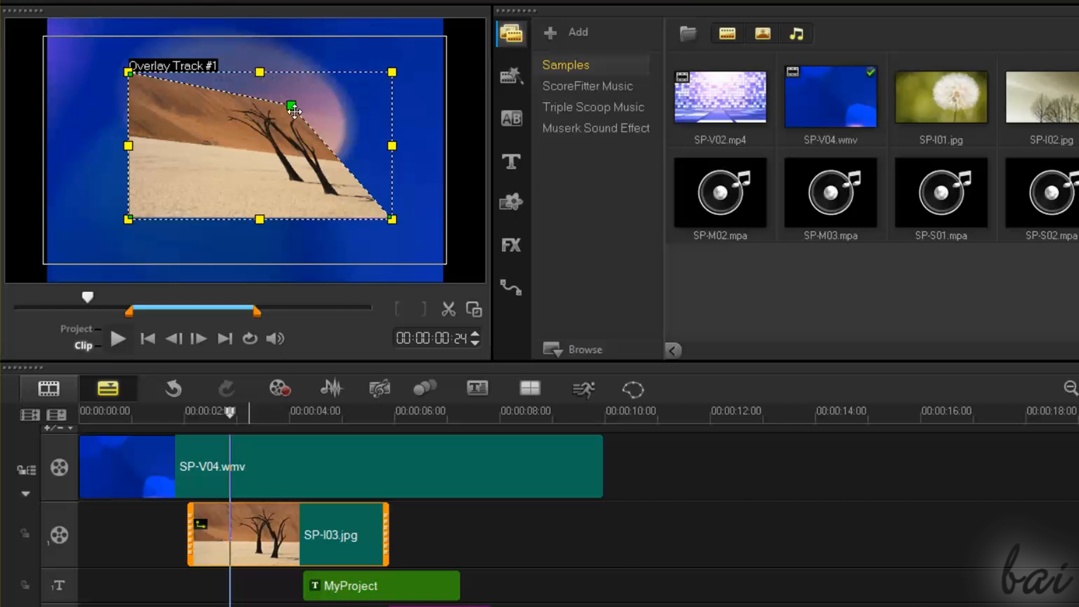
{"action": "left_click_drag", "start_coordinate": [294, 109], "coordinate": [392, 73]}
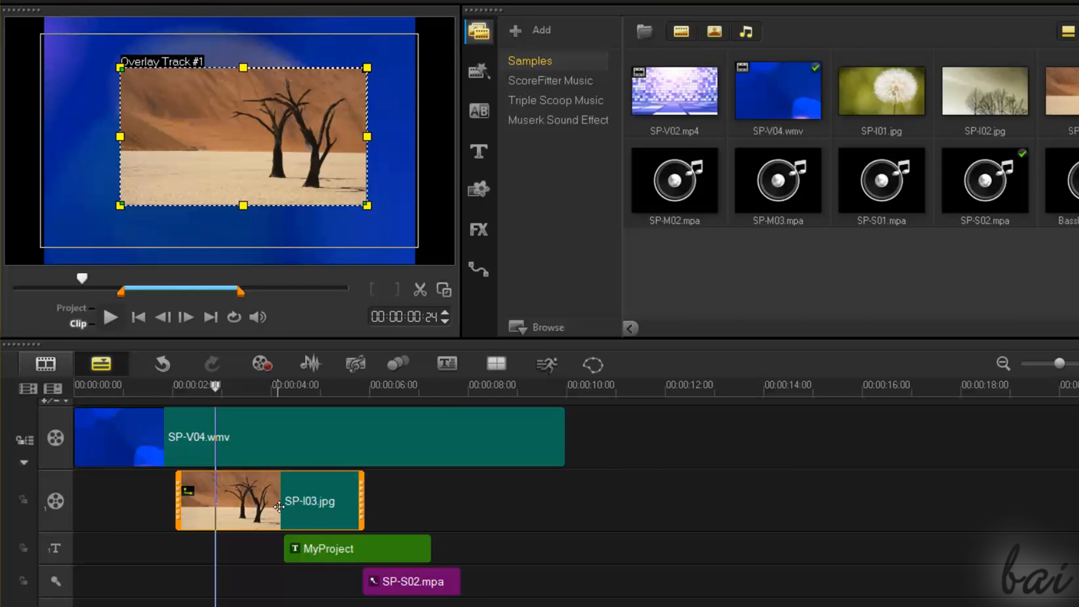
Shift the desert image earlier and add the dandelion image to Overlay Track #1 near nine seconds
{"action": "left_click_drag", "start_coordinate": [269, 500], "coordinate": [616, 500]}
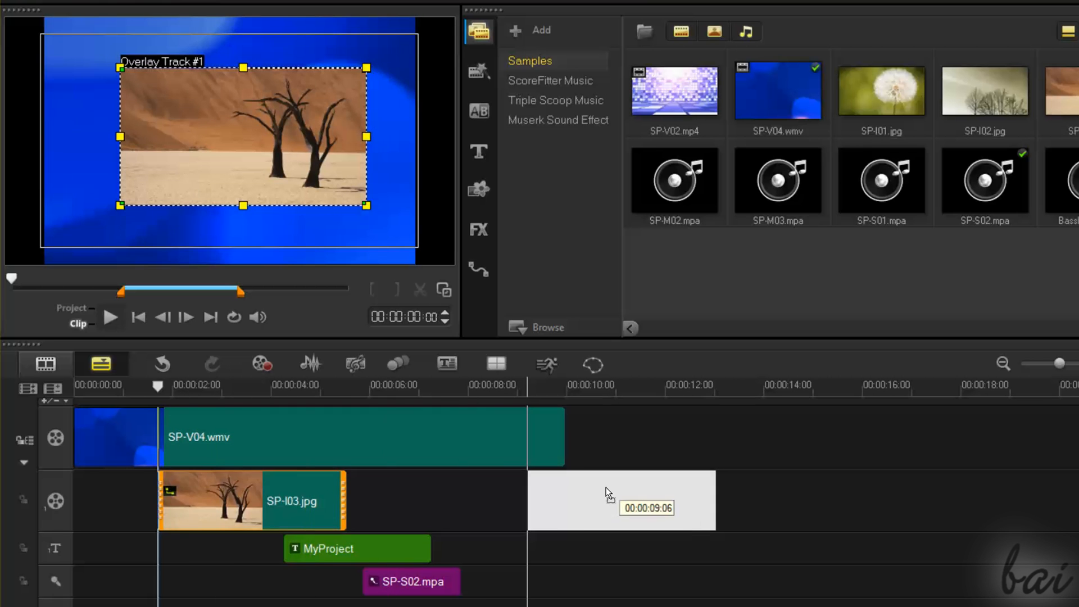
{"action": "left_click_drag", "start_coordinate": [251, 500], "coordinate": [620, 500]}
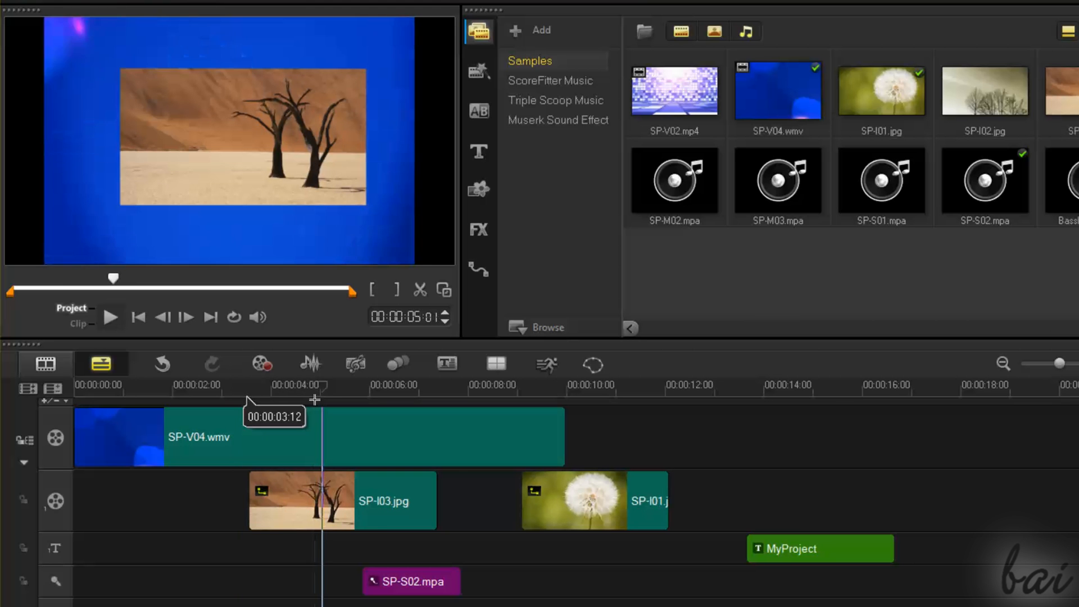
{"action": "left_click", "coordinate": [212, 363]}
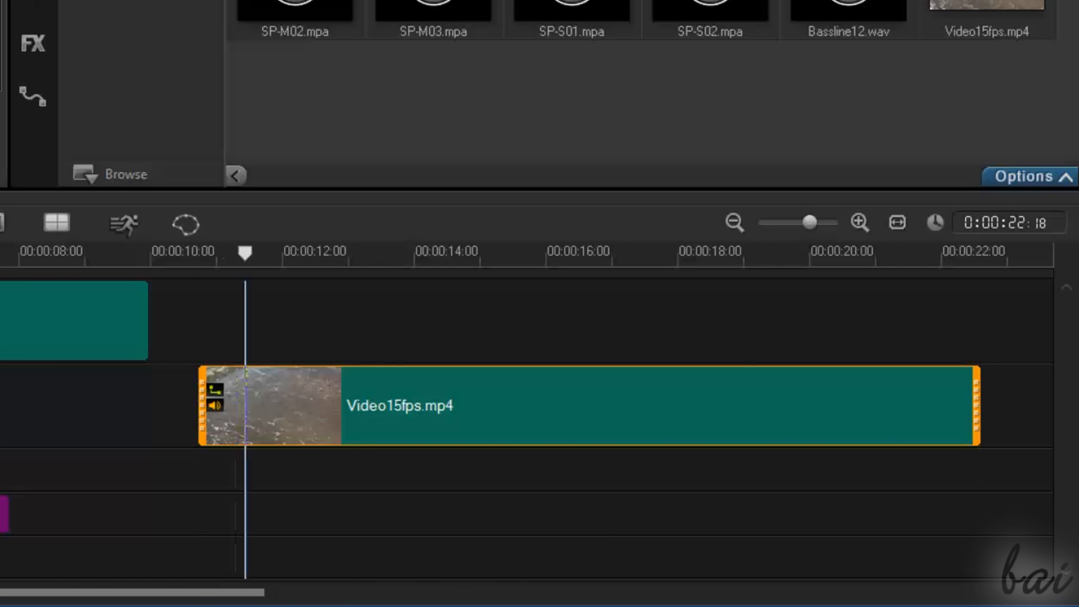
{"action": "left_click", "coordinate": [376, 251]}
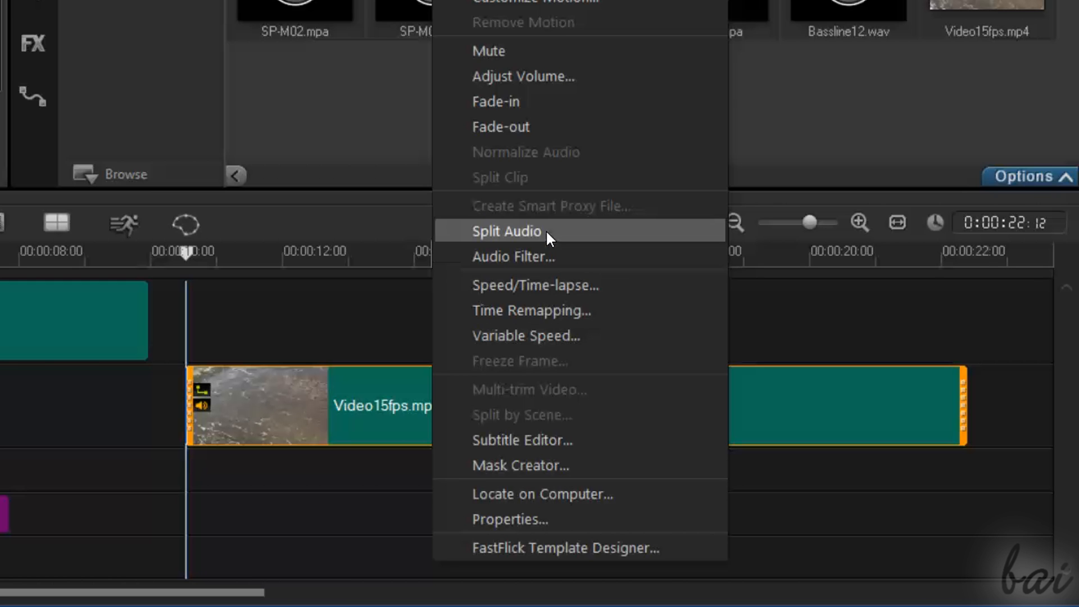
{"action": "left_click", "coordinate": [507, 231]}
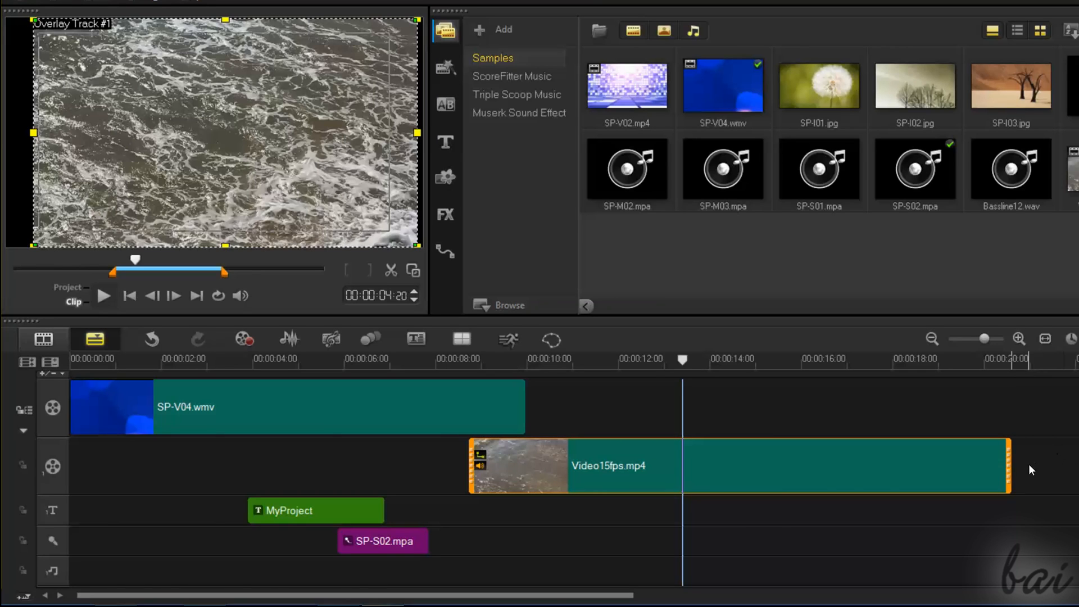
{"action": "mouse_move", "coordinate": [1008, 467]}
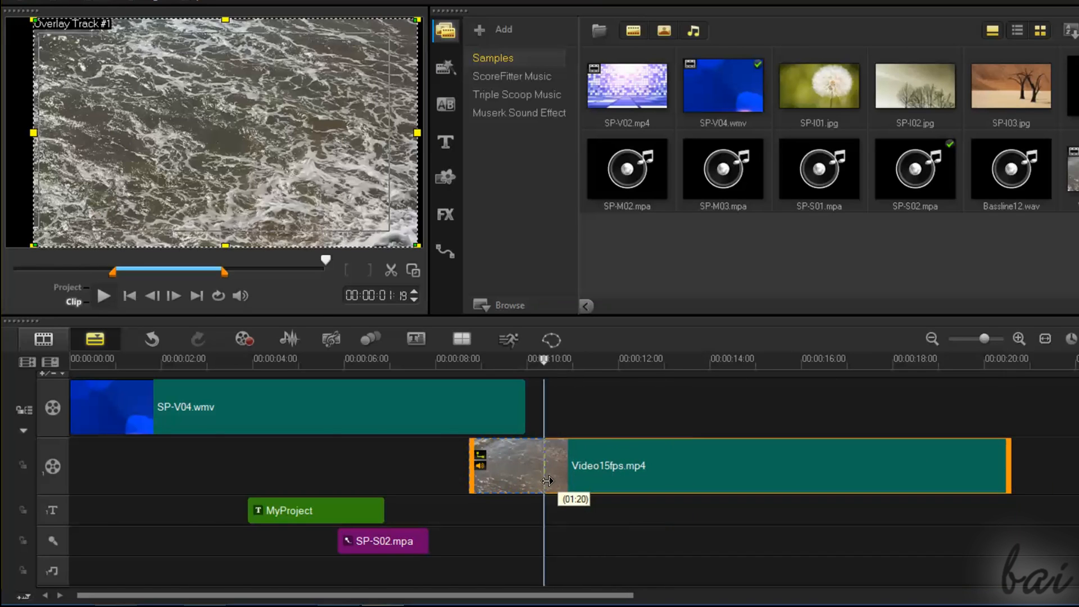
Play the shortened water clip, then undo twice to restore the earlier clip arrangement
{"action": "left_click", "coordinate": [104, 295]}
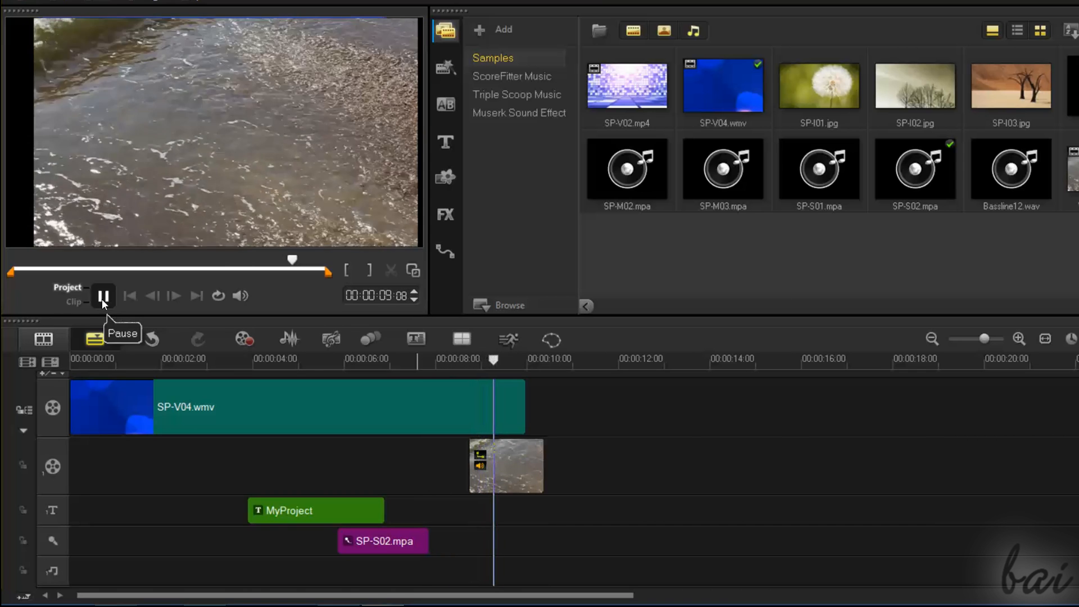
{"action": "left_click", "coordinate": [104, 296]}
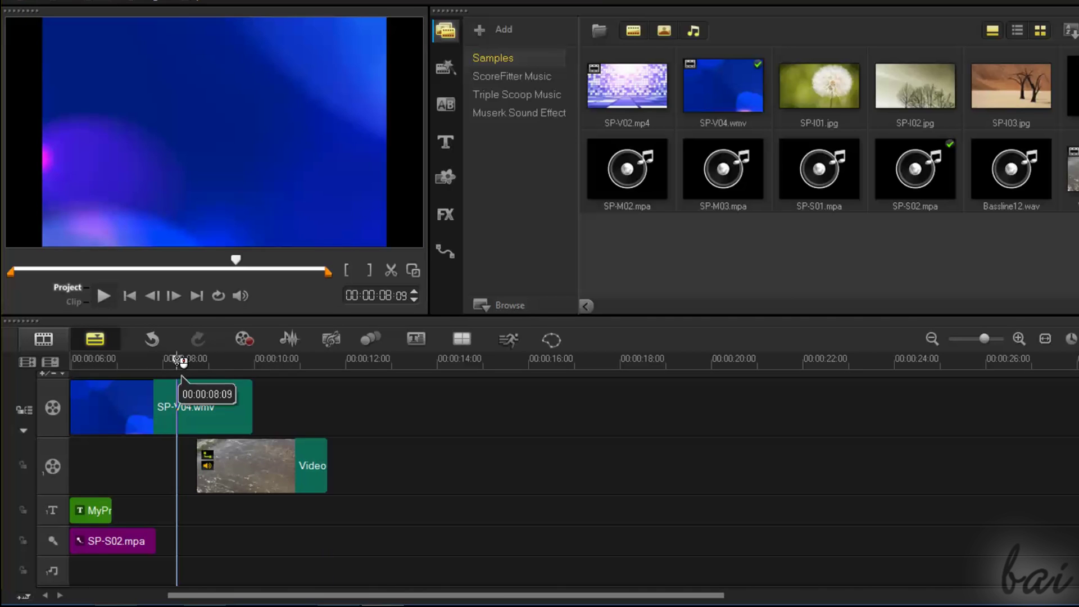
{"action": "left_click", "coordinate": [104, 296]}
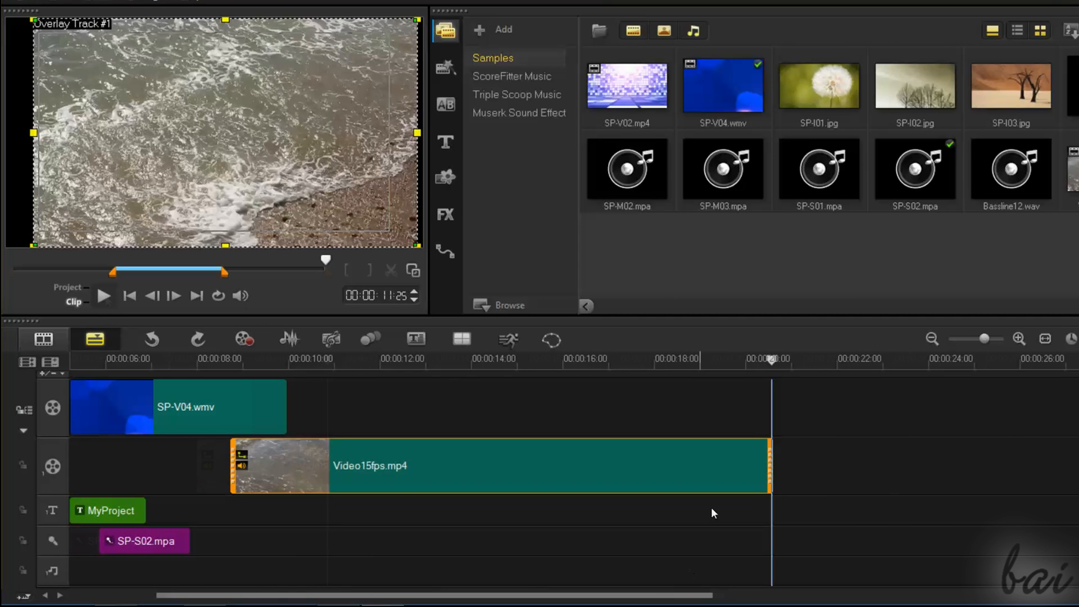
{"action": "left_click", "coordinate": [104, 295]}
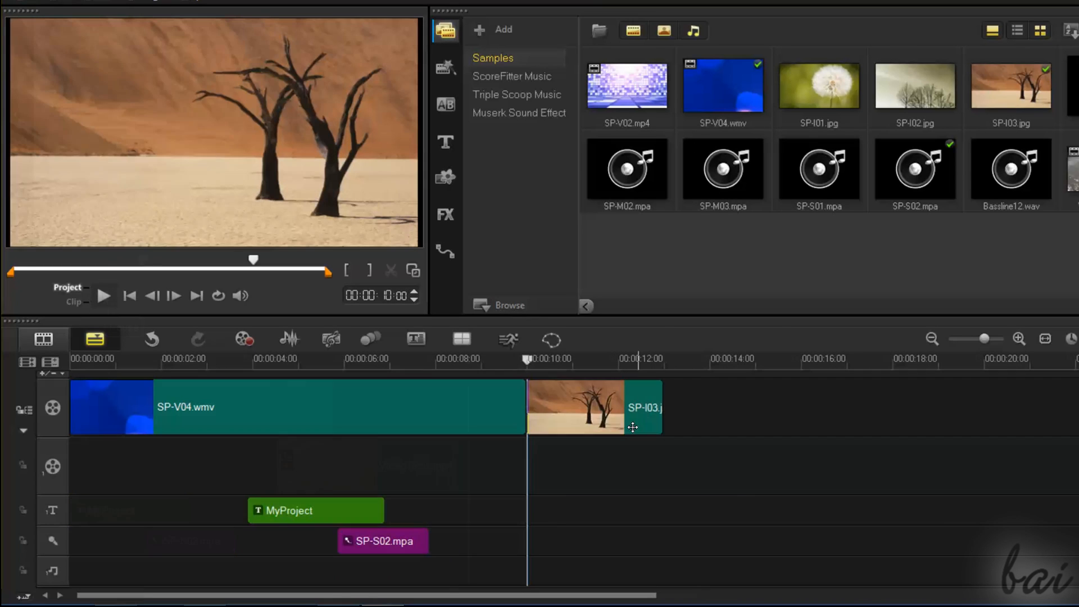
Delete the SP-I03 desert image copy from the overlay track
{"action": "right_click", "coordinate": [632, 407]}
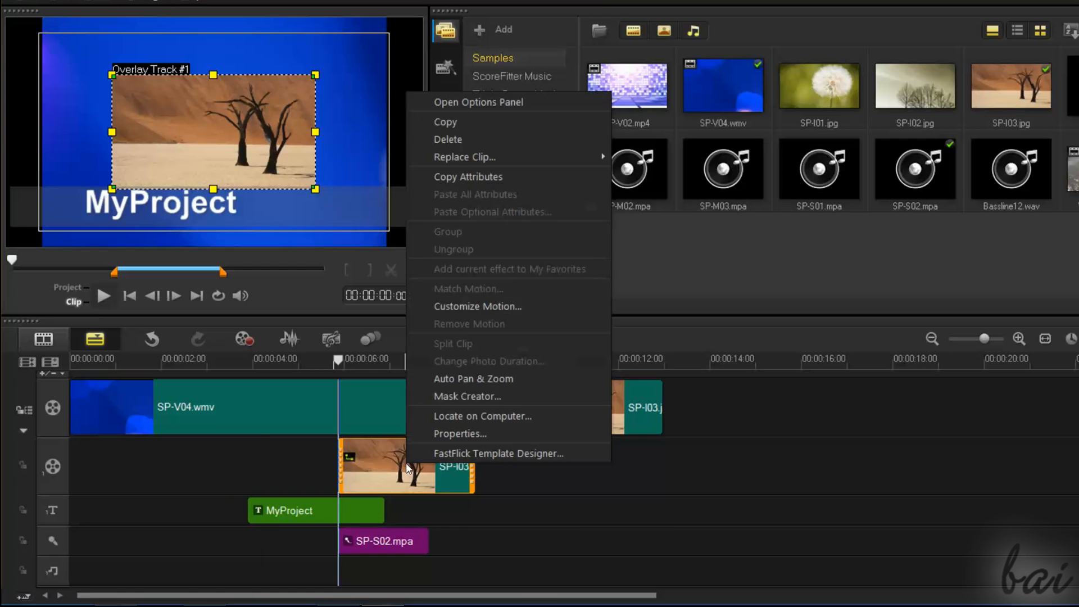
{"action": "mouse_move", "coordinate": [464, 143]}
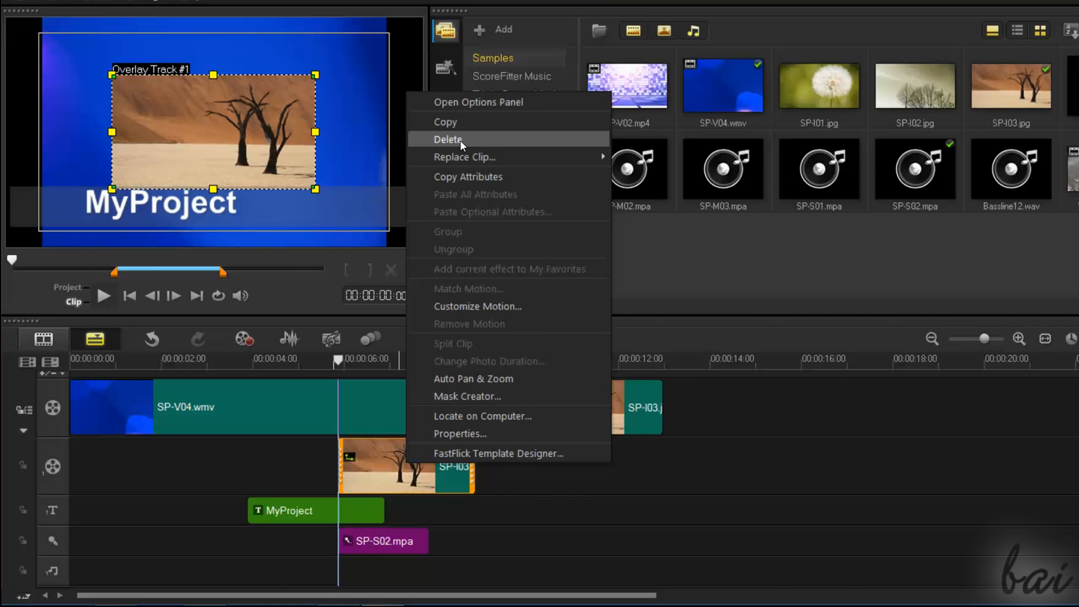
{"action": "left_click", "coordinate": [447, 139]}
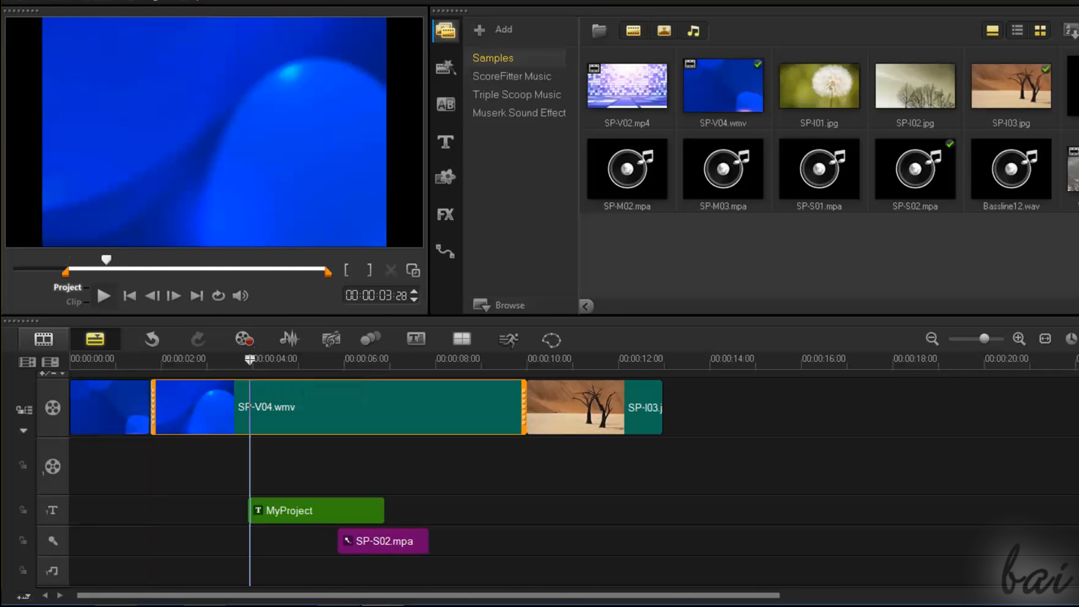
Place the Video15fps.mp4 water clip on the overlay track and insert another track above it
{"action": "left_click", "coordinate": [427, 358]}
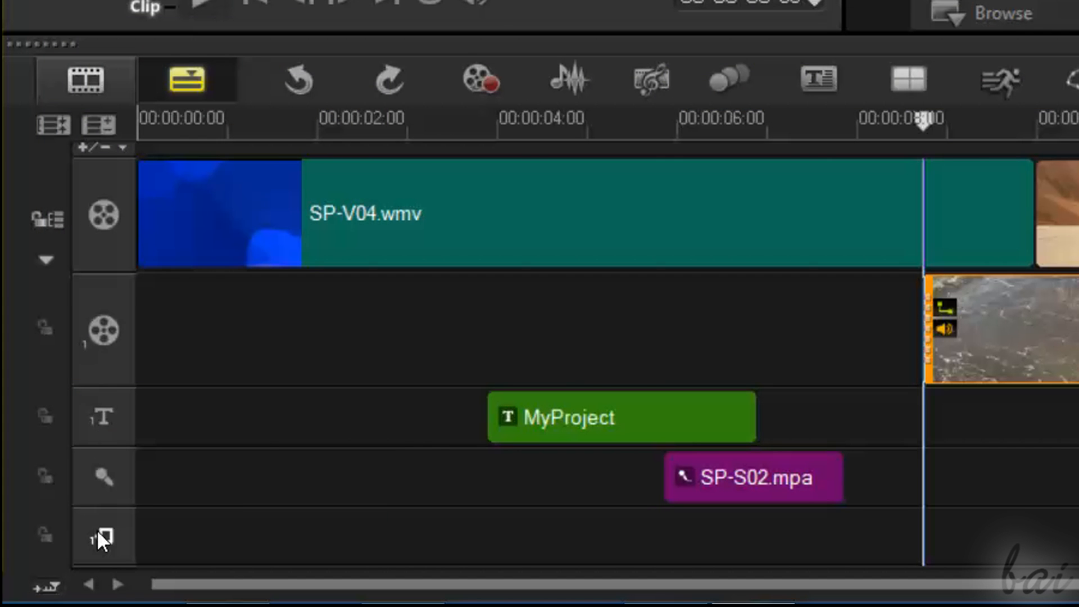
{"action": "mouse_move", "coordinate": [1018, 139]}
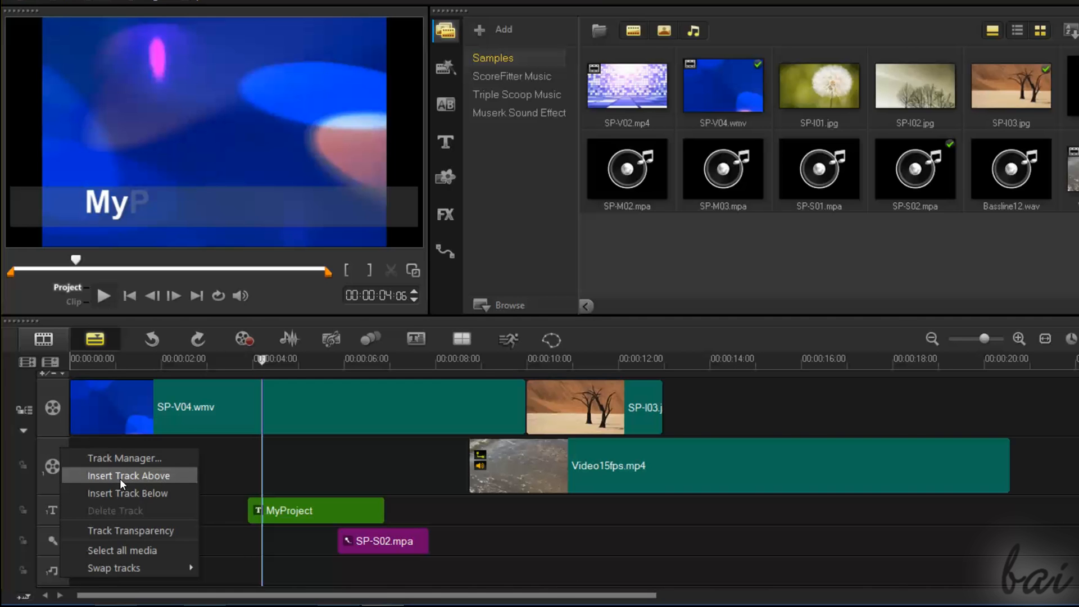
{"action": "left_click", "coordinate": [123, 475]}
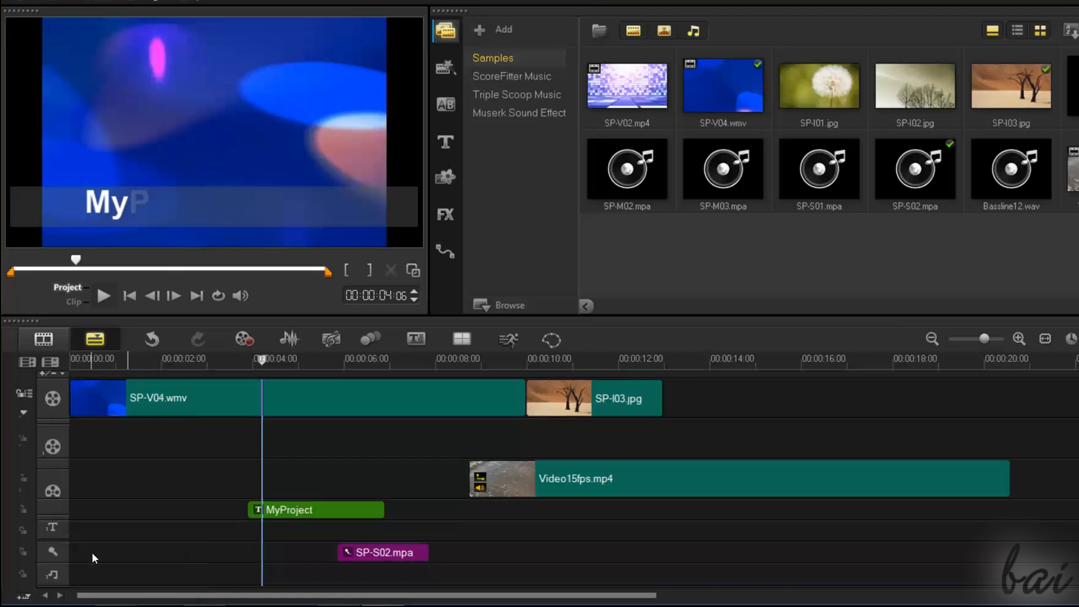
{"action": "left_click", "coordinate": [445, 142]}
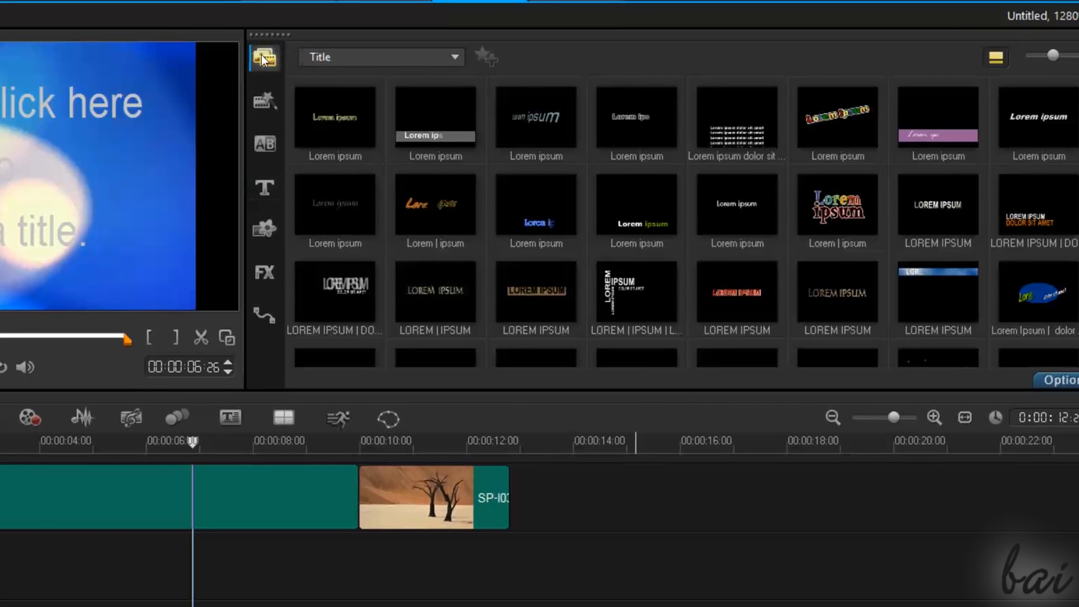
Drop a Lorem ipsum title preset on the timeline, preview around five seconds, then delete it
{"action": "left_click", "coordinate": [269, 57]}
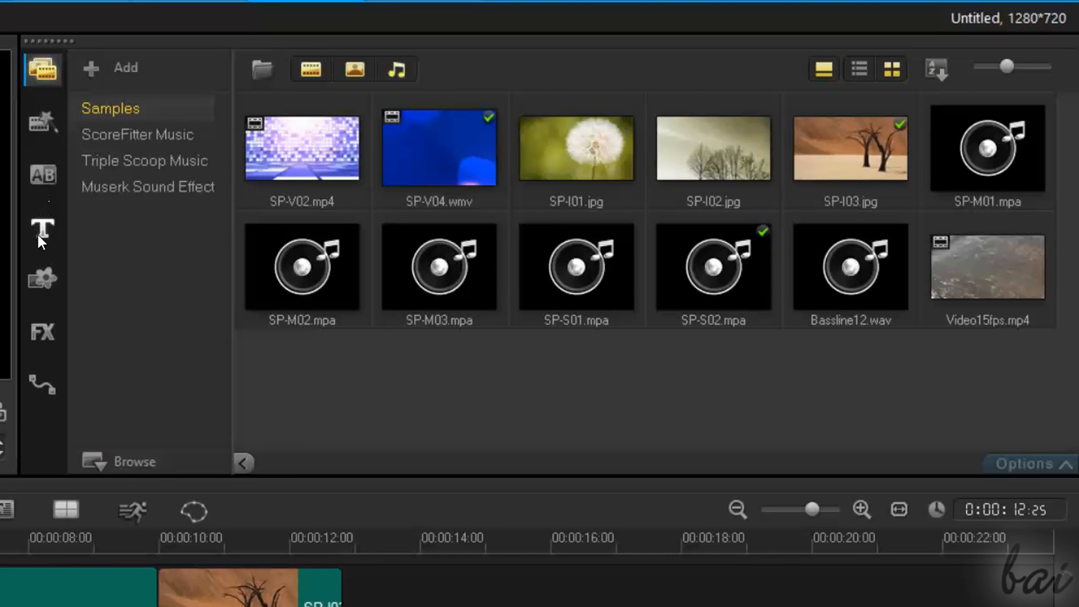
{"action": "left_click", "coordinate": [42, 228]}
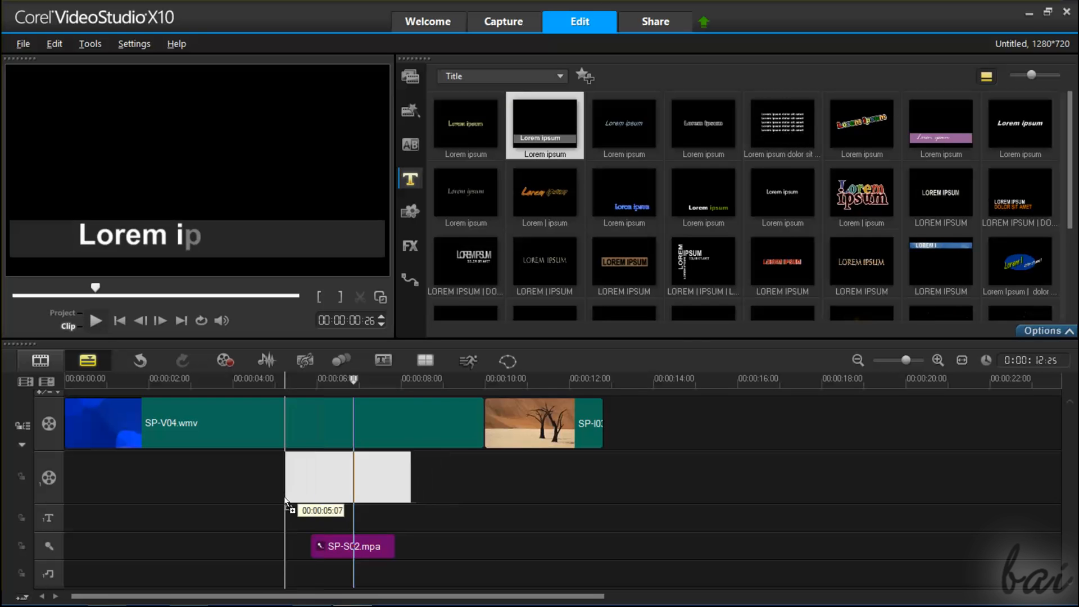
{"action": "left_click_drag", "start_coordinate": [545, 125], "coordinate": [320, 518]}
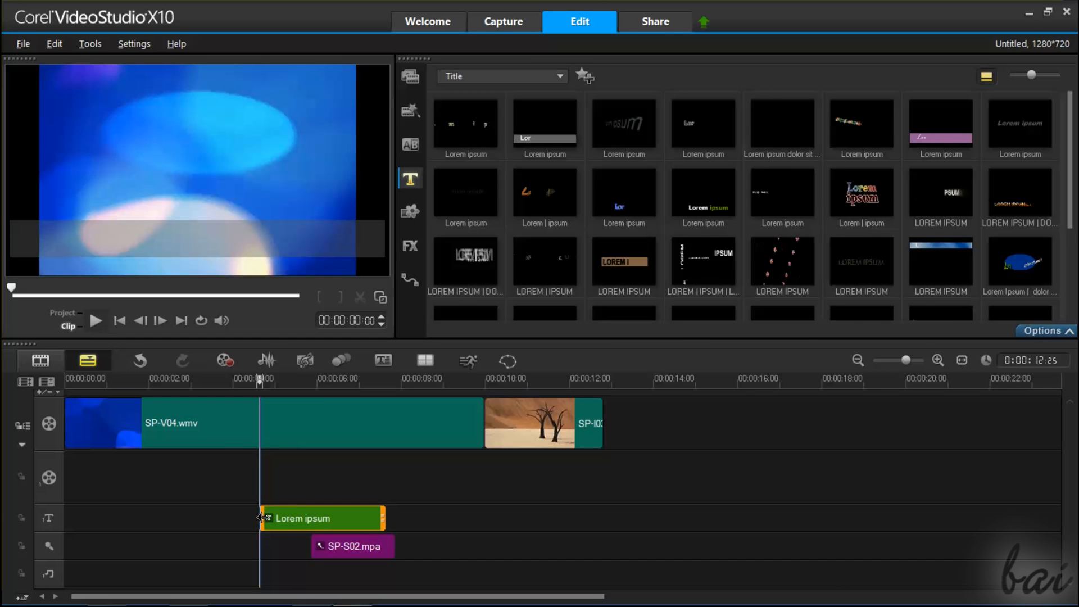
{"action": "left_click_drag", "start_coordinate": [259, 378], "coordinate": [287, 378]}
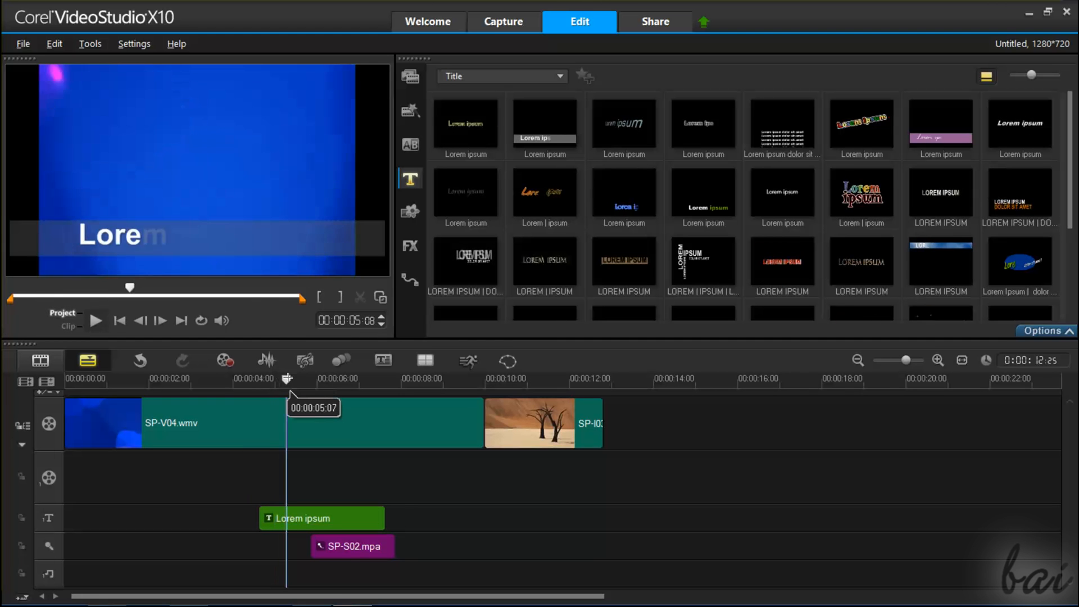
{"action": "left_click", "coordinate": [320, 518]}
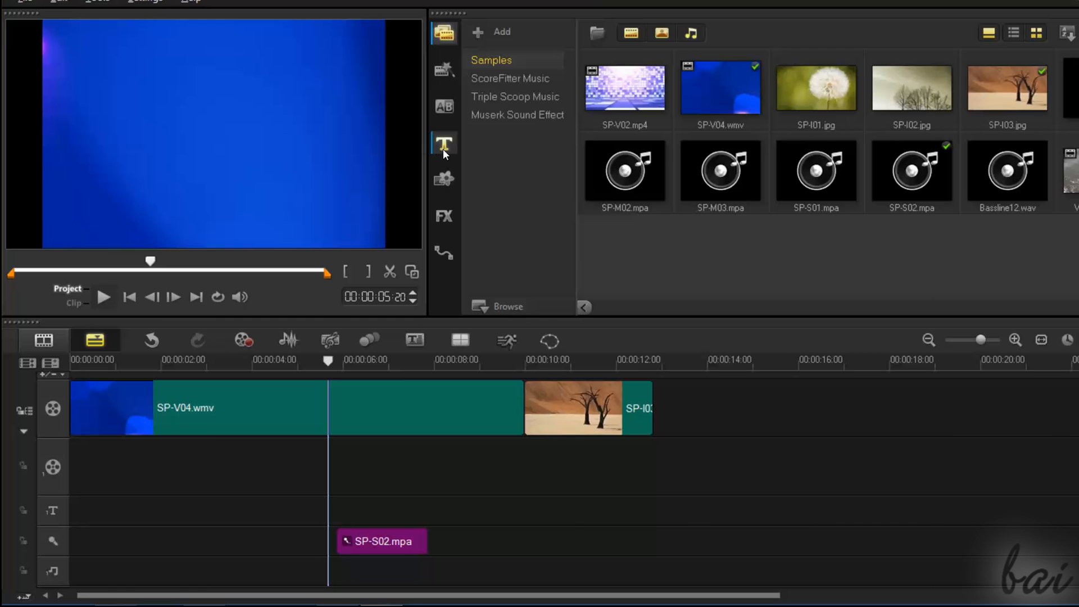
Create a new title with 'Hello' on the first line and 'MyProject' on the second
{"action": "left_click", "coordinate": [444, 143]}
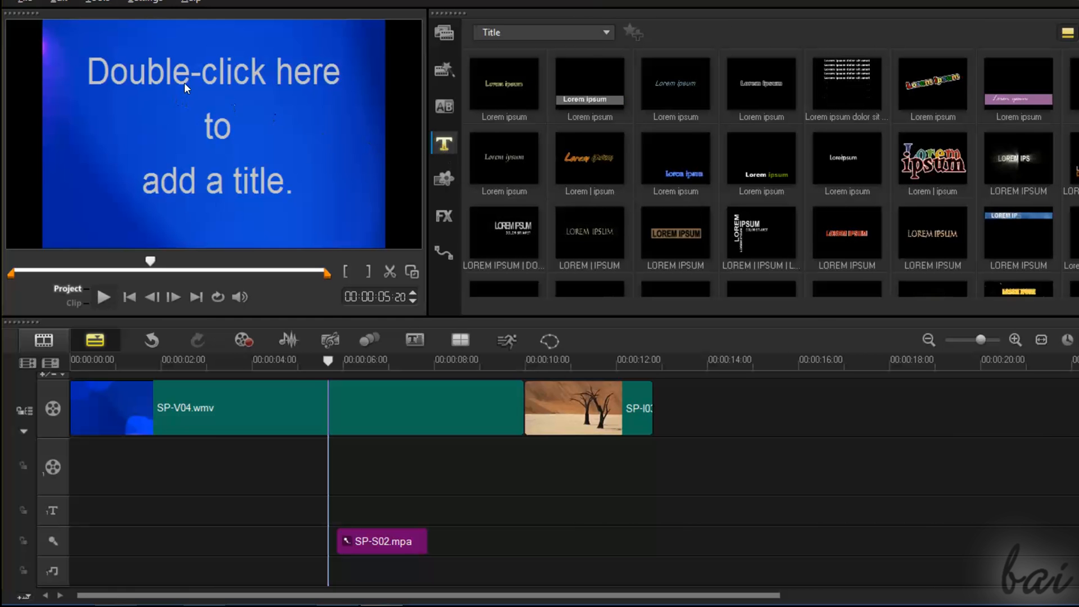
{"action": "double_click", "coordinate": [187, 87]}
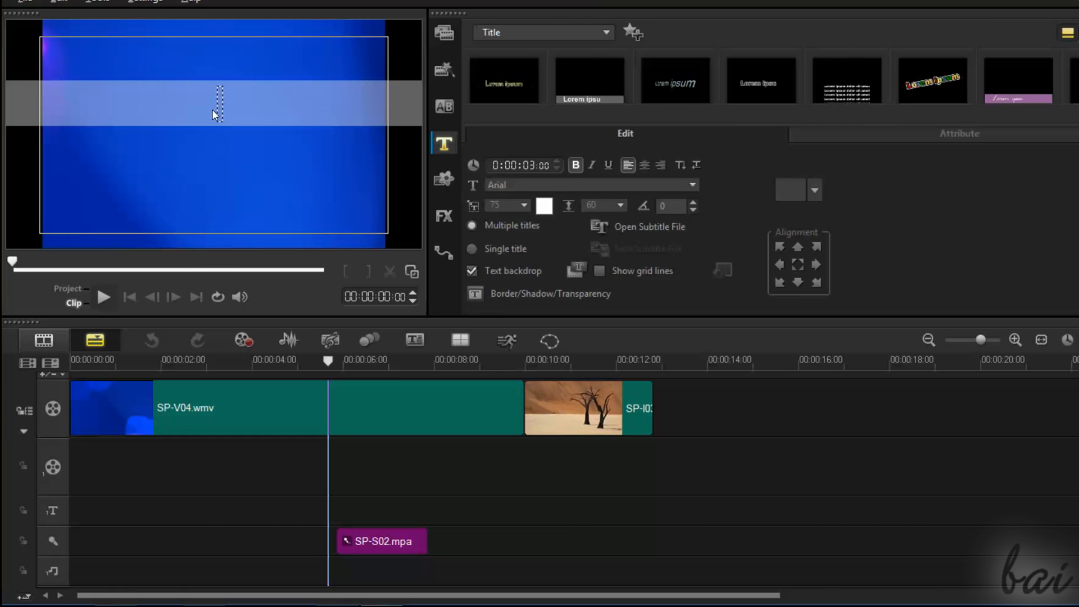
{"action": "type", "text": "Hello"}
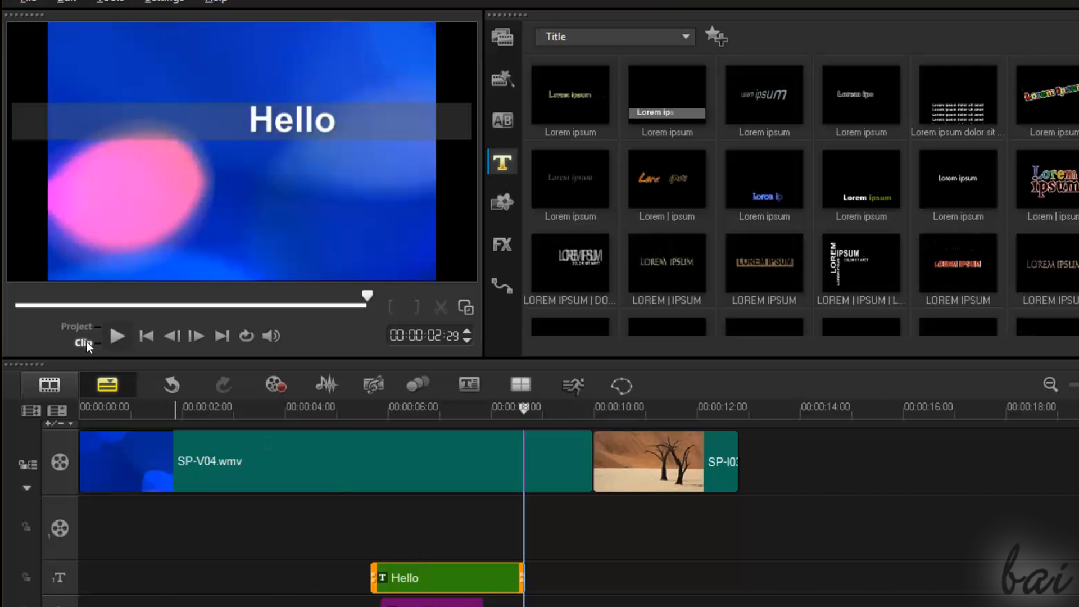
{"action": "mouse_move", "coordinate": [85, 345]}
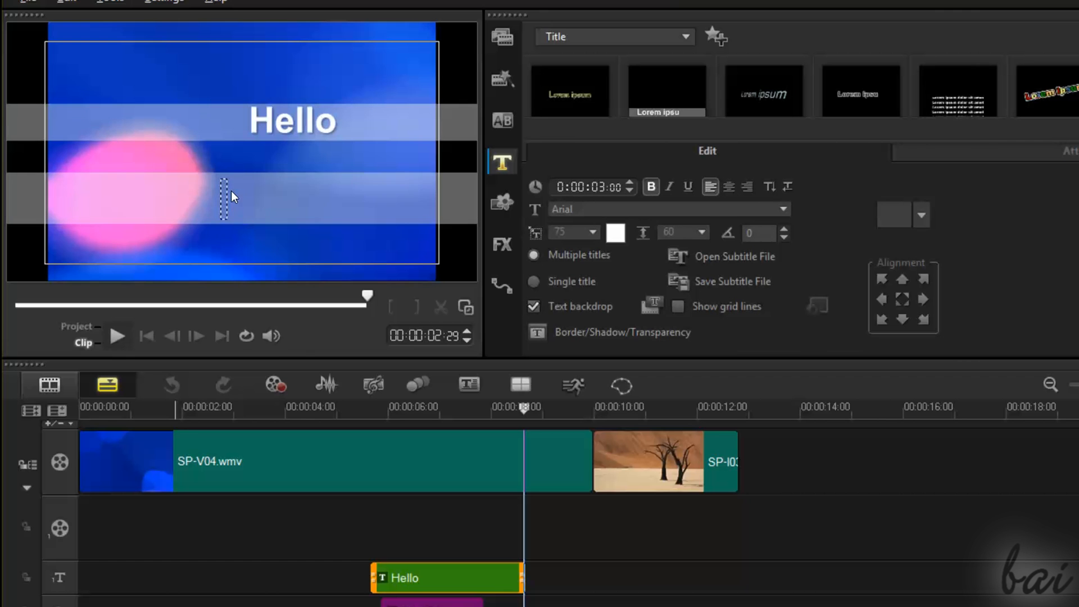
{"action": "type", "text": "MyProject"}
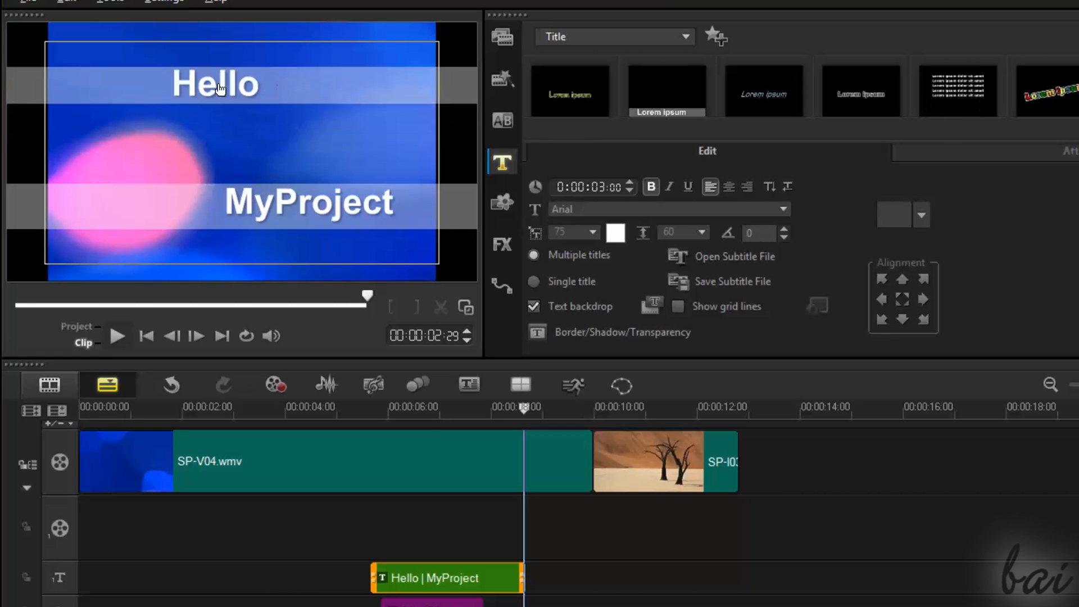
{"action": "left_click", "coordinate": [215, 85]}
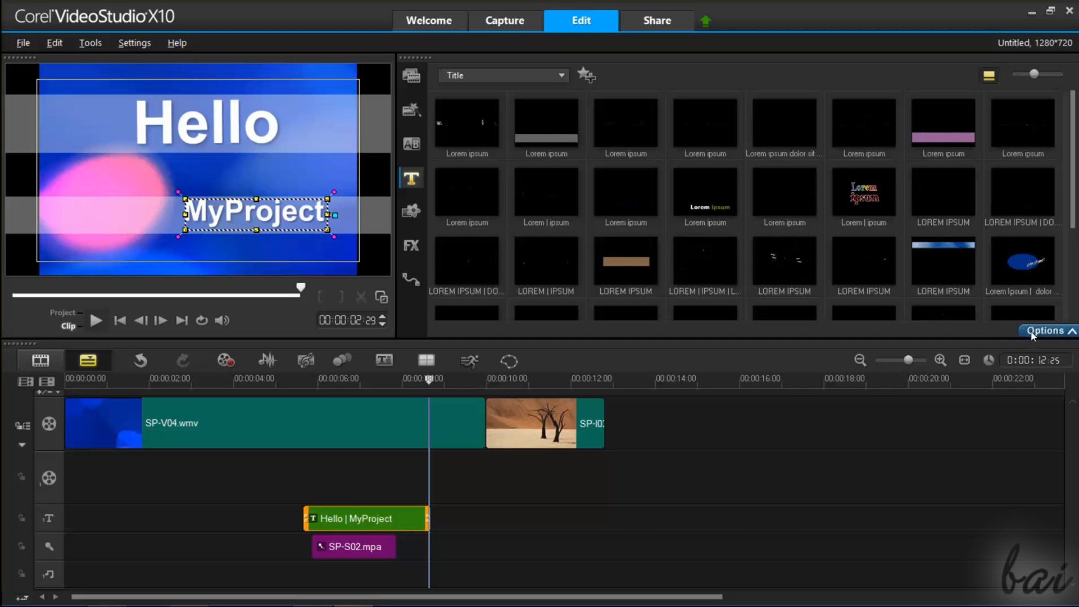
In the title Options, select the MyProject text and set its colour to green
{"action": "left_click", "coordinate": [1046, 330]}
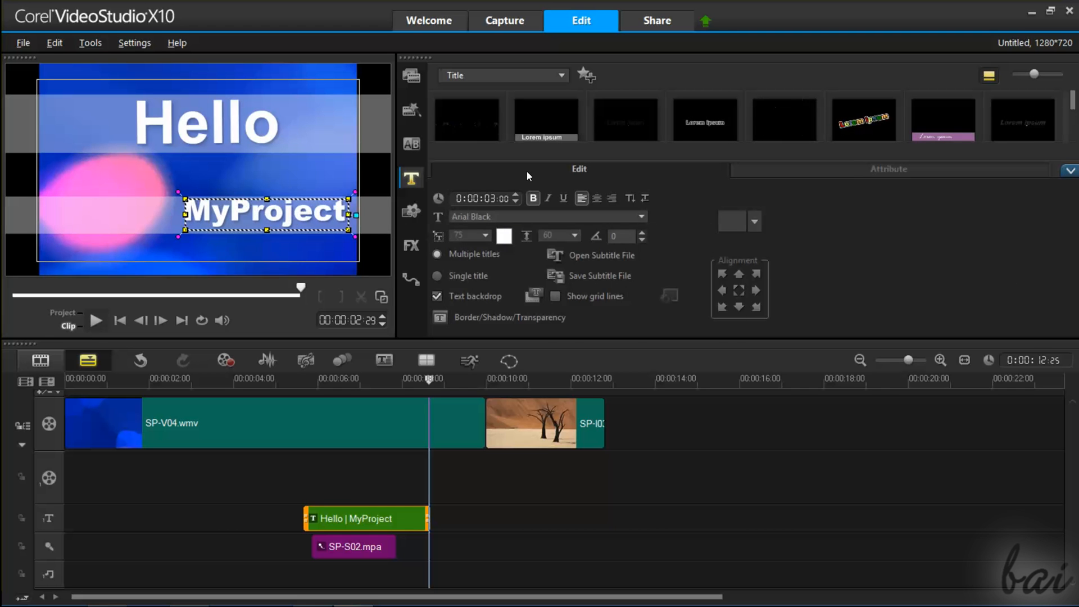
{"action": "left_click", "coordinate": [503, 235]}
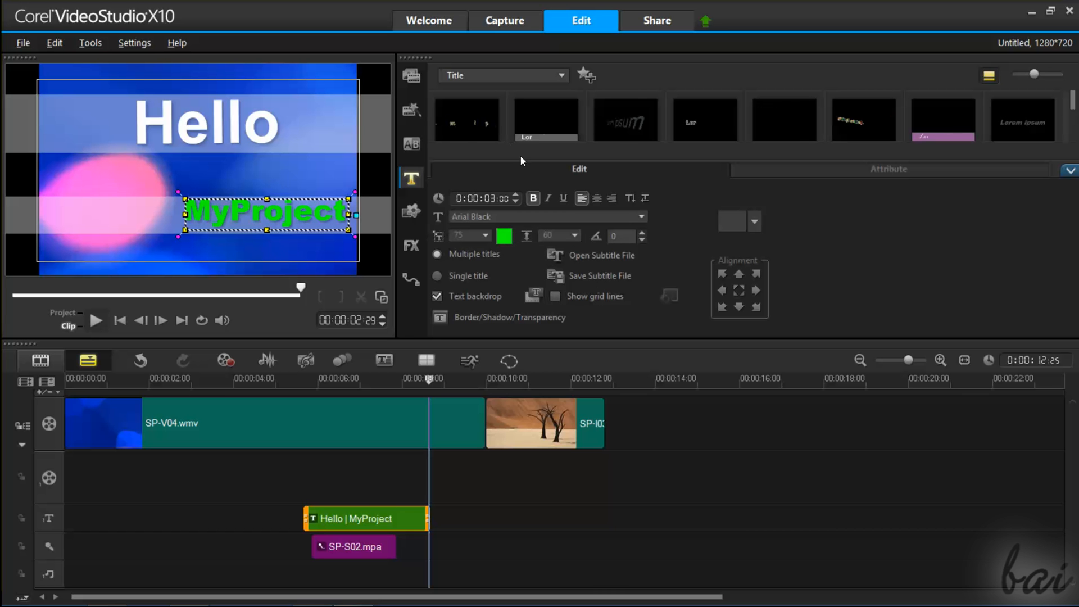
{"action": "left_click", "coordinate": [641, 242]}
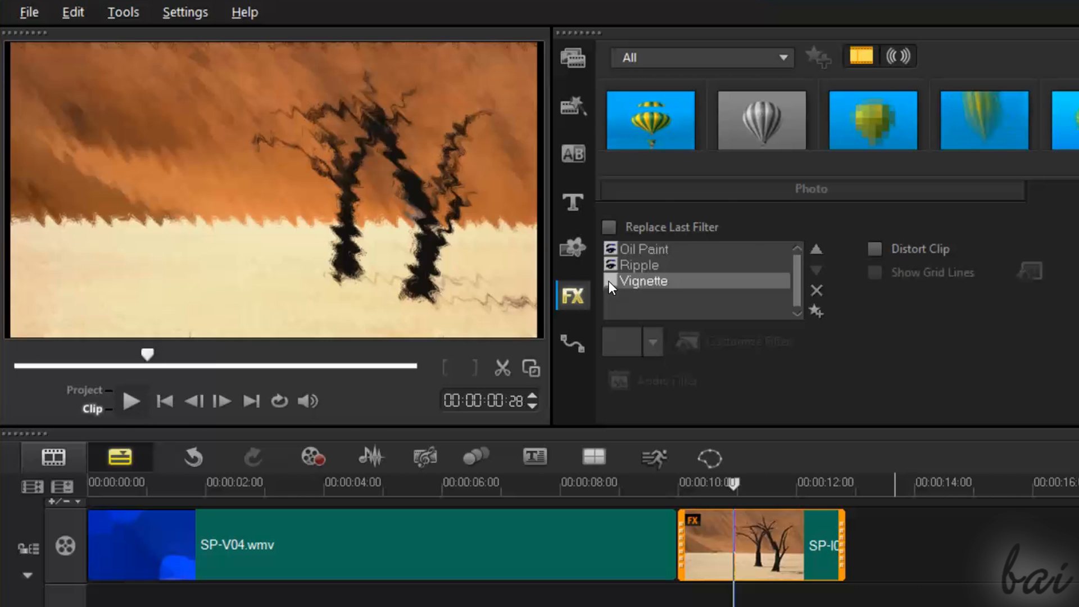
Enable Replace Last Filter and apply Oil Paint to the SP-I03 desert image
{"action": "left_click", "coordinate": [817, 249]}
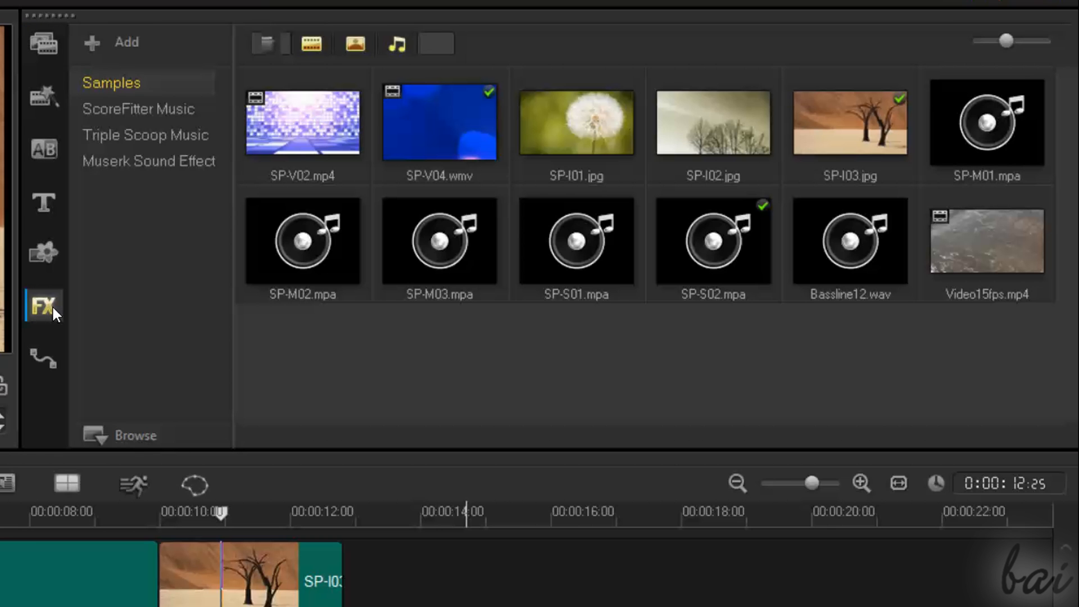
{"action": "left_click", "coordinate": [44, 307]}
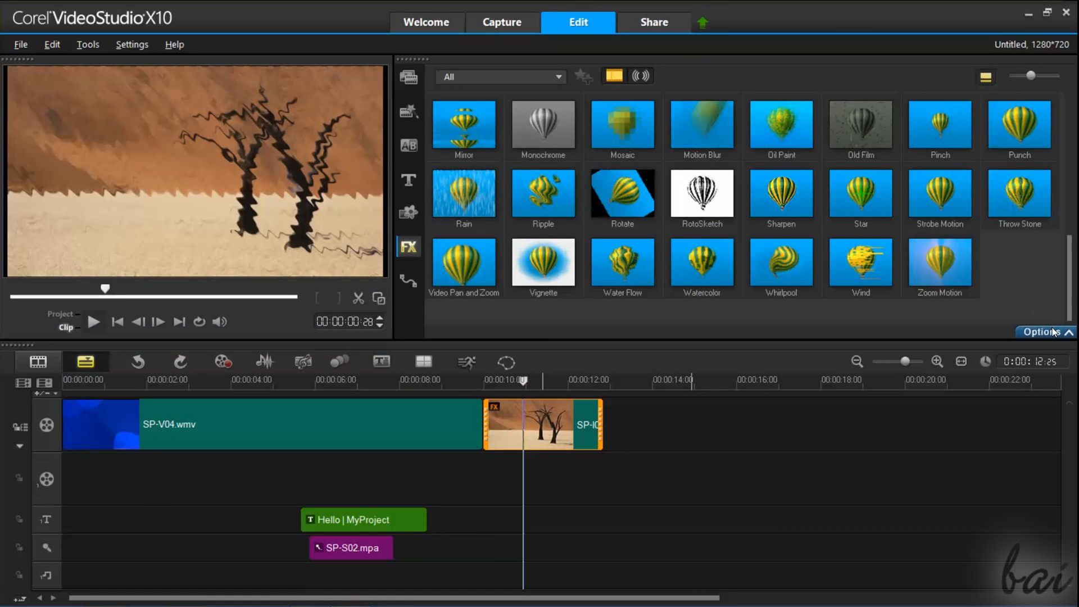
{"action": "left_click", "coordinate": [1043, 332]}
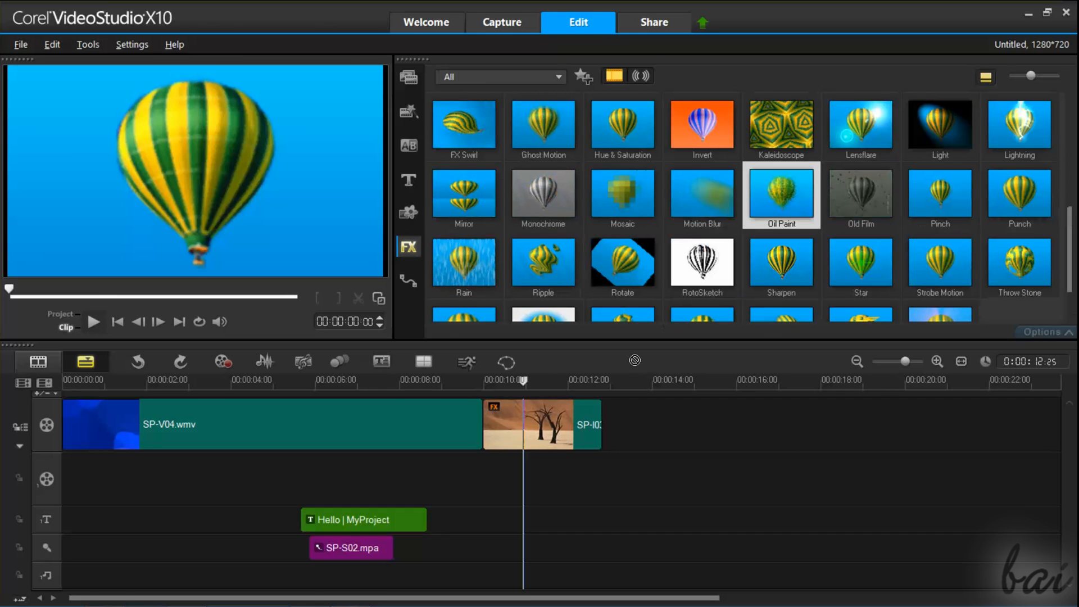
{"action": "left_click", "coordinate": [541, 435]}
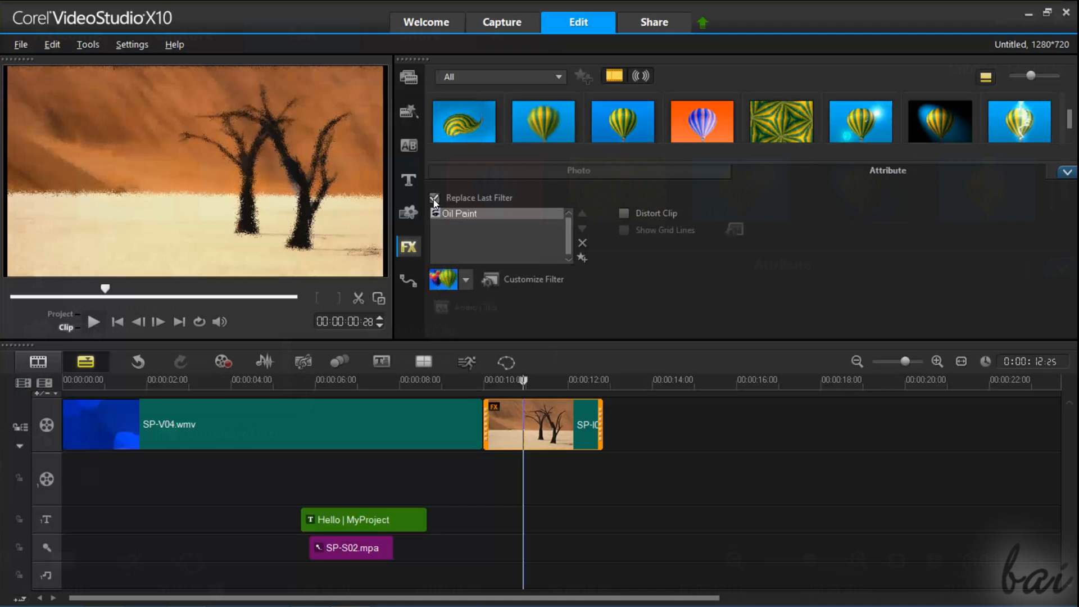
Open the desert image's filter settings and reorder the Vignette filter in the list
{"action": "left_click", "coordinate": [435, 197]}
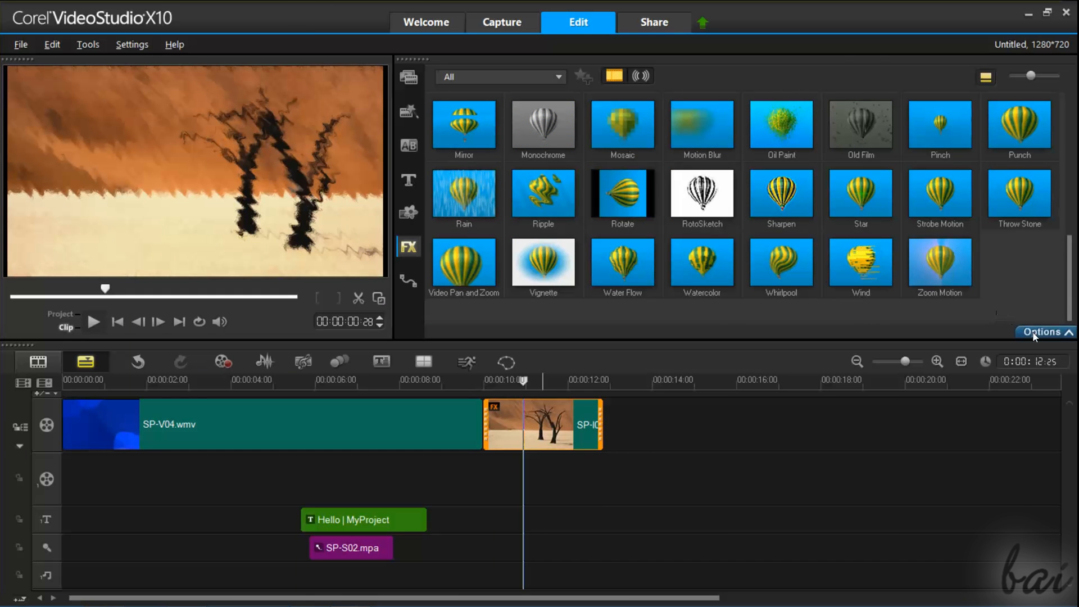
{"action": "left_click", "coordinate": [1044, 332]}
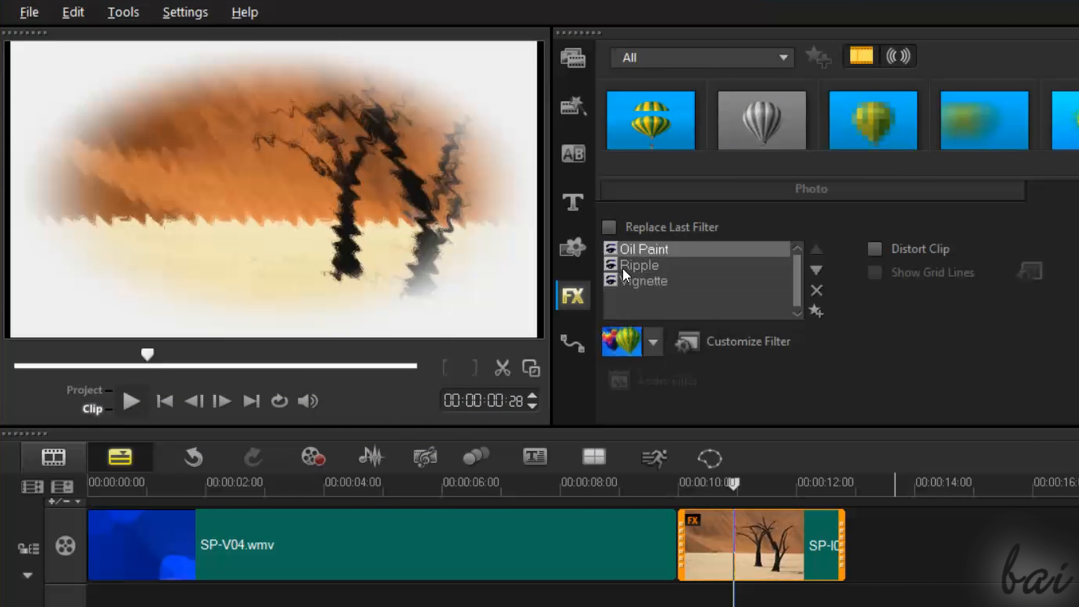
{"action": "left_click", "coordinate": [639, 265]}
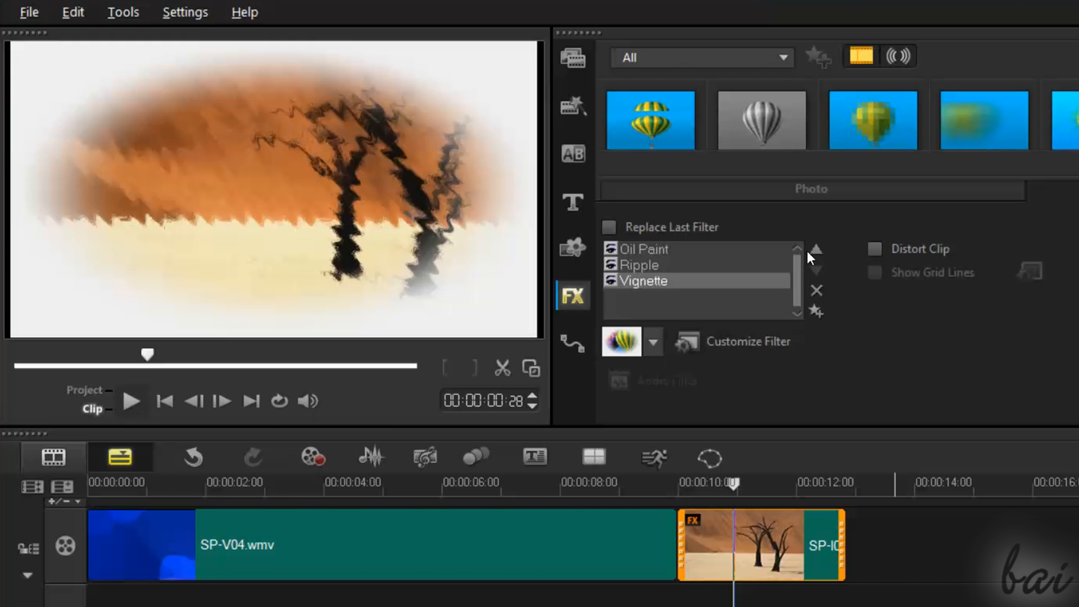
{"action": "left_click", "coordinate": [817, 249]}
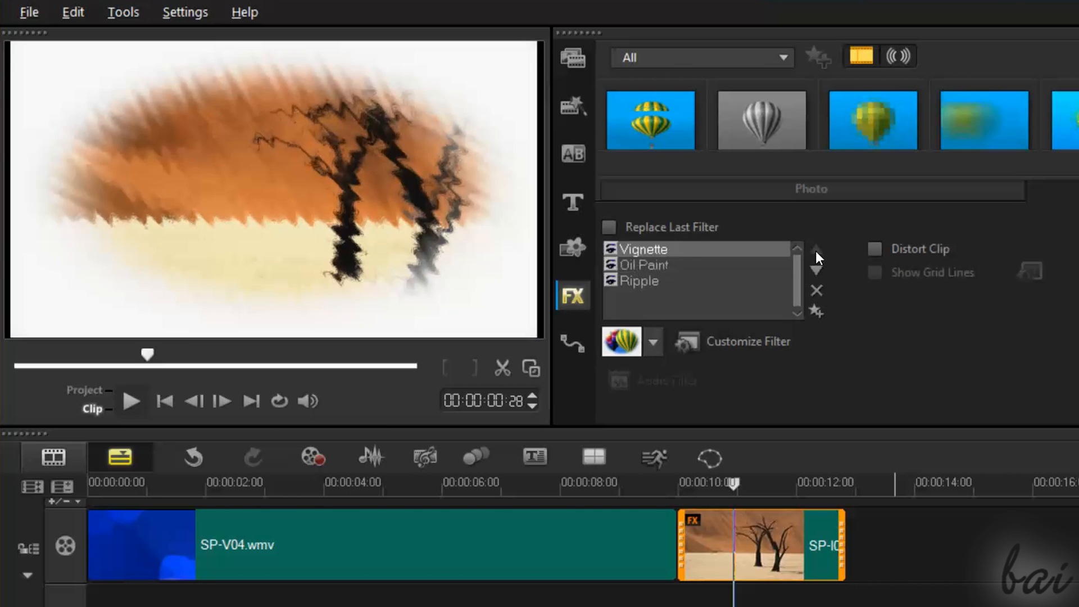
{"action": "left_click", "coordinate": [816, 278]}
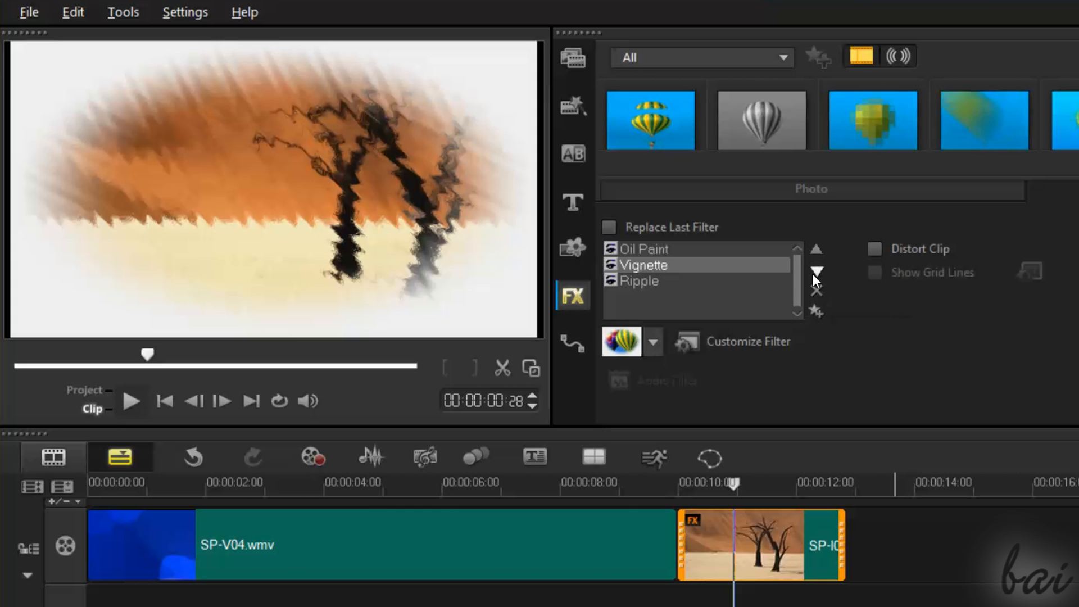
{"action": "left_click", "coordinate": [816, 269]}
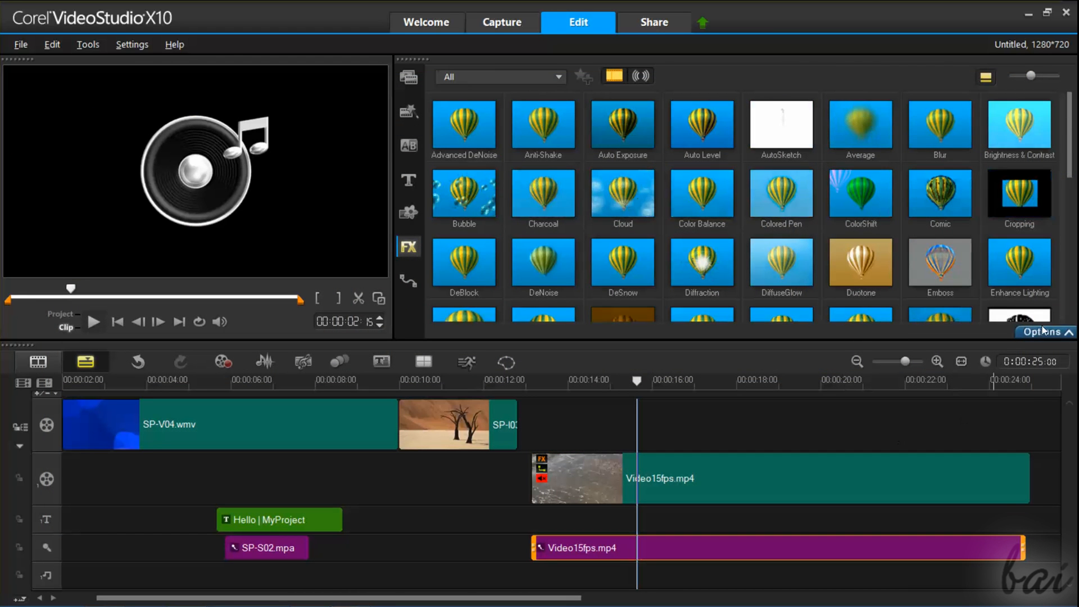
Browse the clip's audio filters such as Hiss Reduction, then return to the Media library
{"action": "left_click", "coordinate": [1043, 331]}
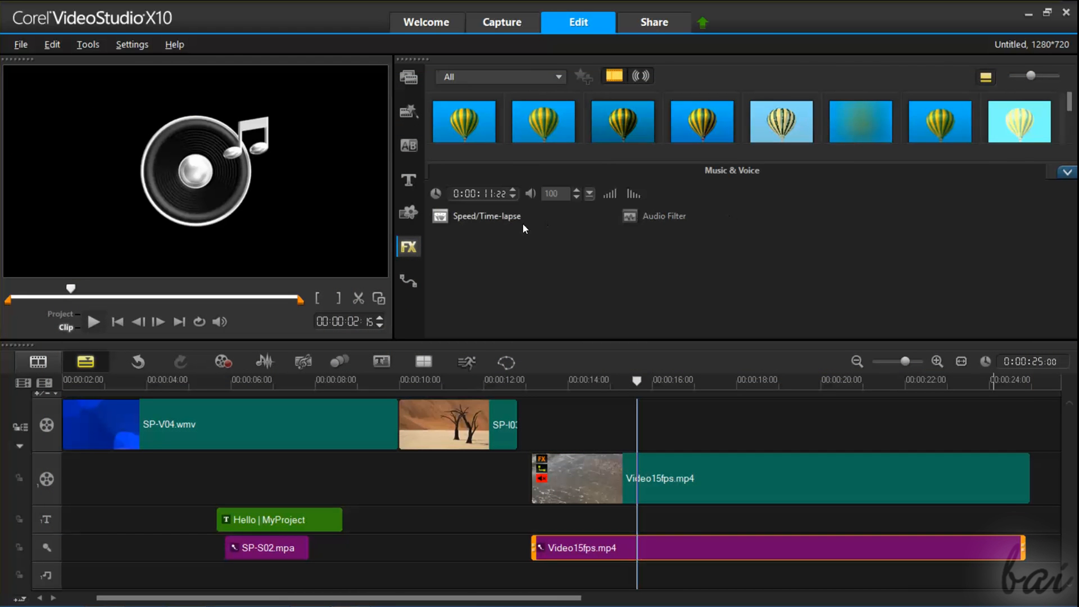
{"action": "left_click", "coordinate": [663, 216]}
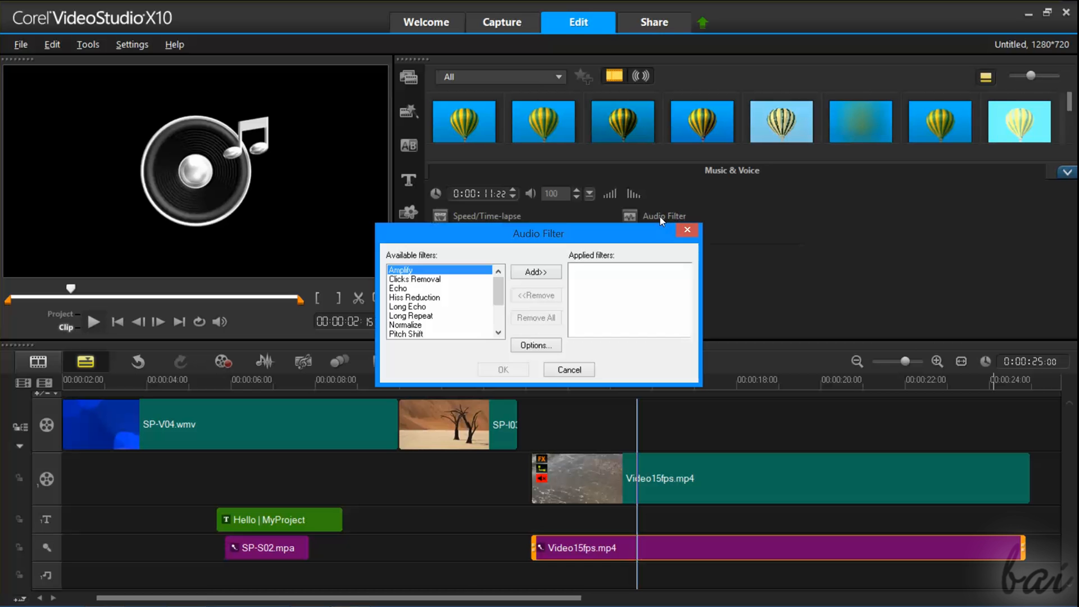
{"action": "left_click", "coordinate": [414, 297]}
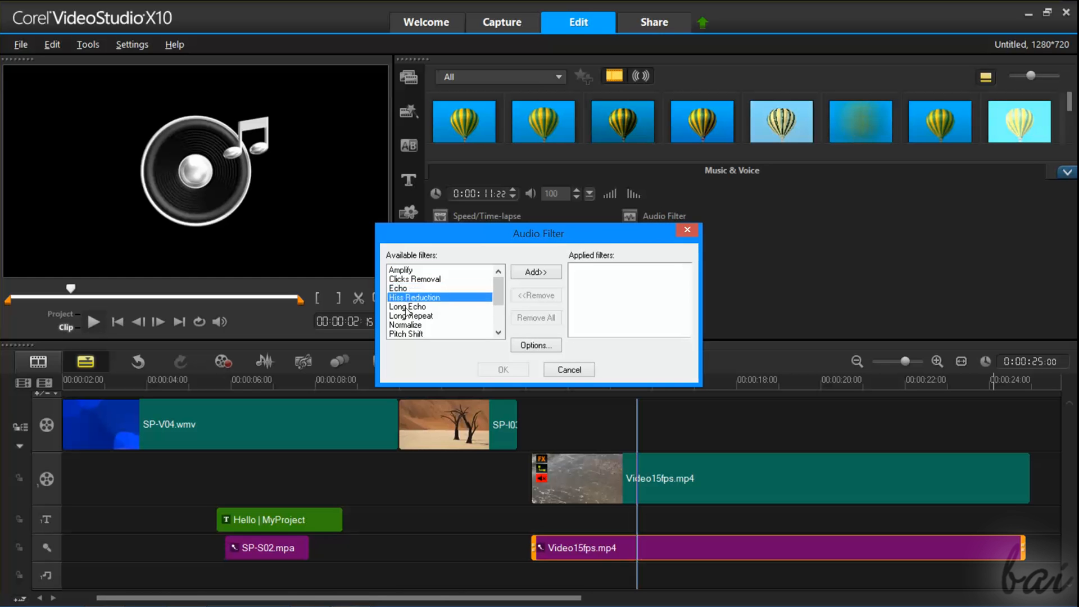
{"action": "left_click", "coordinate": [94, 322]}
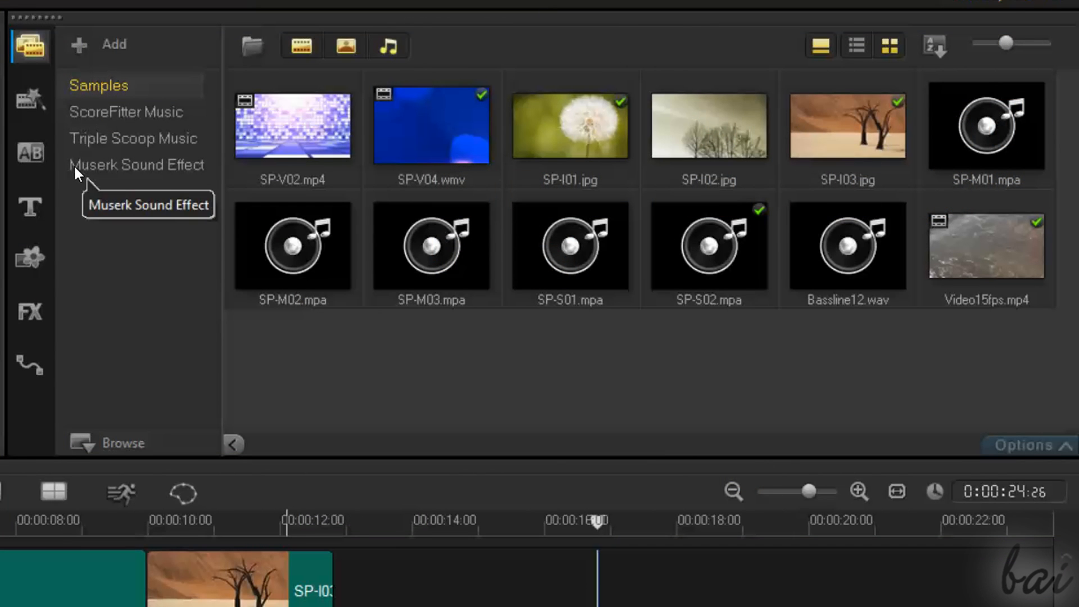
{"action": "mouse_move", "coordinate": [42, 163]}
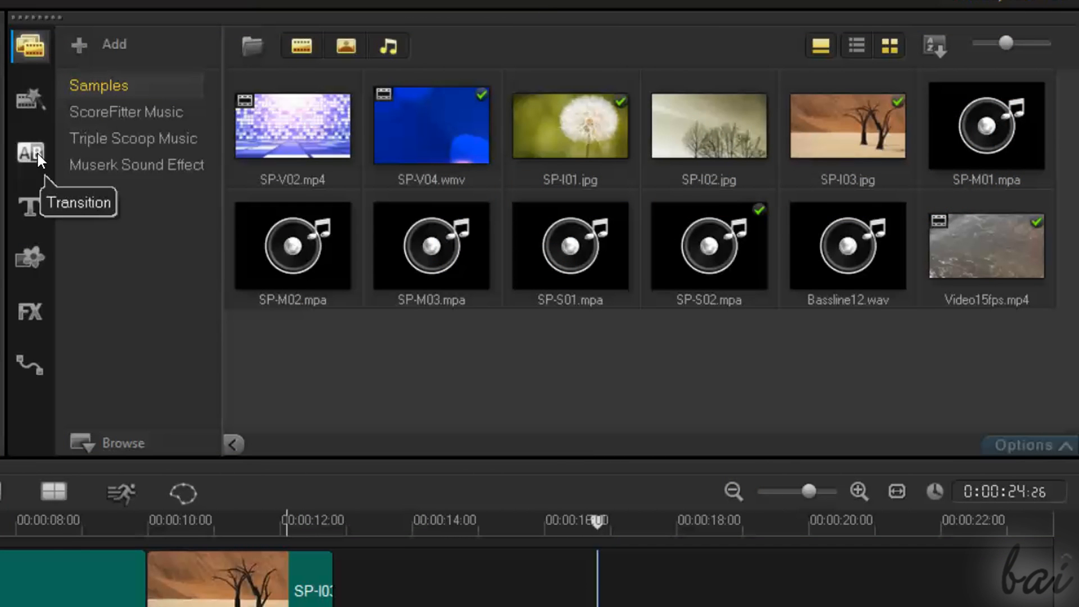
Place a transition between SP-V04.wmv and SP-I03.jpg and play it back
{"action": "left_click", "coordinate": [27, 153]}
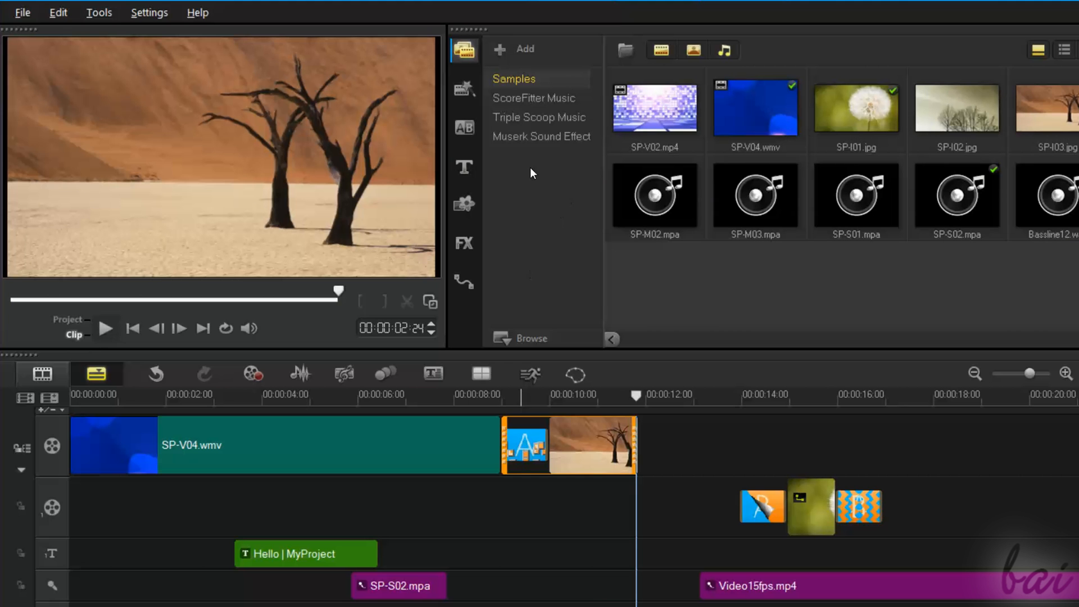
{"action": "mouse_move", "coordinate": [471, 141]}
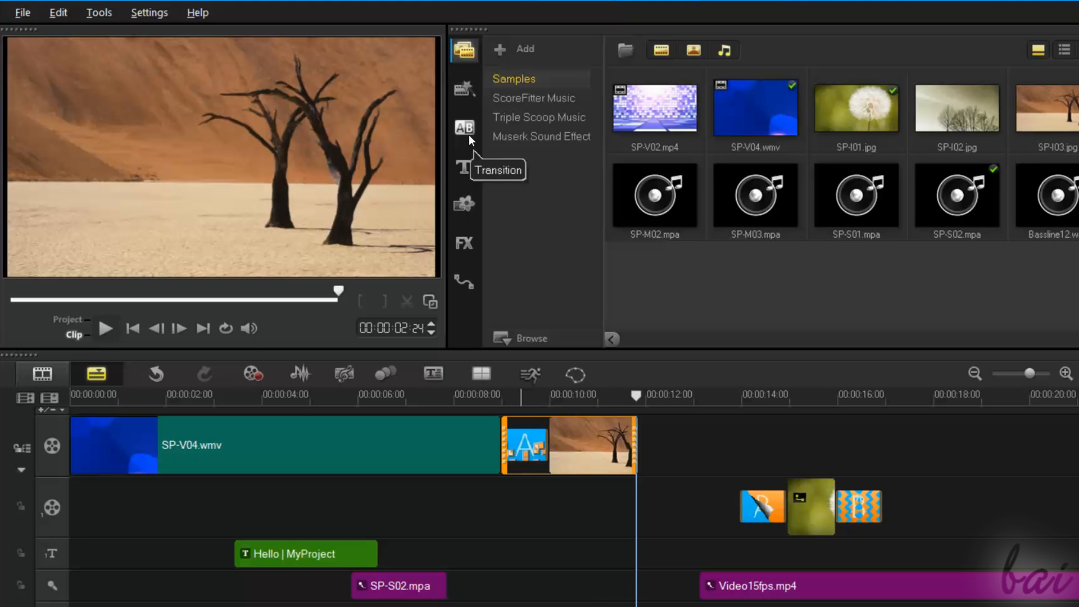
{"action": "left_click", "coordinate": [464, 127]}
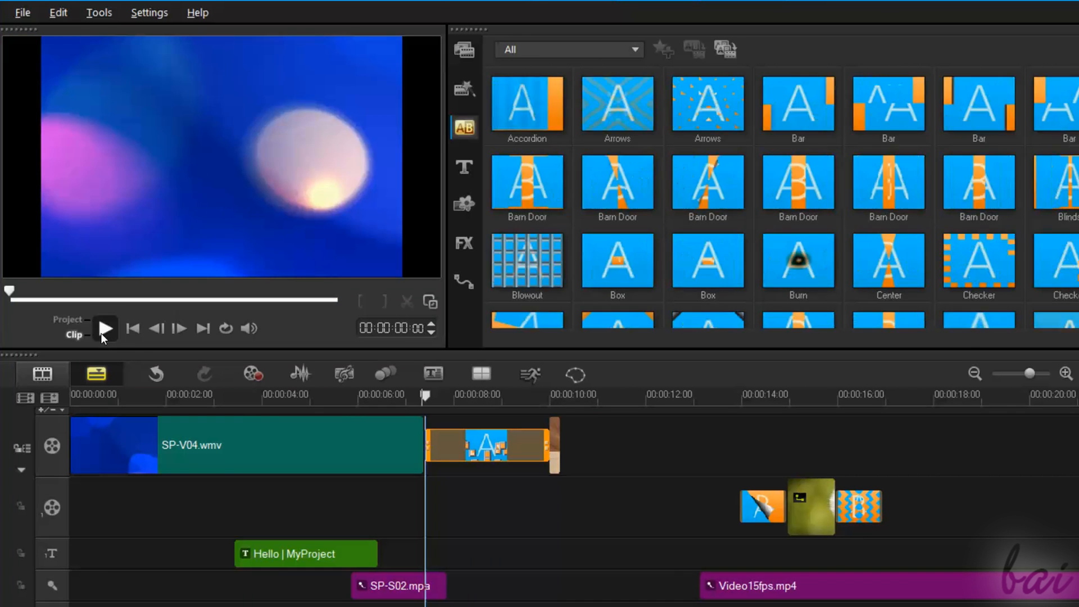
{"action": "left_click", "coordinate": [106, 329]}
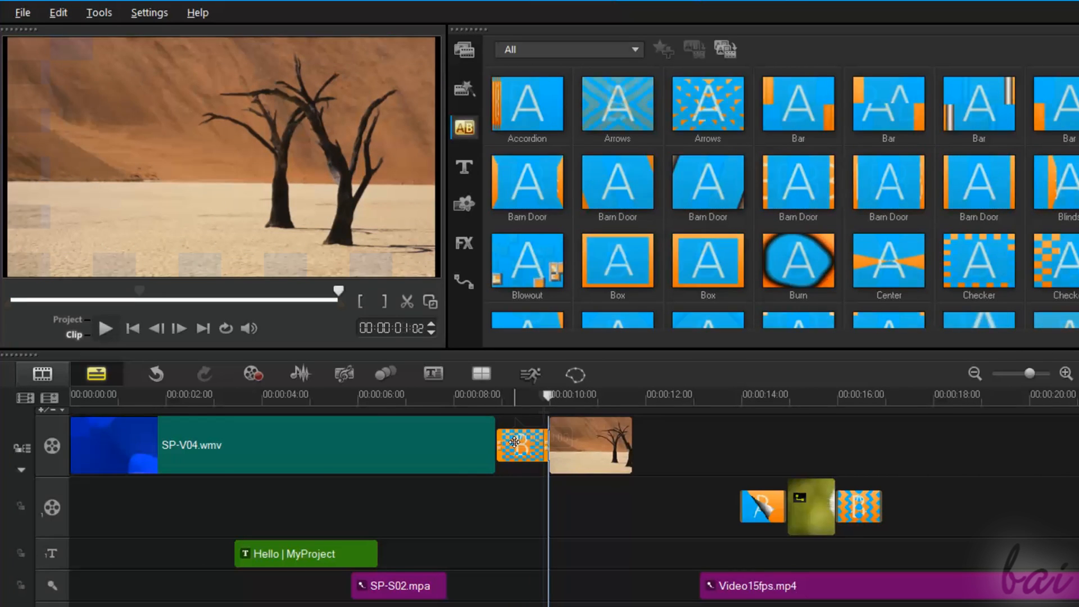
Delete the transition between SP-V04.wmv and the desert tree image
{"action": "right_click", "coordinate": [519, 444]}
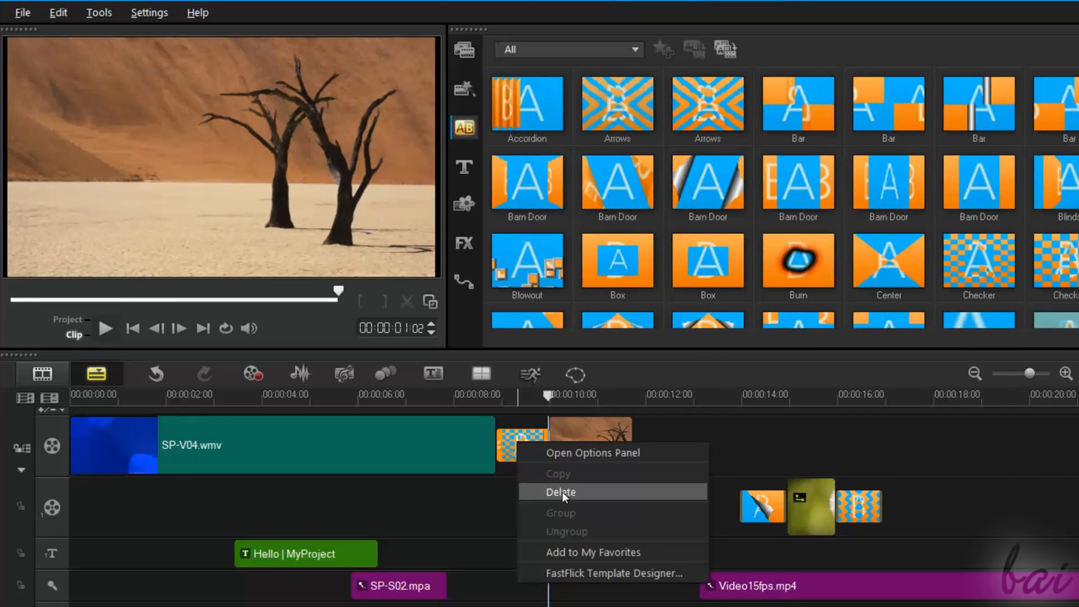
{"action": "left_click", "coordinate": [560, 492]}
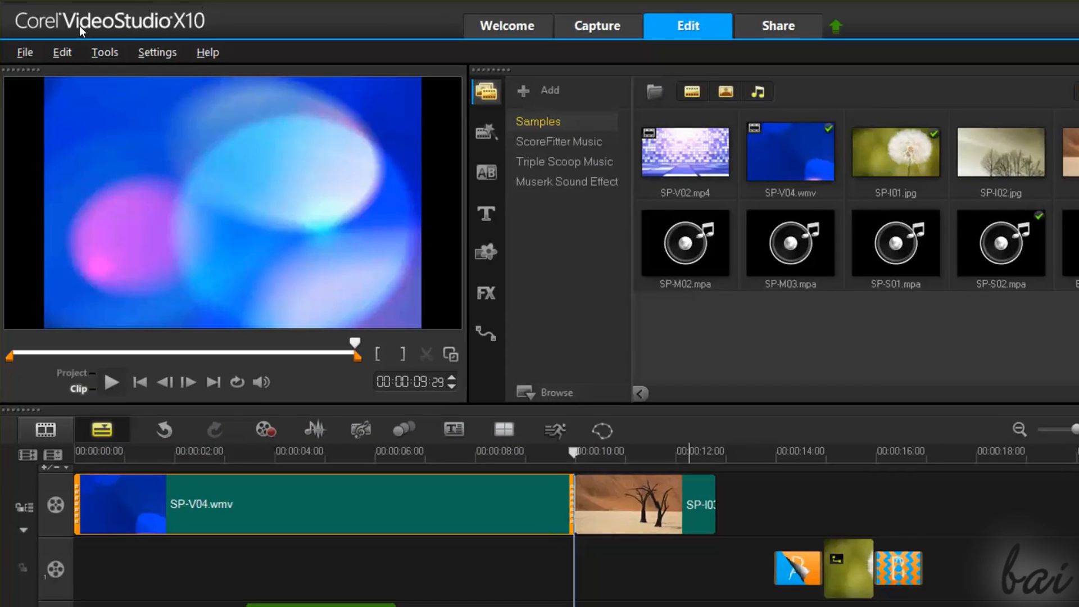
Save the project as MyProject on the Desktop
{"action": "left_click", "coordinate": [25, 51]}
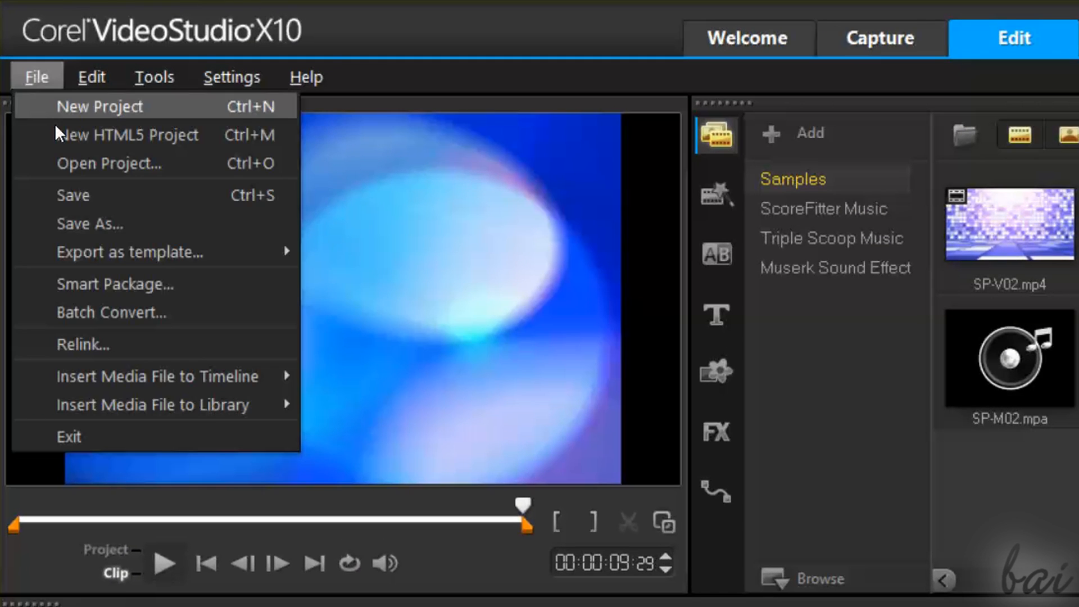
{"action": "left_click", "coordinate": [90, 224]}
{"action": "type", "text": "MyProject"}
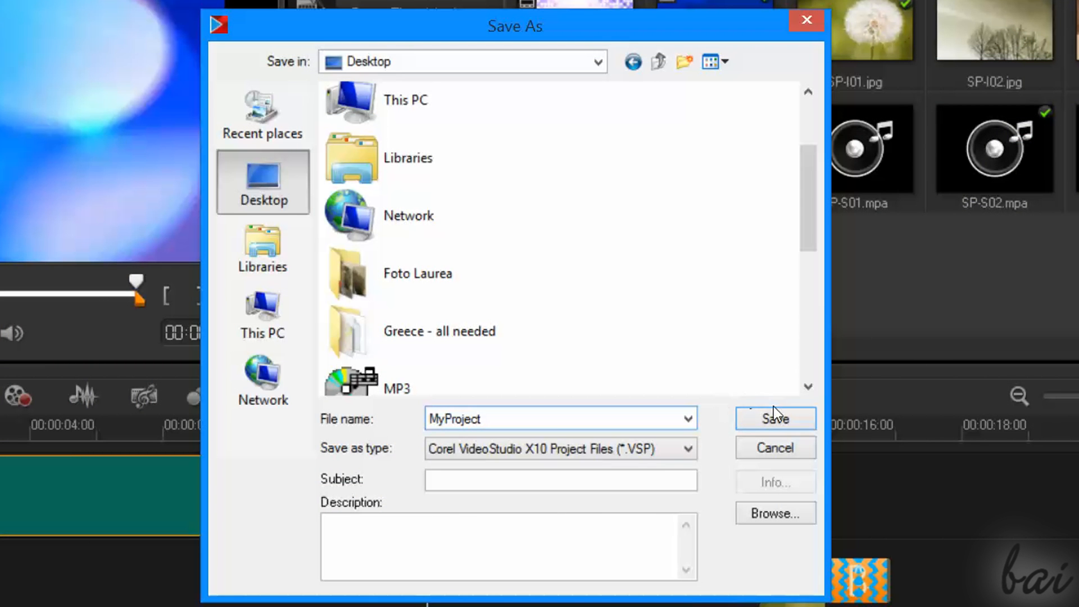
{"action": "left_click", "coordinate": [775, 419]}
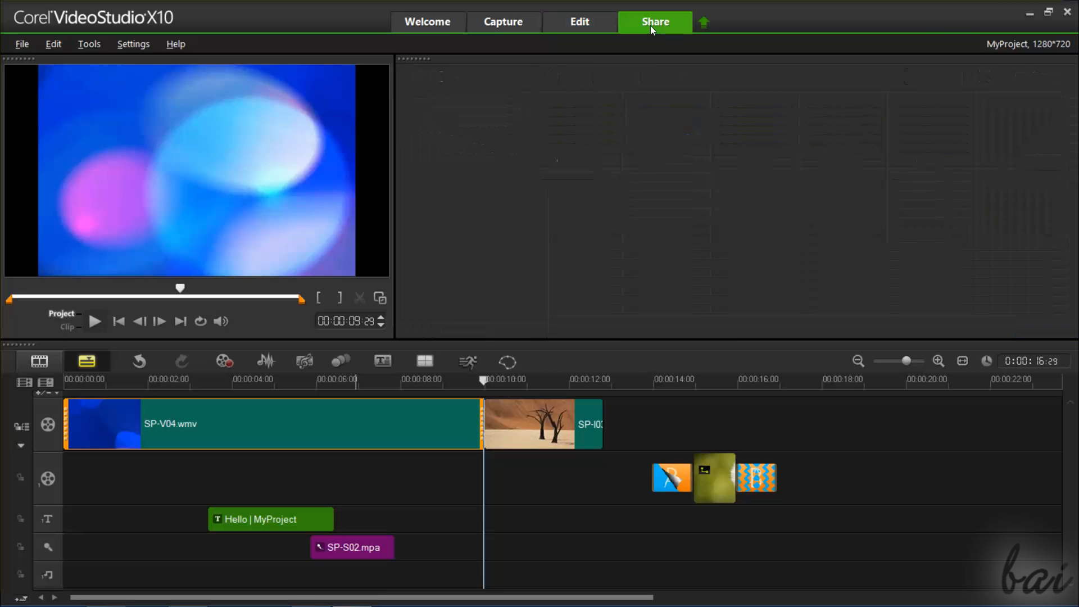
In the Share workspace, browse Device, Web and Disc outputs, then select Computer
{"action": "left_click", "coordinate": [655, 21]}
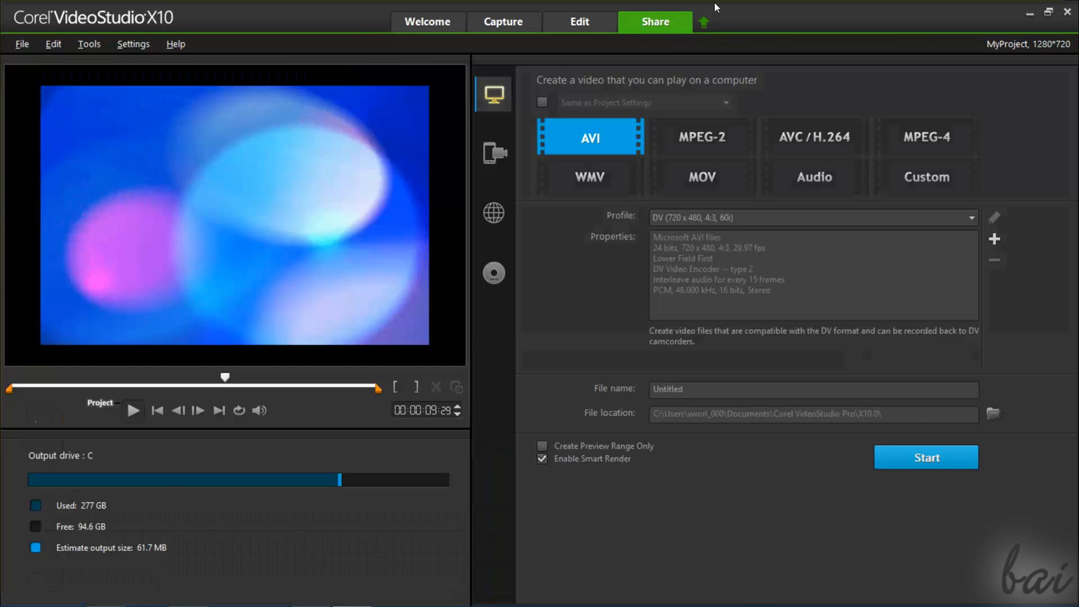
{"action": "mouse_move", "coordinate": [328, 236]}
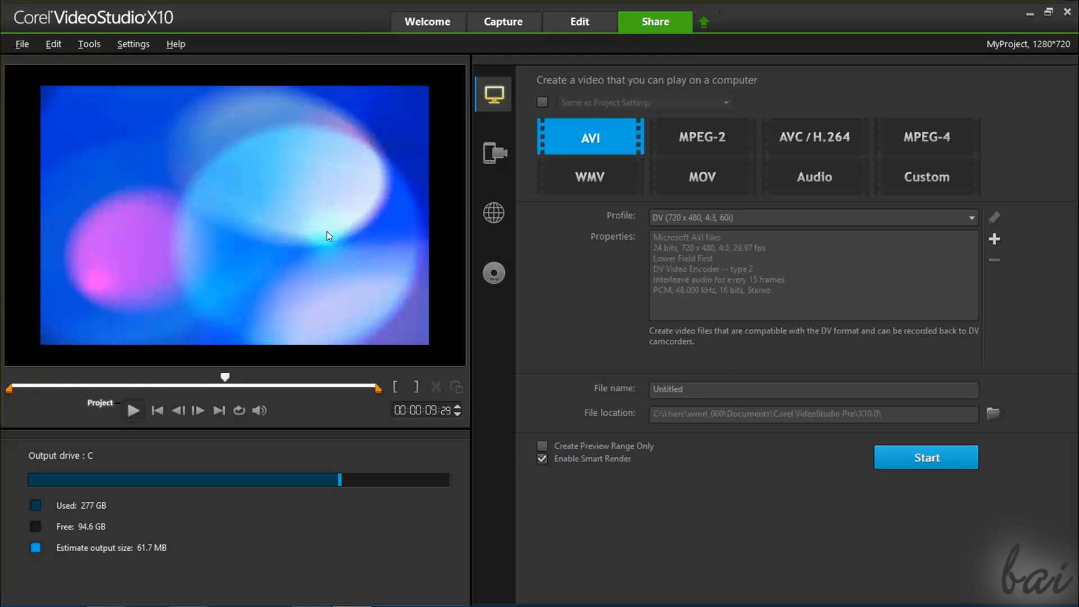
{"action": "left_click_drag", "start_coordinate": [224, 376], "coordinate": [133, 377]}
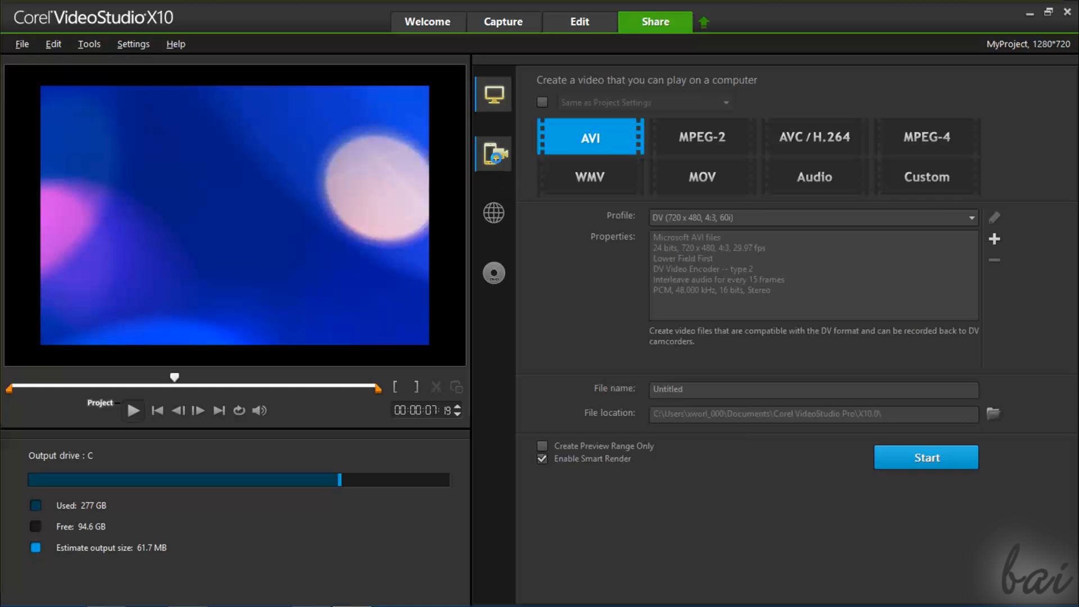
{"action": "left_click", "coordinate": [493, 153]}
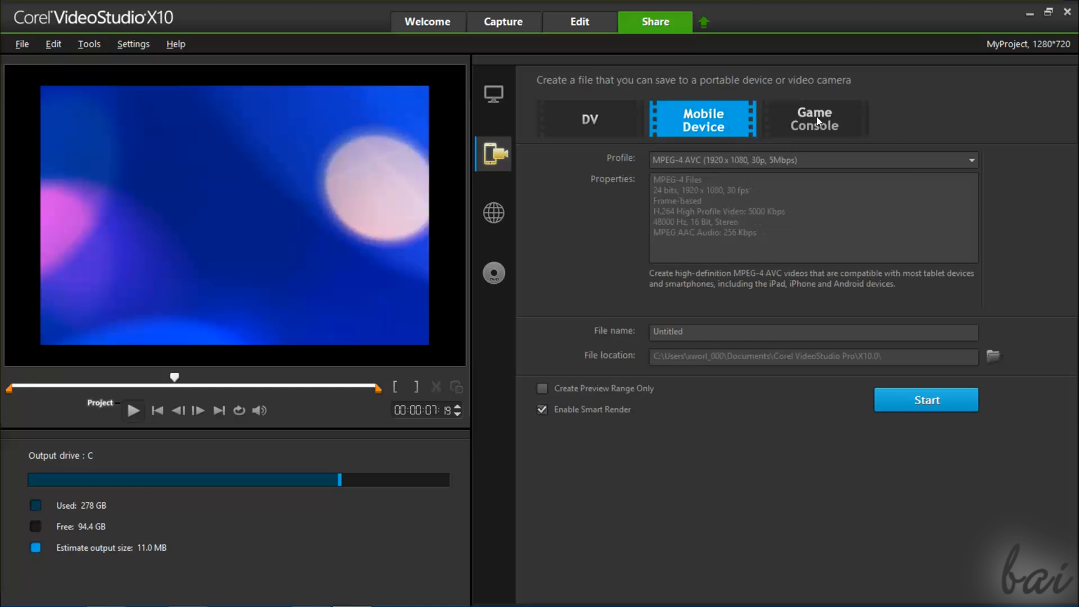
{"action": "left_click", "coordinate": [814, 119]}
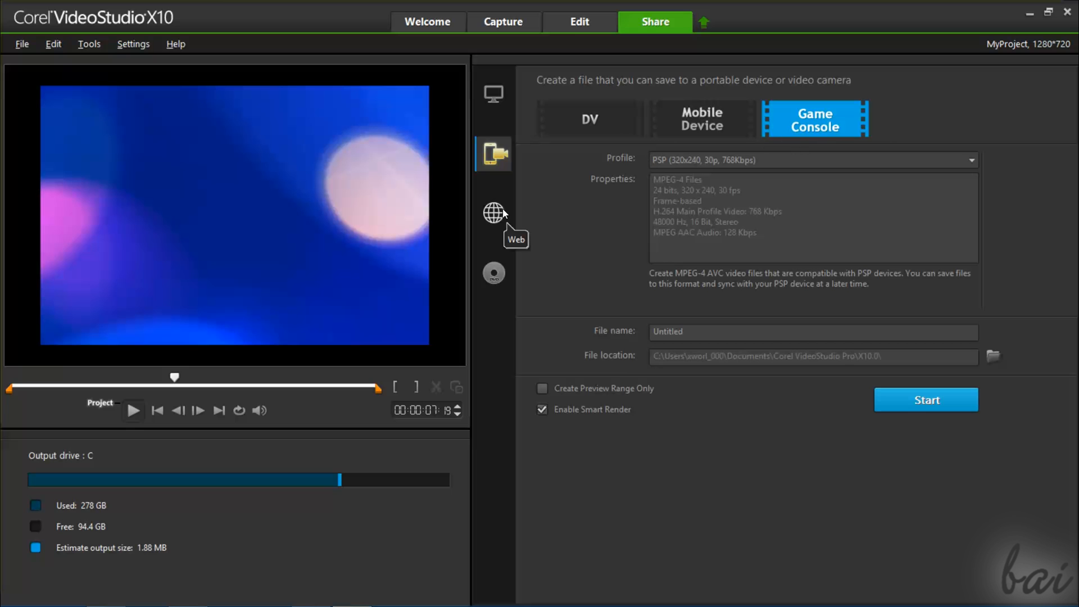
{"action": "left_click", "coordinate": [494, 213]}
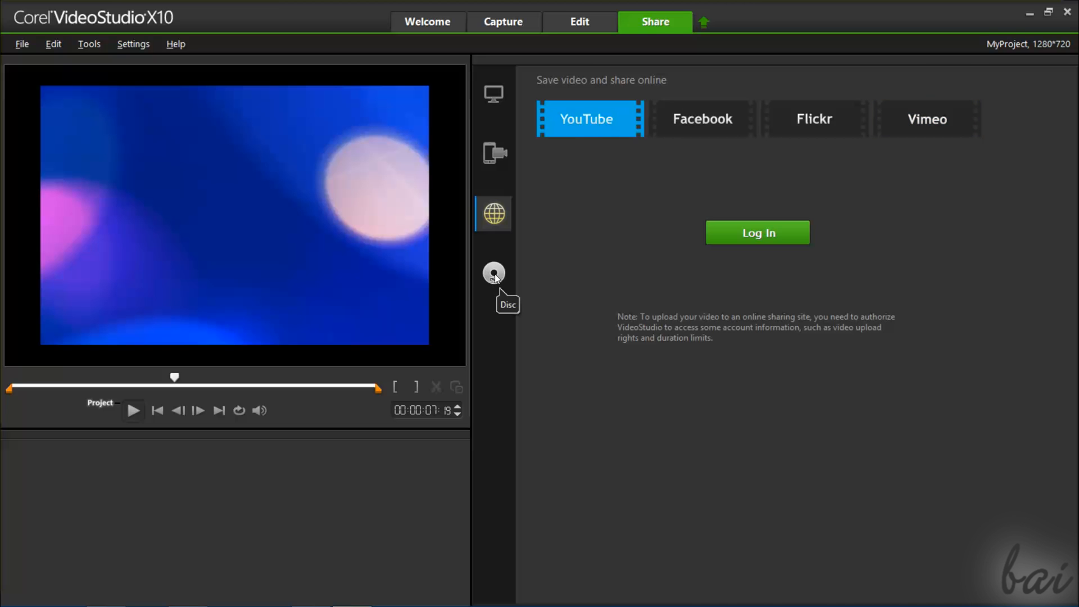
{"action": "left_click", "coordinate": [492, 272]}
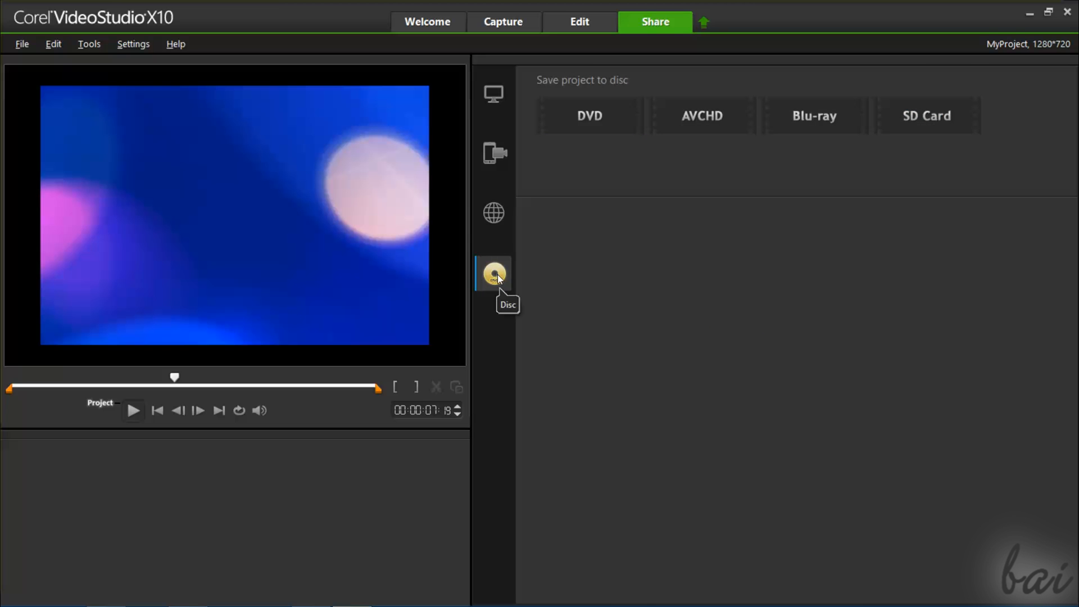
{"action": "left_click", "coordinate": [493, 94]}
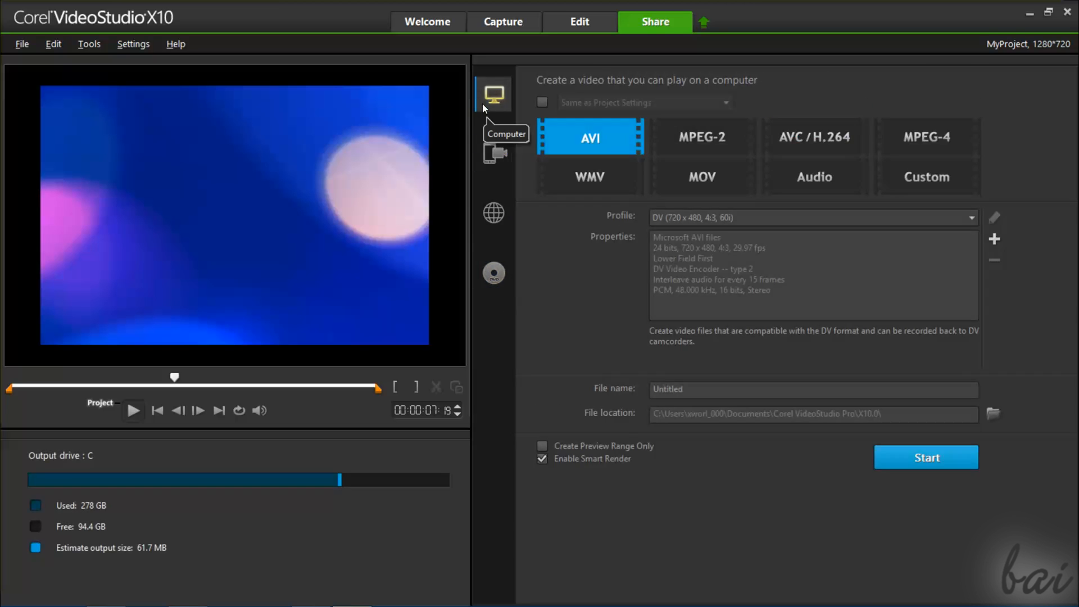
Try MPEG-4, revert to AVI, and play the preview range with the Hello MyProject title
{"action": "left_click", "coordinate": [927, 136]}
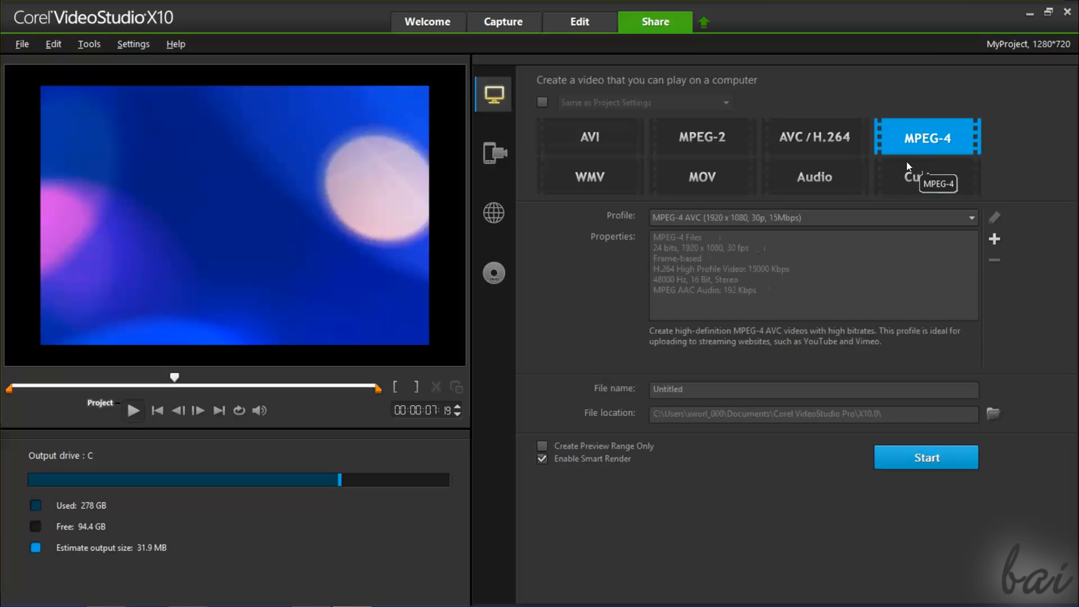
{"action": "left_click", "coordinate": [590, 135]}
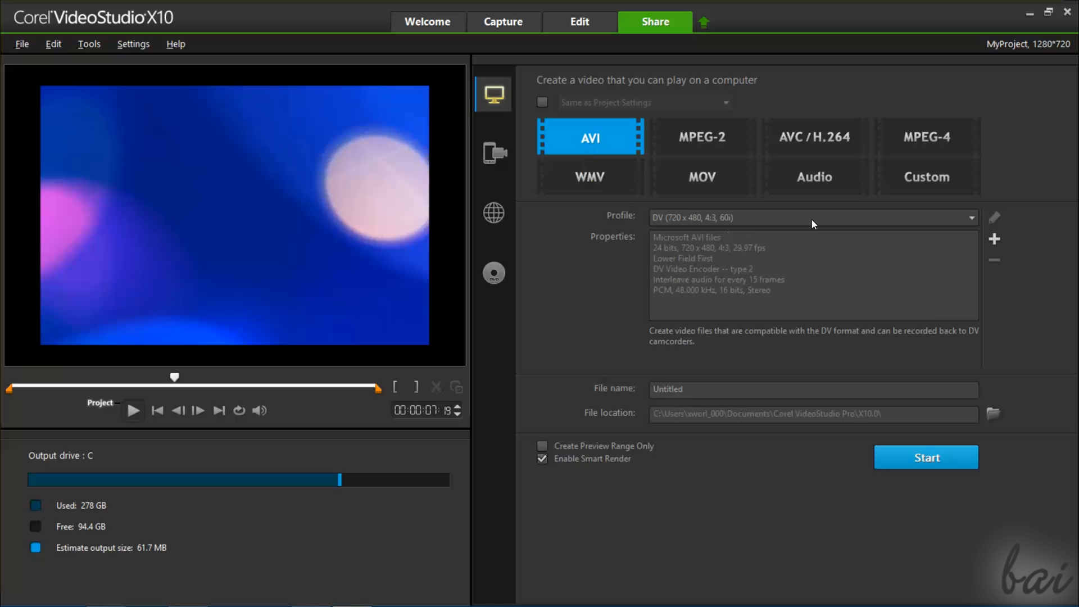
{"action": "mouse_move", "coordinate": [872, 469]}
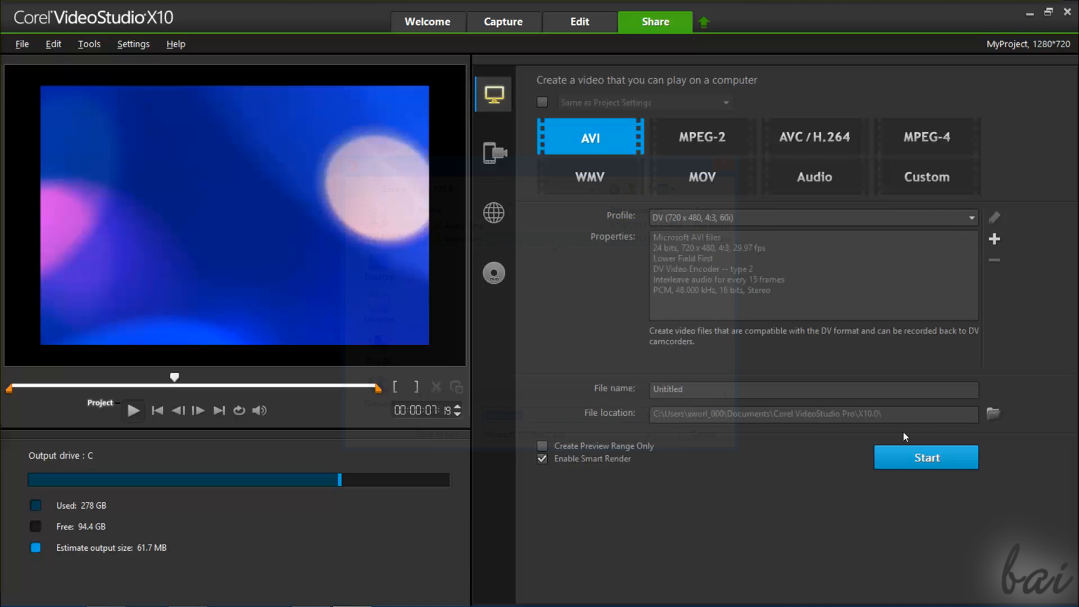
{"action": "mouse_move", "coordinate": [936, 484]}
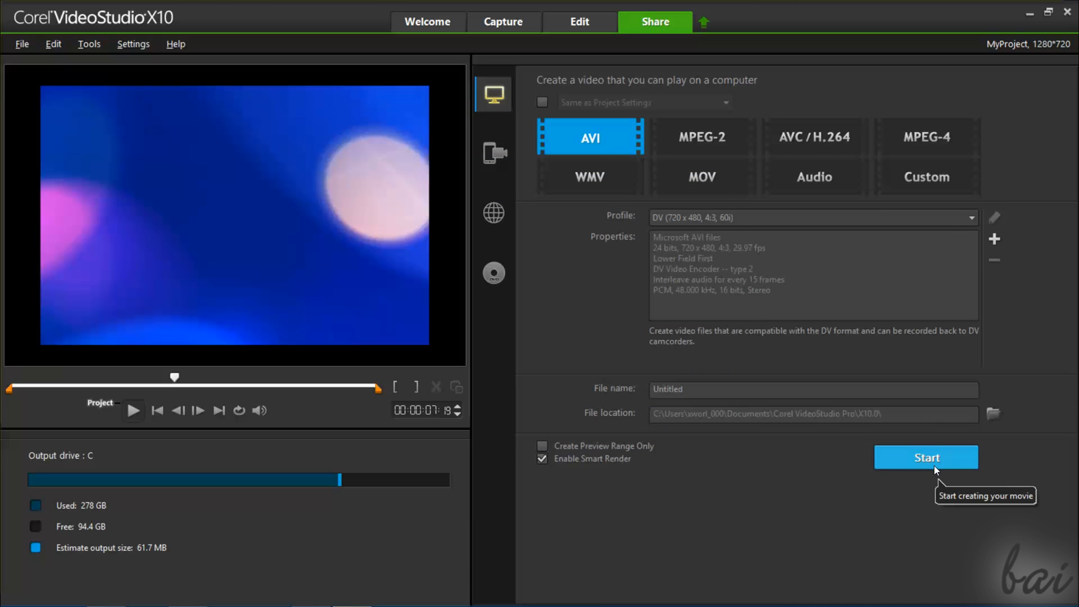
{"action": "mouse_move", "coordinate": [91, 395]}
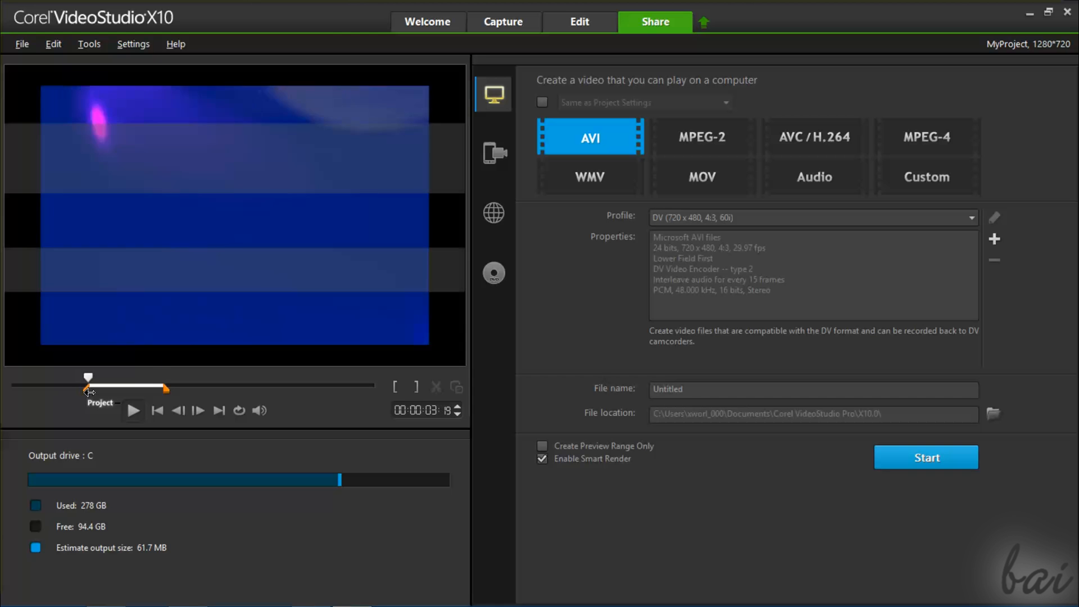
{"action": "left_click", "coordinate": [133, 411]}
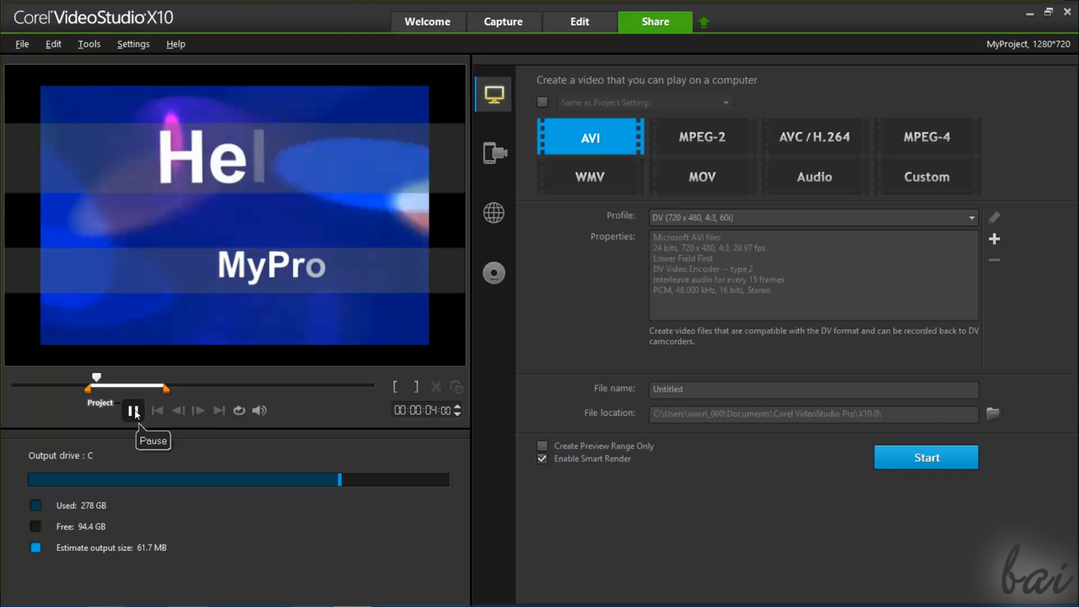